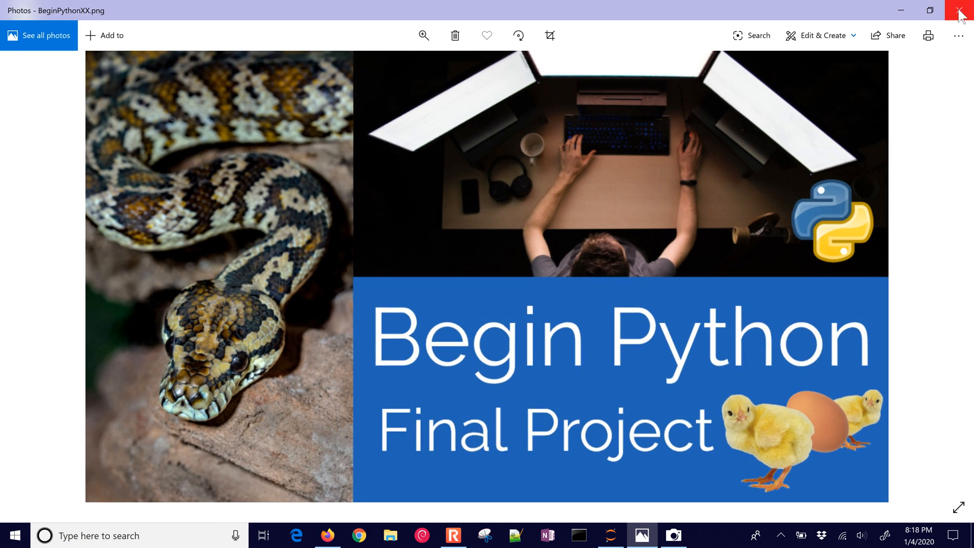
# Close the Begin Python title image and browse the notebook file list for the Final Project notebook.
pyautogui.click(962, 10)
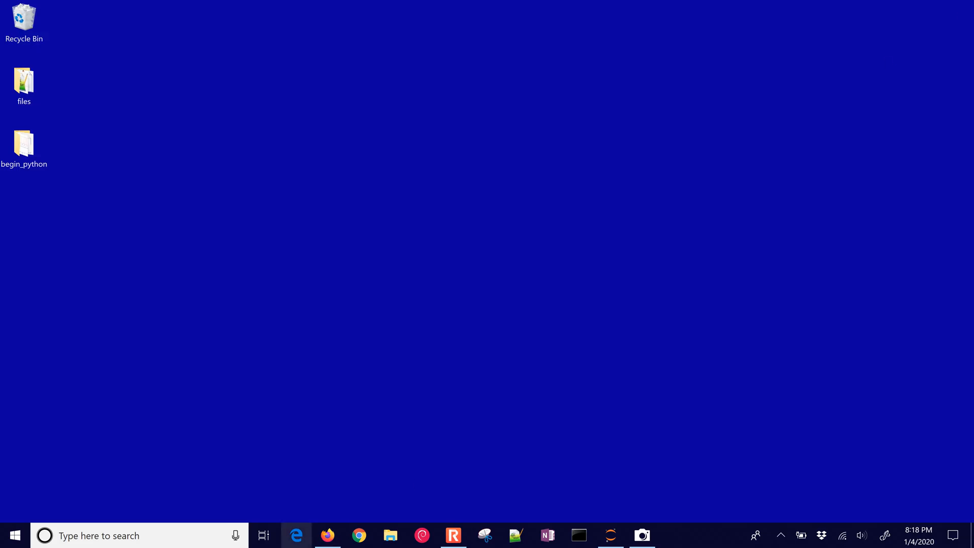
pyautogui.click(328, 535)
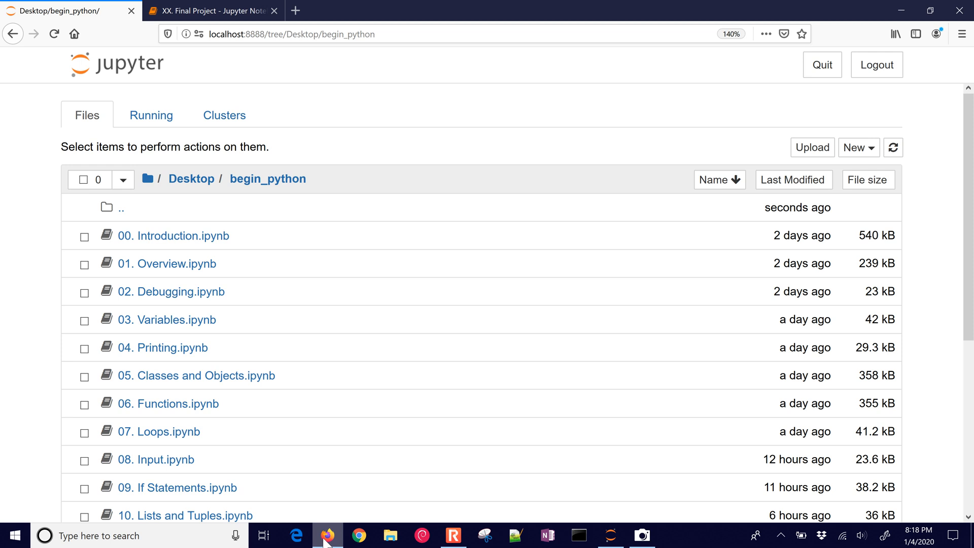
pyautogui.scroll(-3)
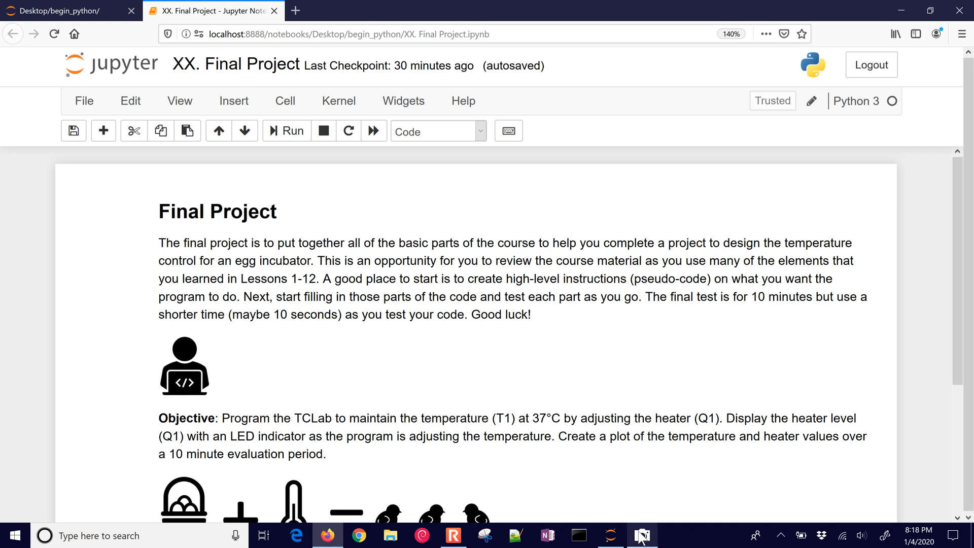
pyautogui.click(641, 534)
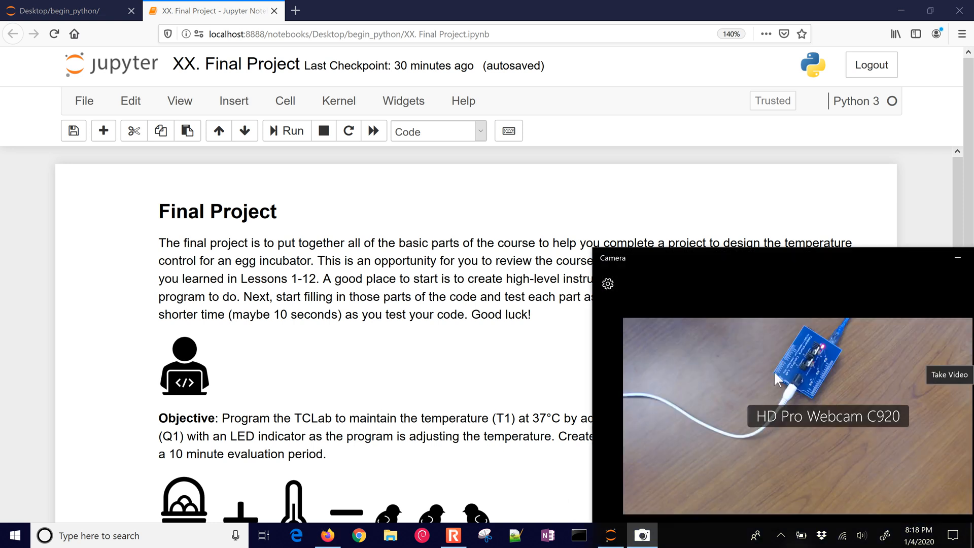
pyautogui.moveTo(811, 364)
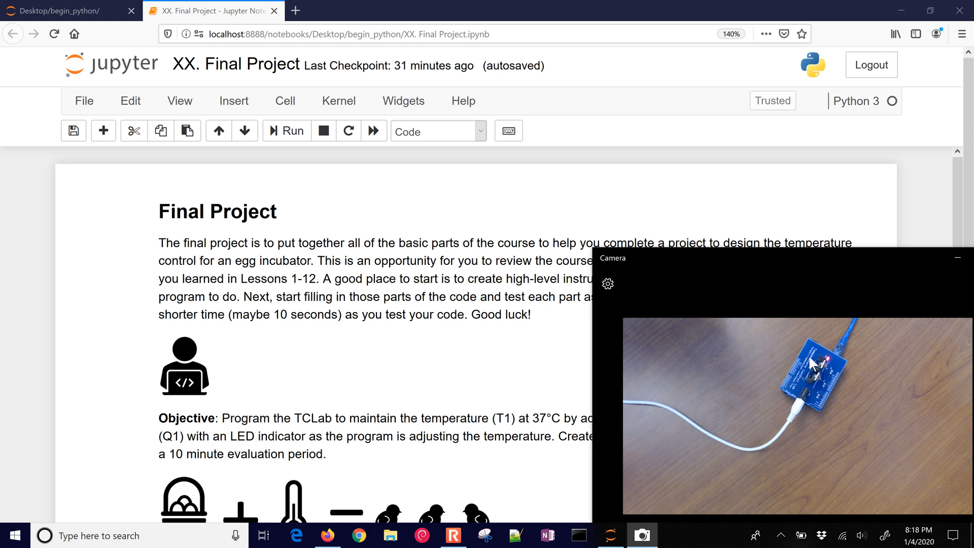
pyautogui.moveTo(442, 285)
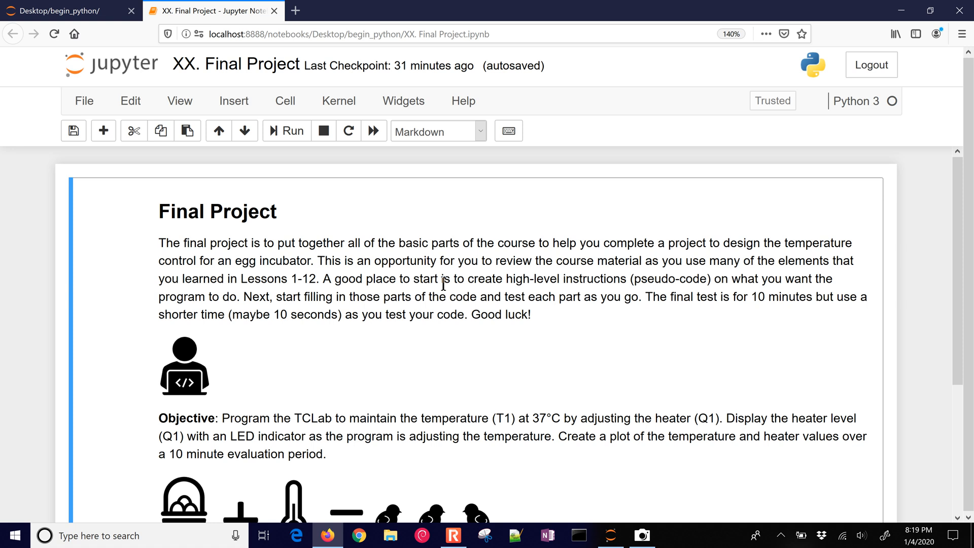
pyautogui.scroll(-3)
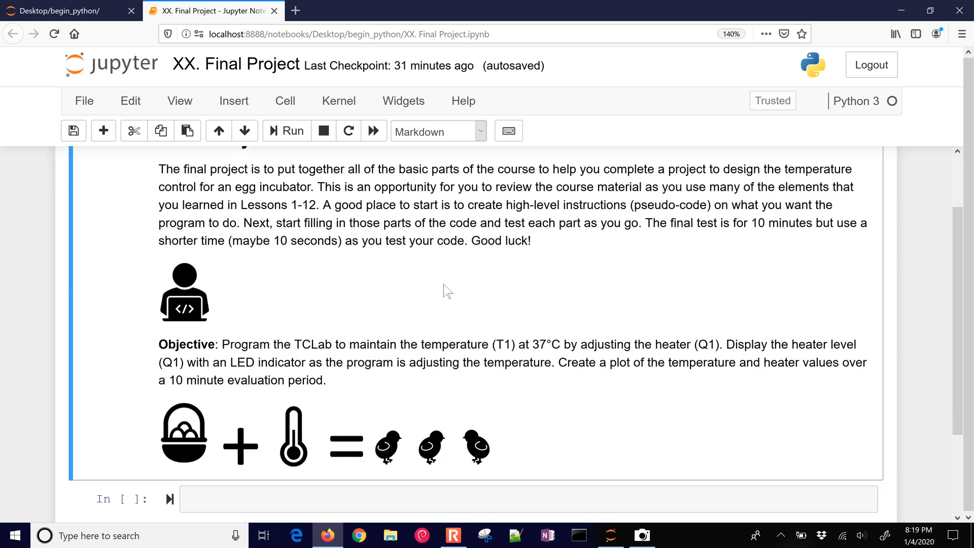
pyautogui.scroll(-3)
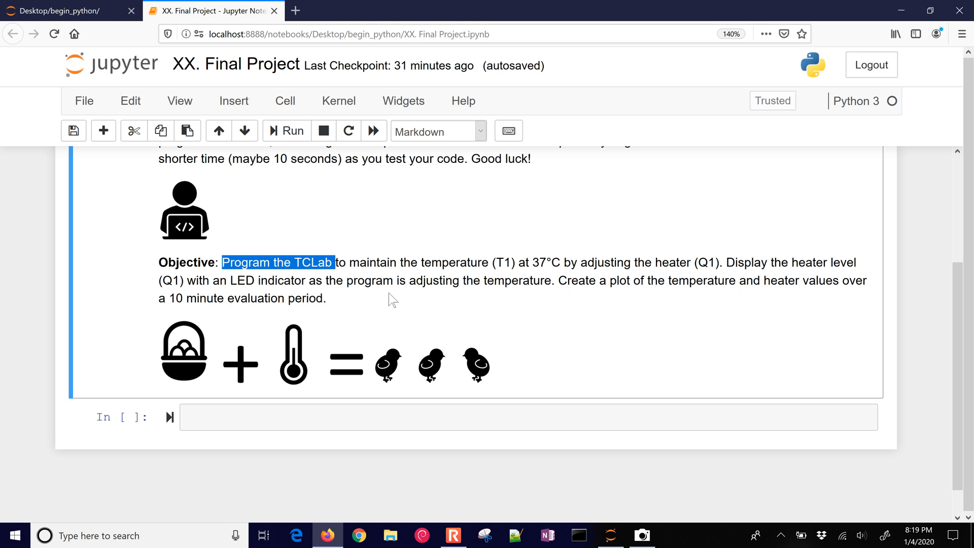
pyautogui.click(533, 260)
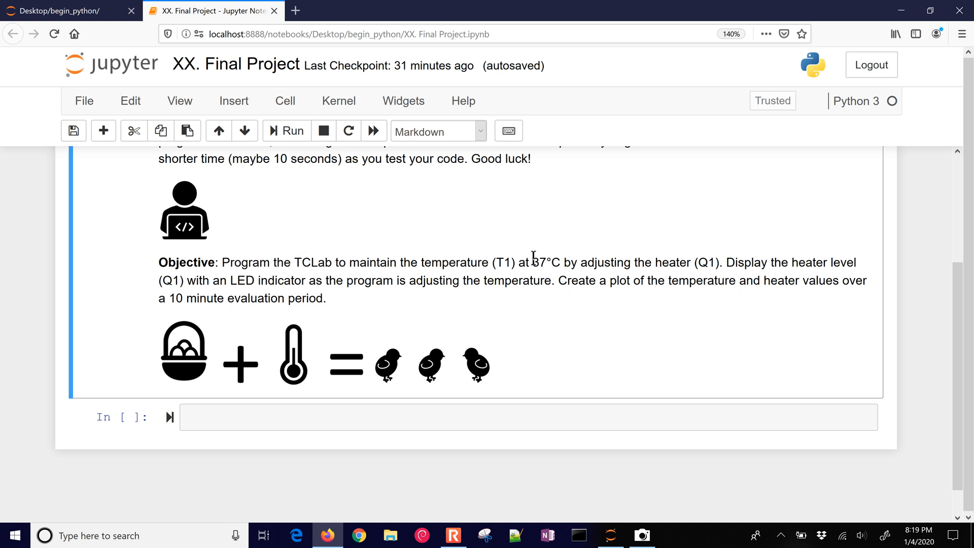
pyautogui.doubleClick(545, 262)
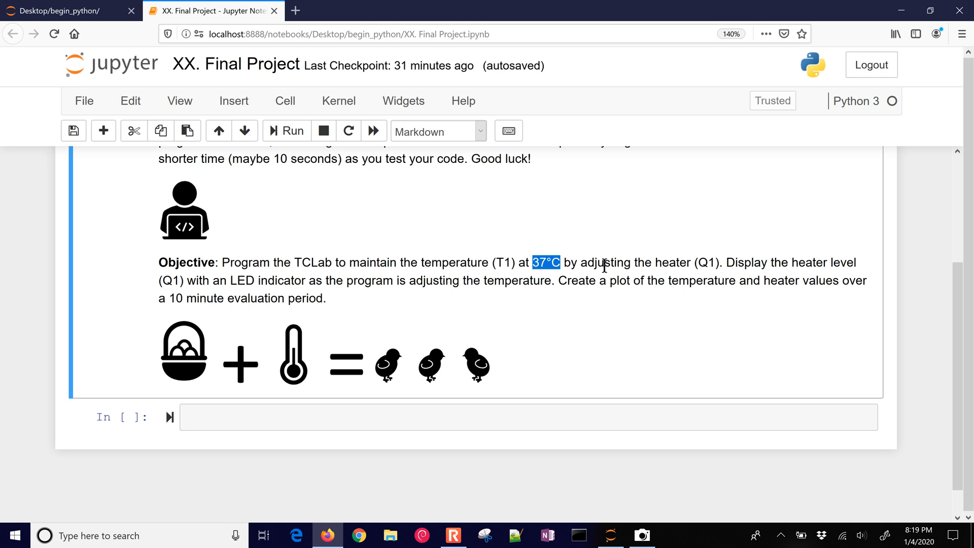
pyautogui.moveTo(716, 273)
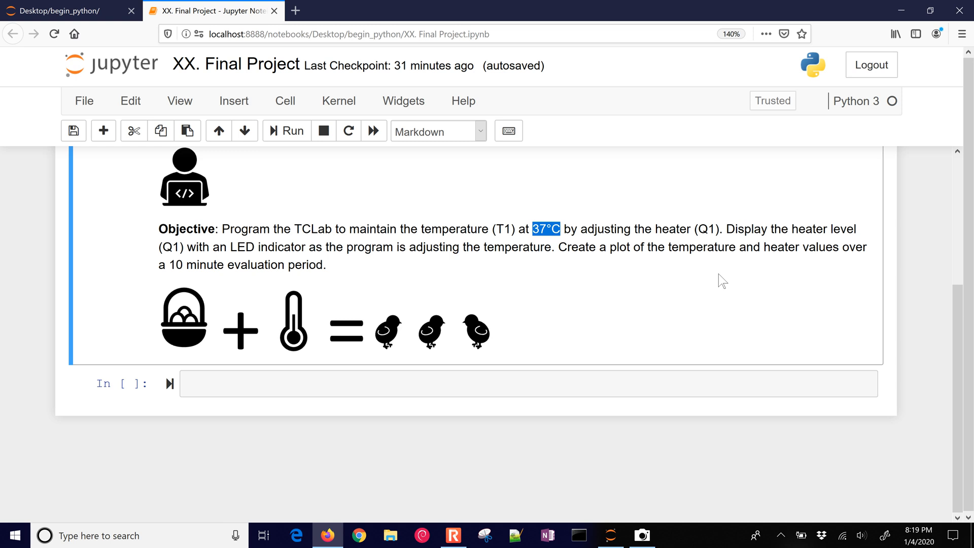
pyautogui.moveTo(701, 291)
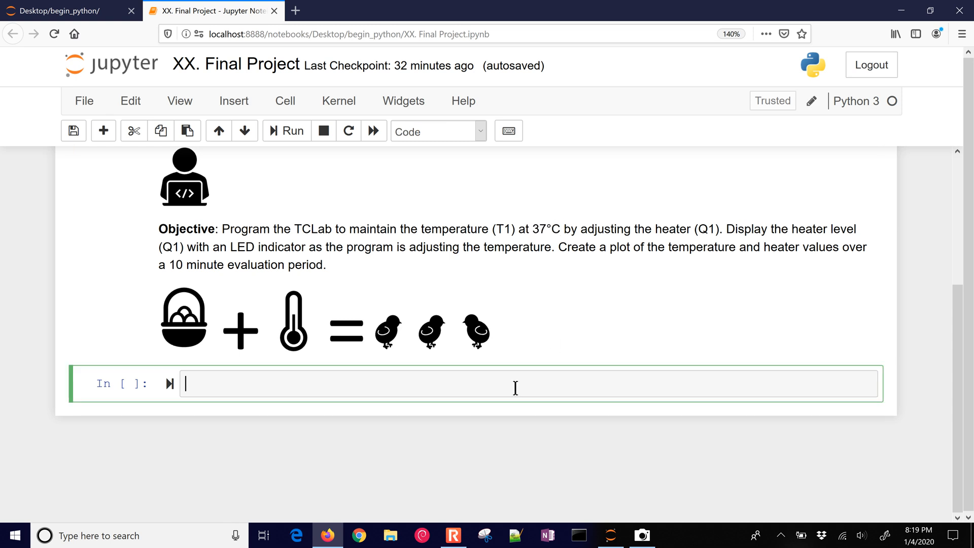
# Add outline comments for importing libraries, creating heater/temperature storage, and setting the target temperature.
pyautogui.write('# import libraries')
pyautogui.write('# connect to TCLab')
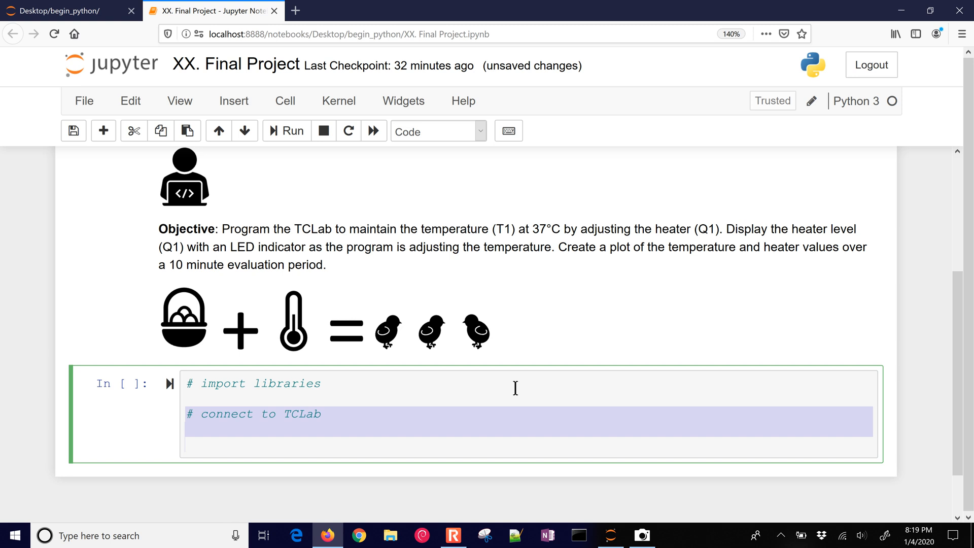
pyautogui.write('# create storage for heater and temperature')
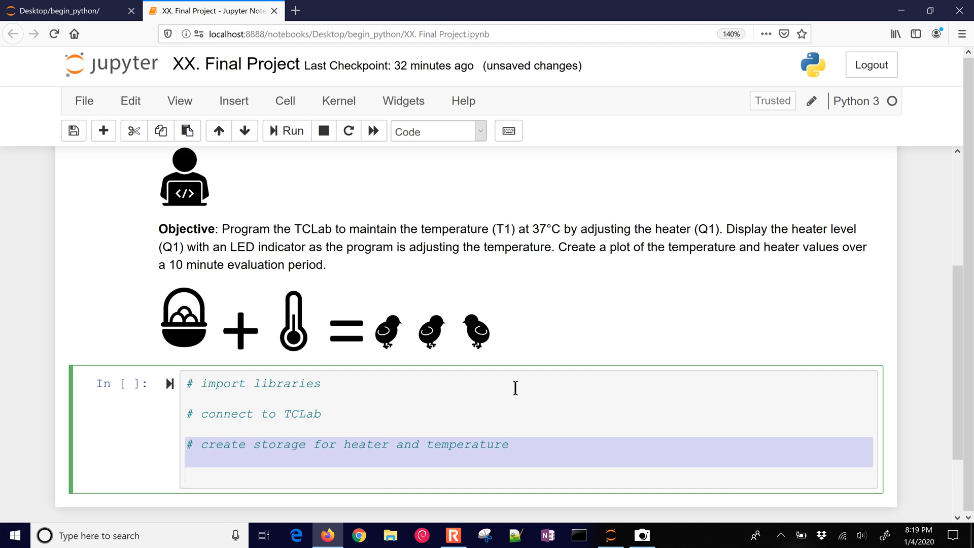
pyautogui.scroll(-3)
pyautogui.write('# initial heater value')
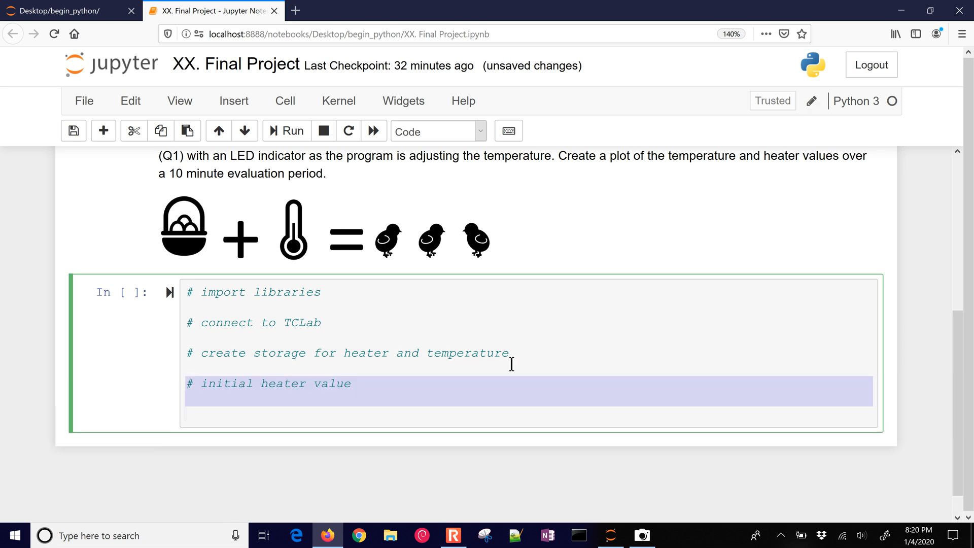
pyautogui.scroll(-3)
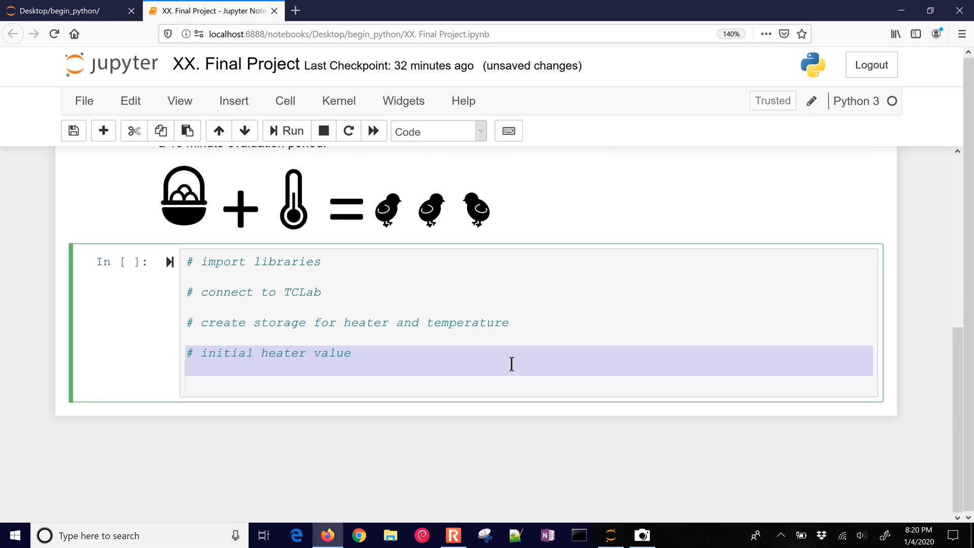
pyautogui.write('# set the target temperature')
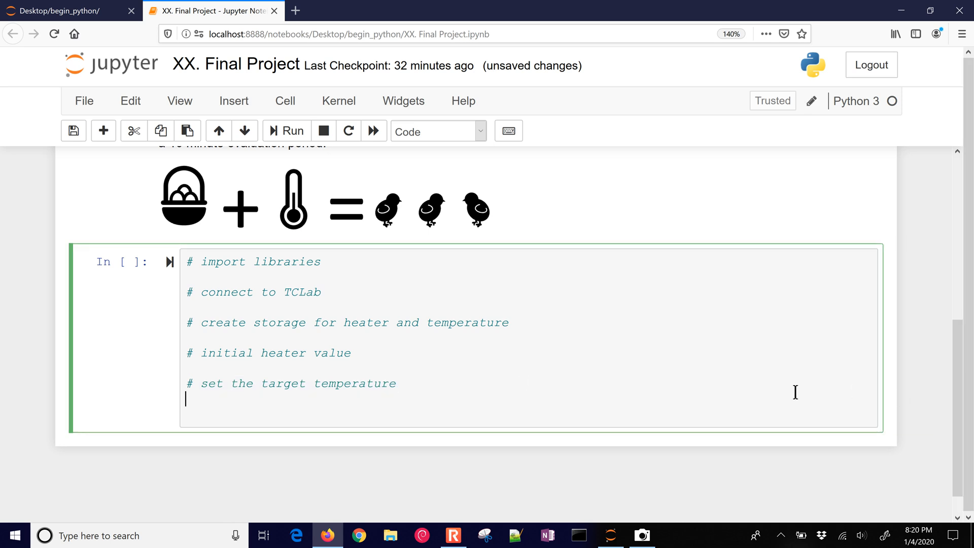
# Add comments for reading temperature, the 10-minute one-second loop and LED heater display, then write import tclab.
pyautogui.write('# read the temperature')
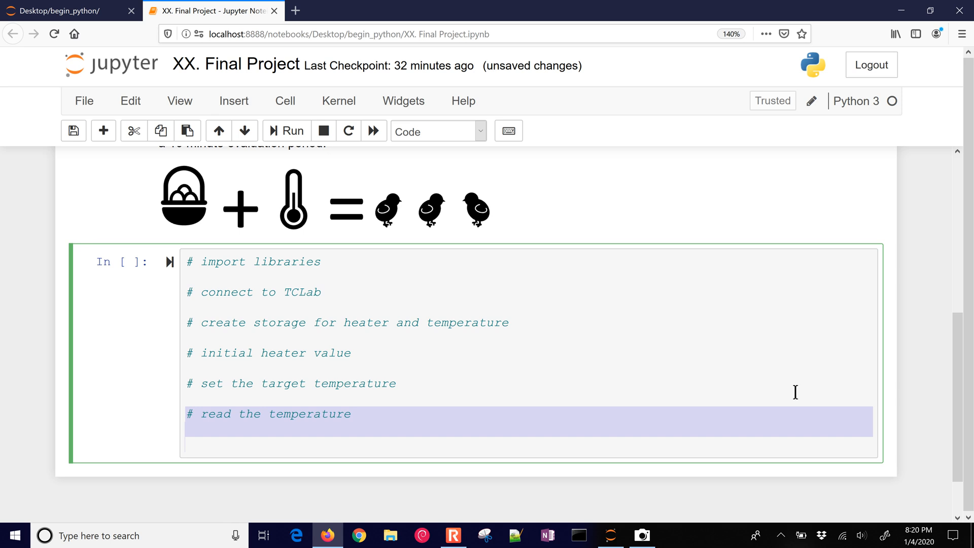
pyautogui.write('# monitor every second for 10 minutes (loop)')
pyautogui.write('# set the heater level')
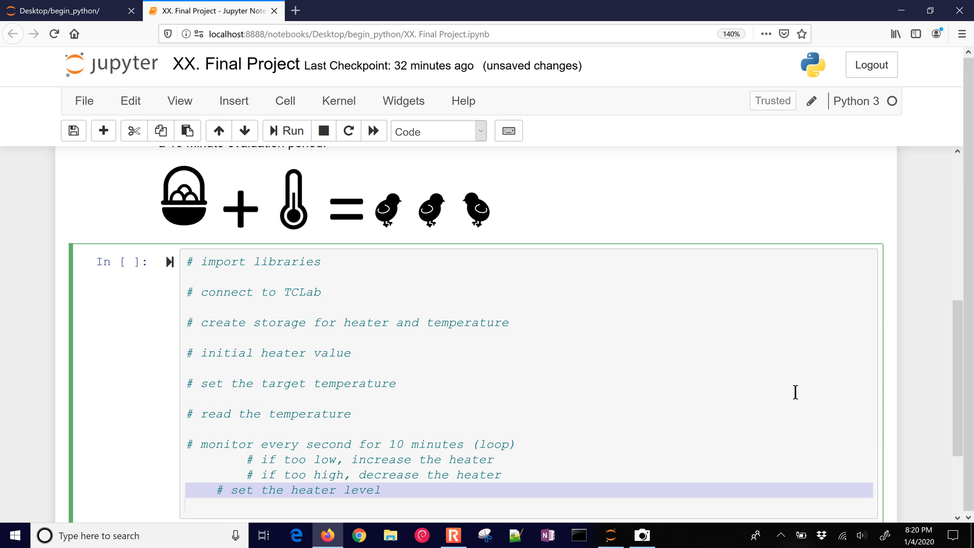
pyautogui.write('# display heater level with LED')
pyautogui.write('# after 10 minutes, display a plot of the data')
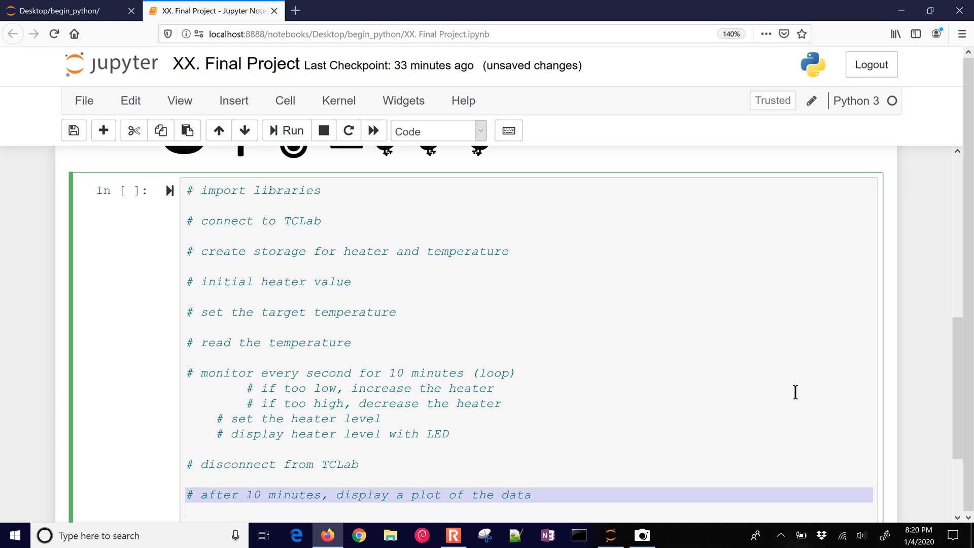
pyautogui.write('import tclab')
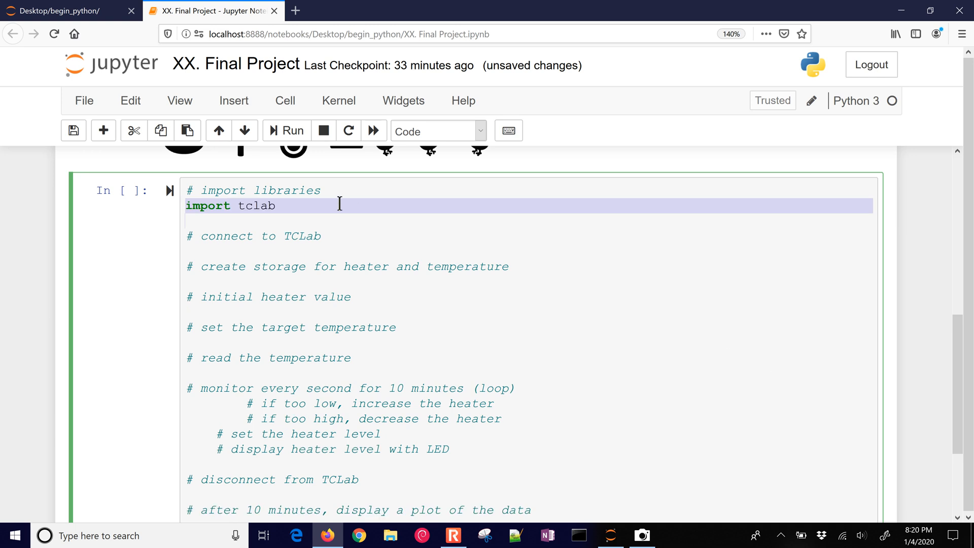
# Add import time beneath import tclab.
pyautogui.write('import time')
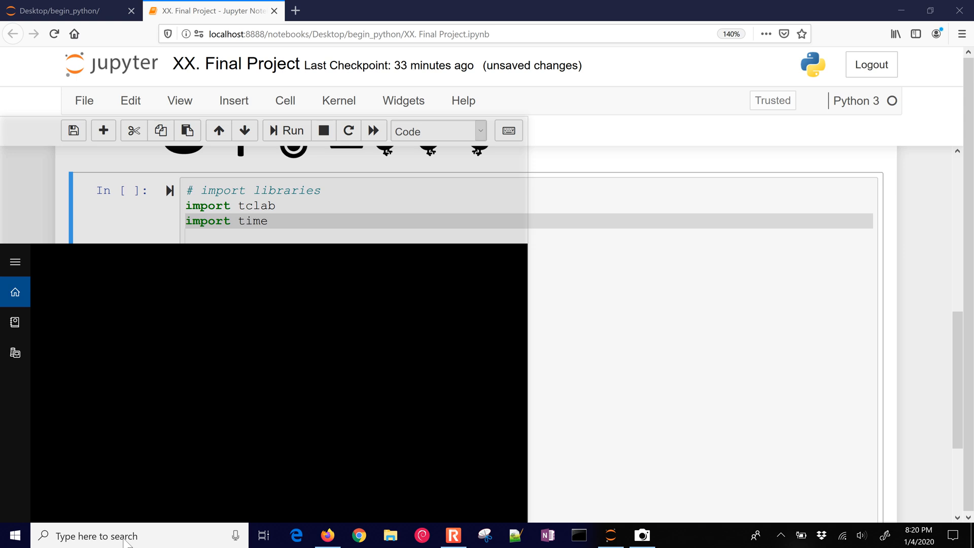
# Run 'pip install tclab' and 'pip install tclab --user' in Anaconda Prompt, confirming it is installed, then close the prompt.
pyautogui.write('ana')
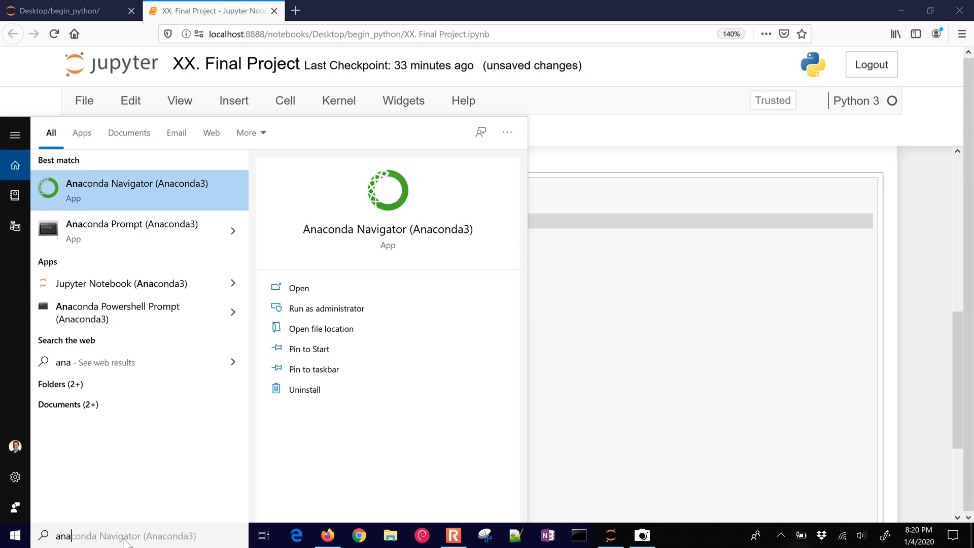
pyautogui.click(131, 224)
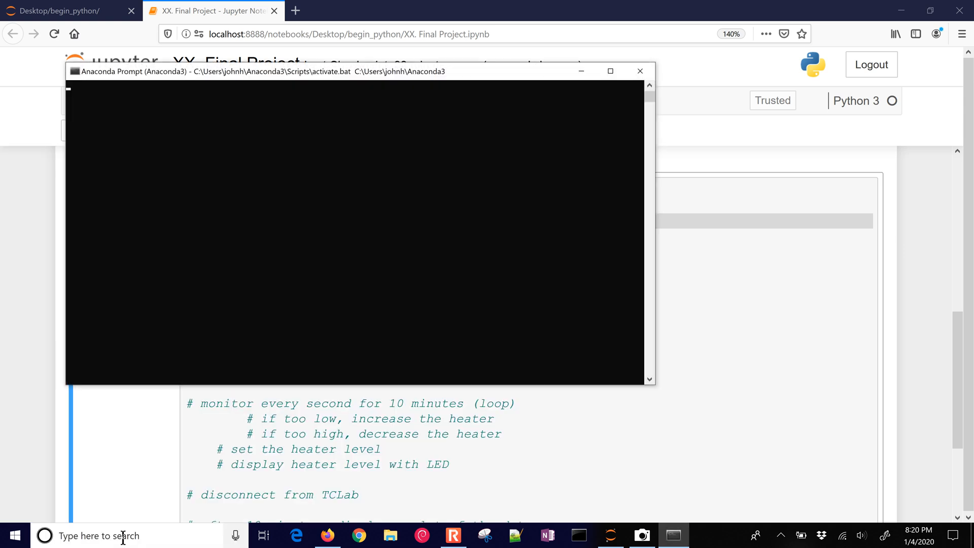
pyautogui.write('pip install tclab')
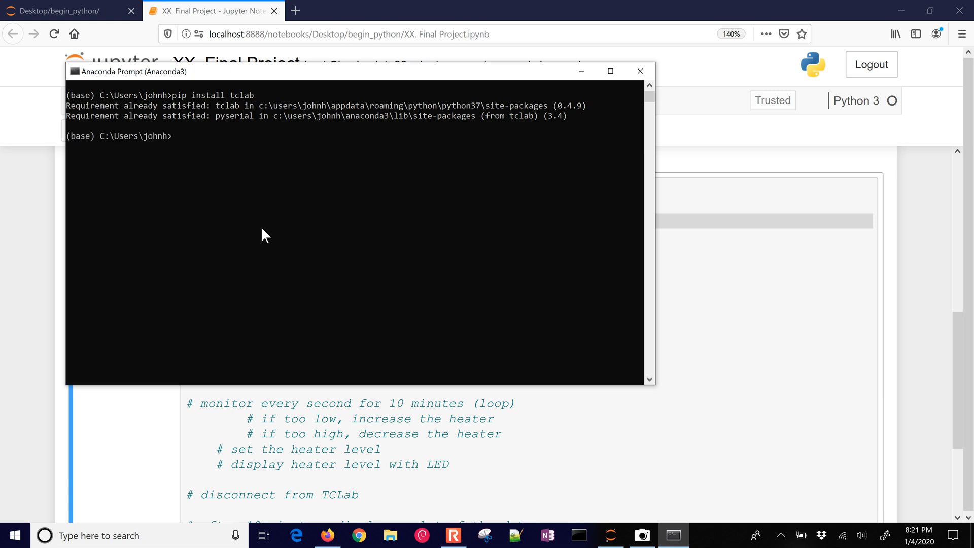
pyautogui.moveTo(373, 164)
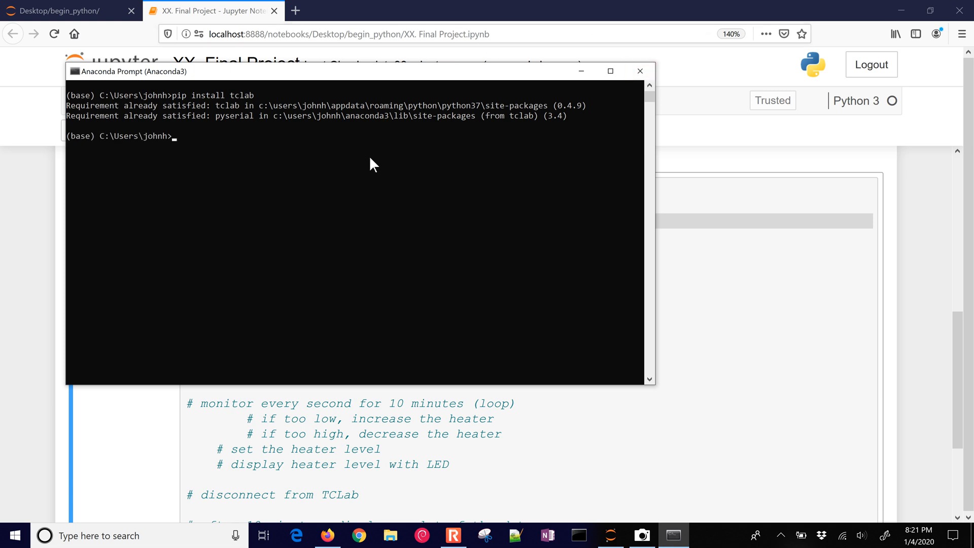
pyautogui.write('pip install tclab --user')
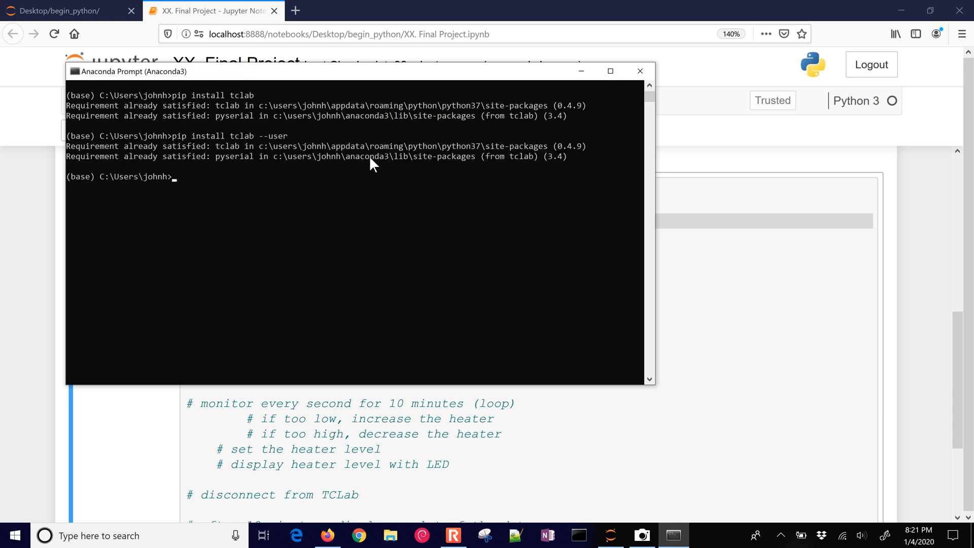
pyautogui.moveTo(486, 114)
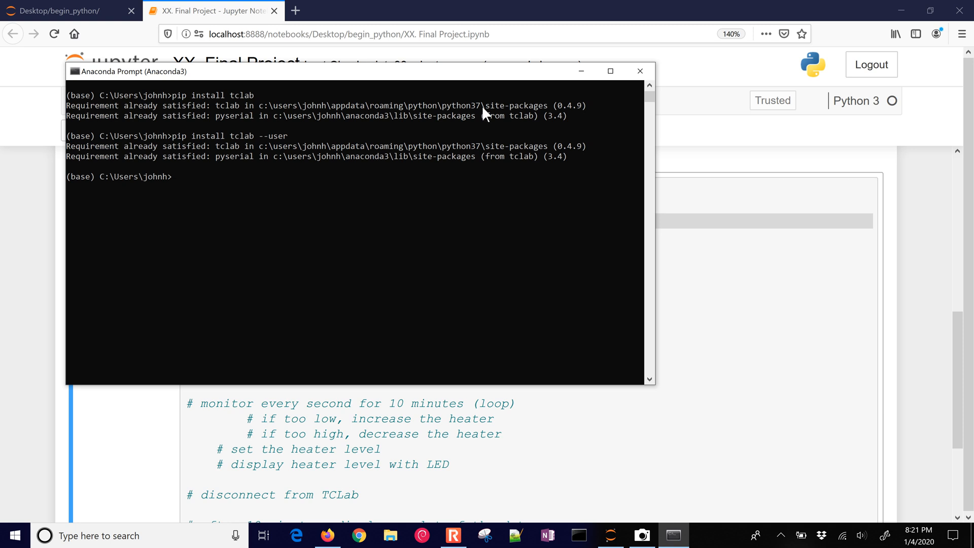
pyautogui.click(639, 71)
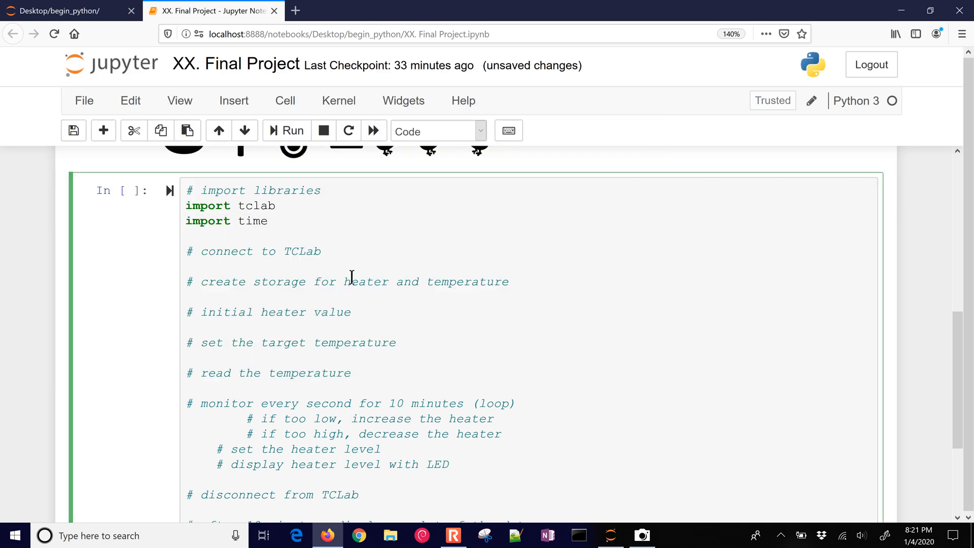
# Import numpy as np, matplotlib.pyplot as plt with %matplotlib inline, and move below the connect to TCLab comment.
pyautogui.write('import numpy as np')
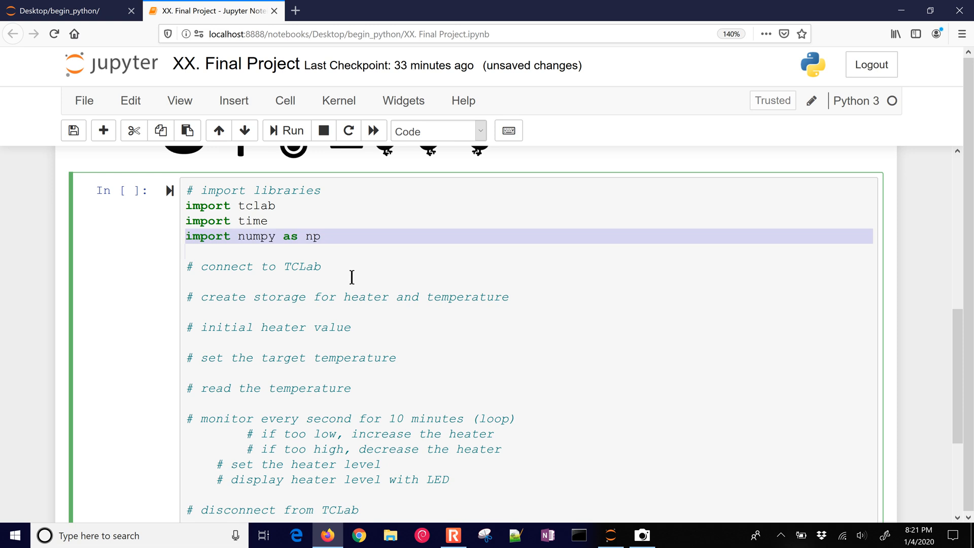
pyautogui.write('import matplotlib.pyplot as plt')
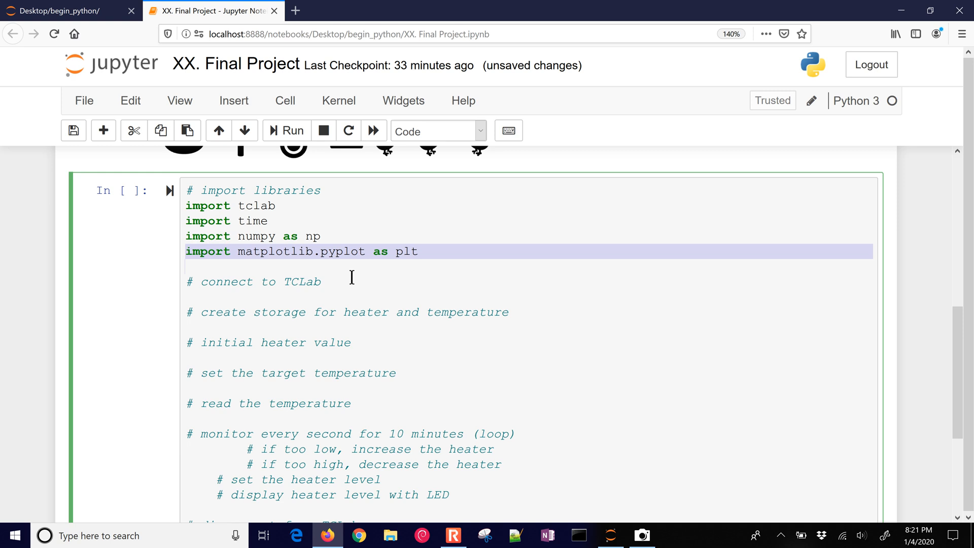
pyautogui.write('%matplotlib inline')
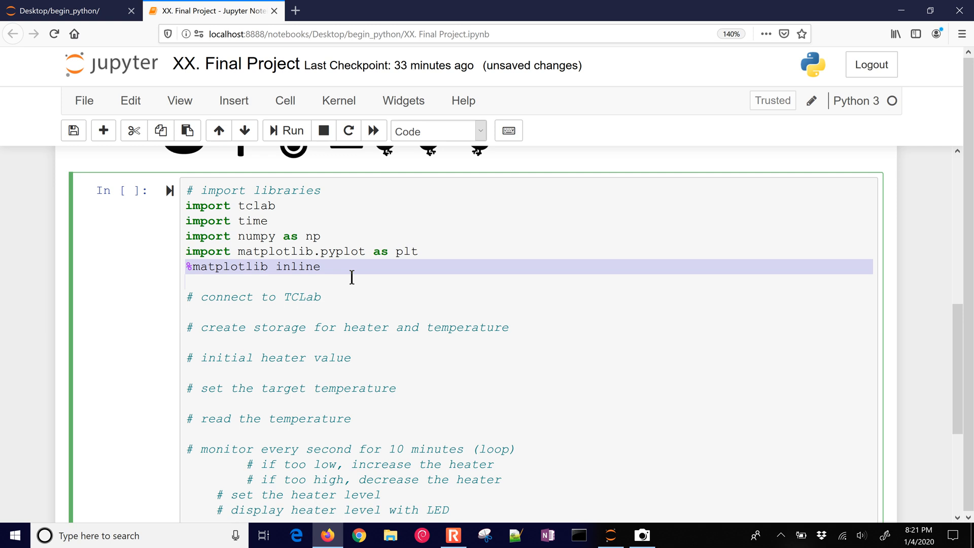
pyautogui.click(74, 131)
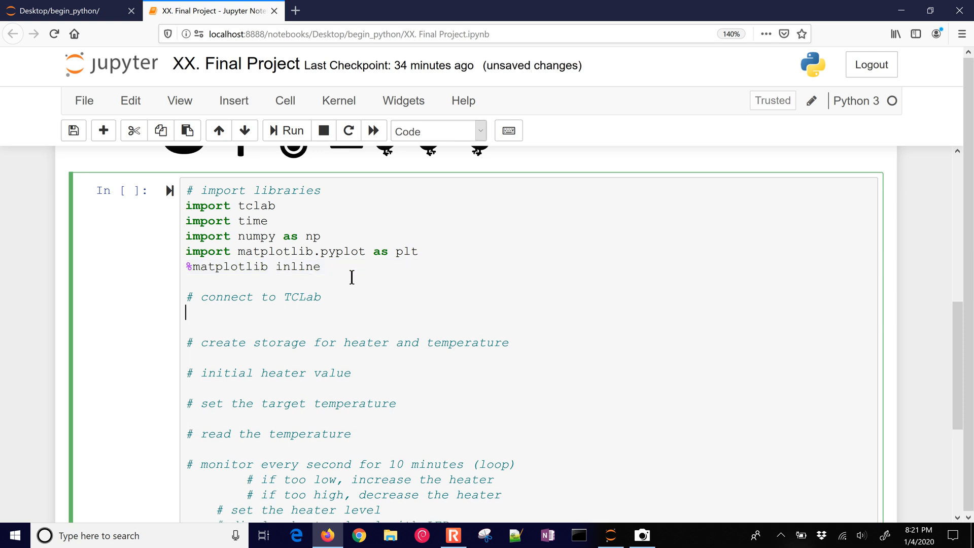
# Connect with lab = tclab.TCLab(), set n = 600, create empty tm and Ts lists, and set Q = 0.
pyautogui.write('lab')
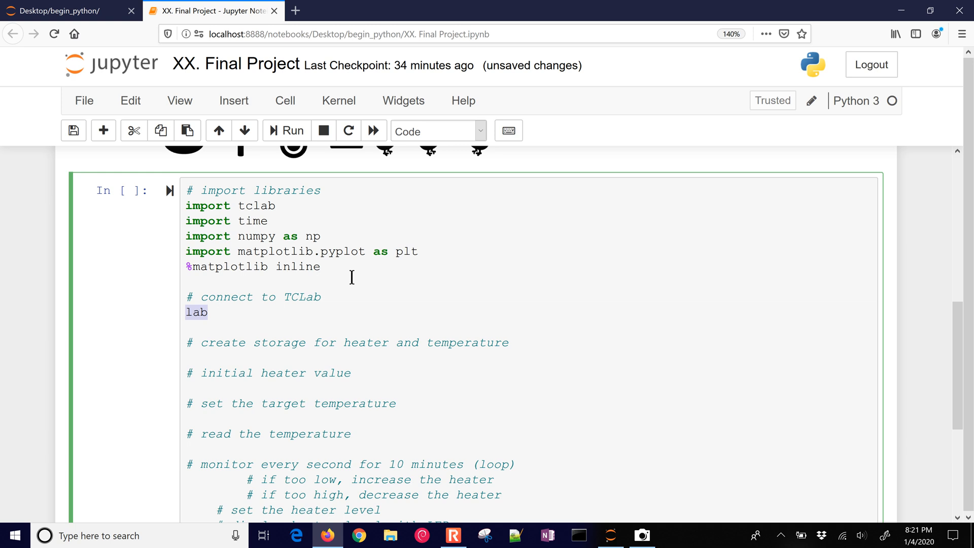
pyautogui.write('= tclab.TCLab()')
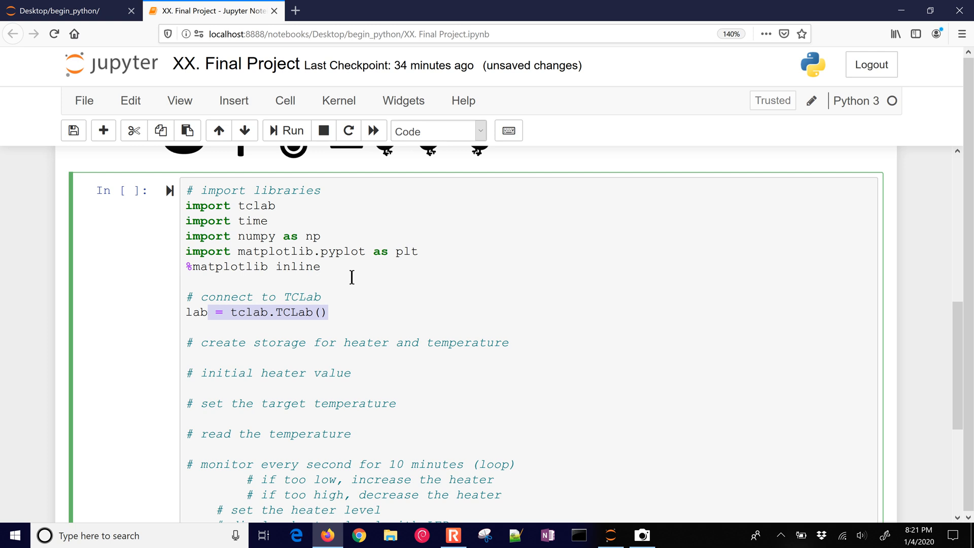
pyautogui.write('n = 600')
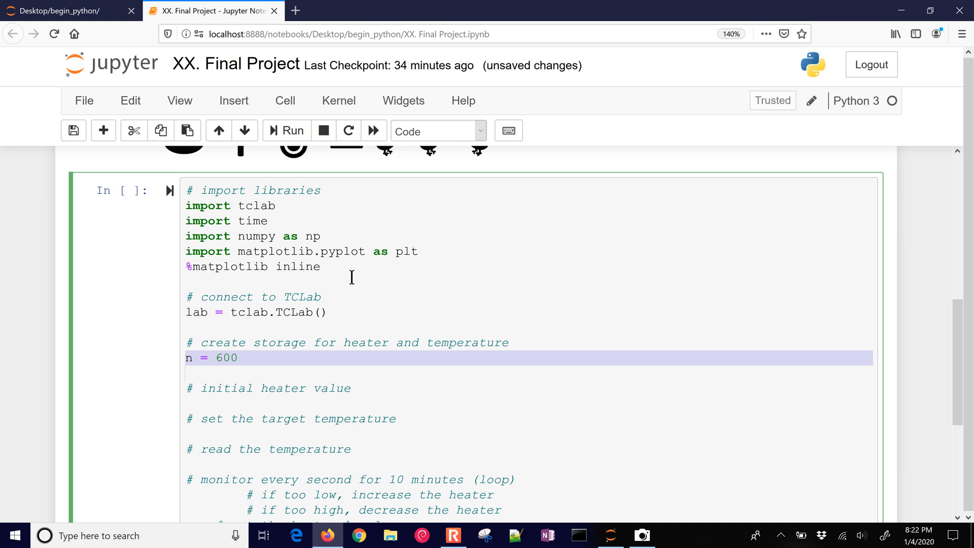
pyautogui.write('tm = []')
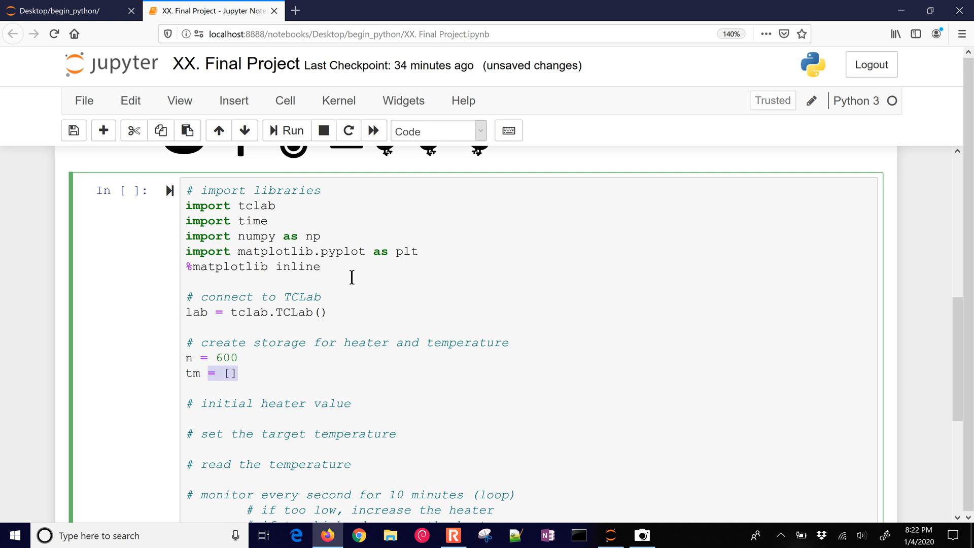
pyautogui.write('Ts = []')
pyautogui.write('Qs = [')
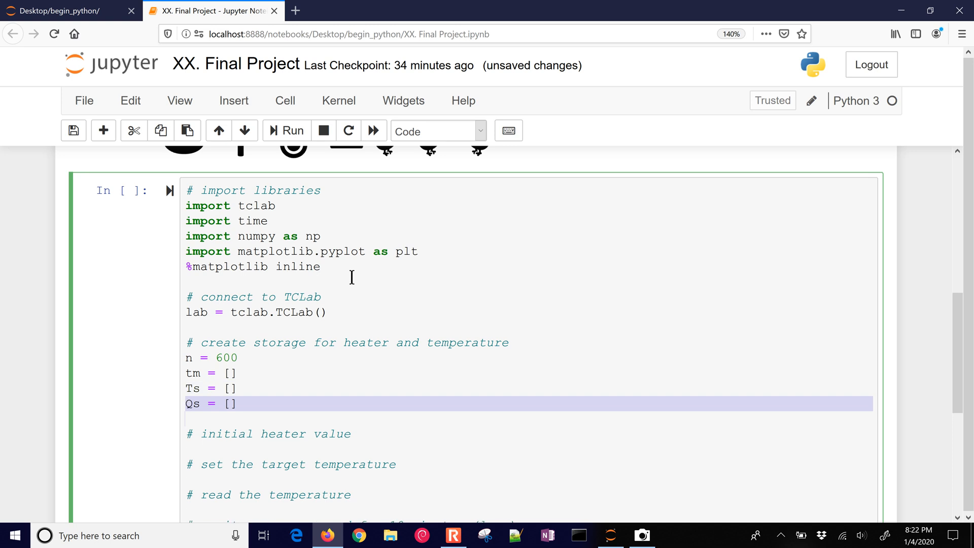
pyautogui.write('Q = 0')
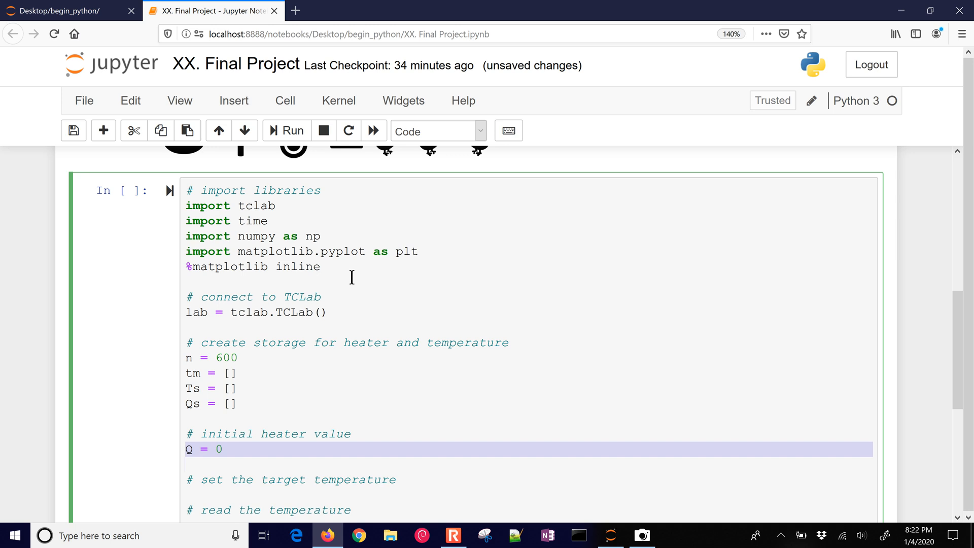
# Start the target dictionary with 'frog':25 and 'chicken':37.
pyautogui.scroll(-3)
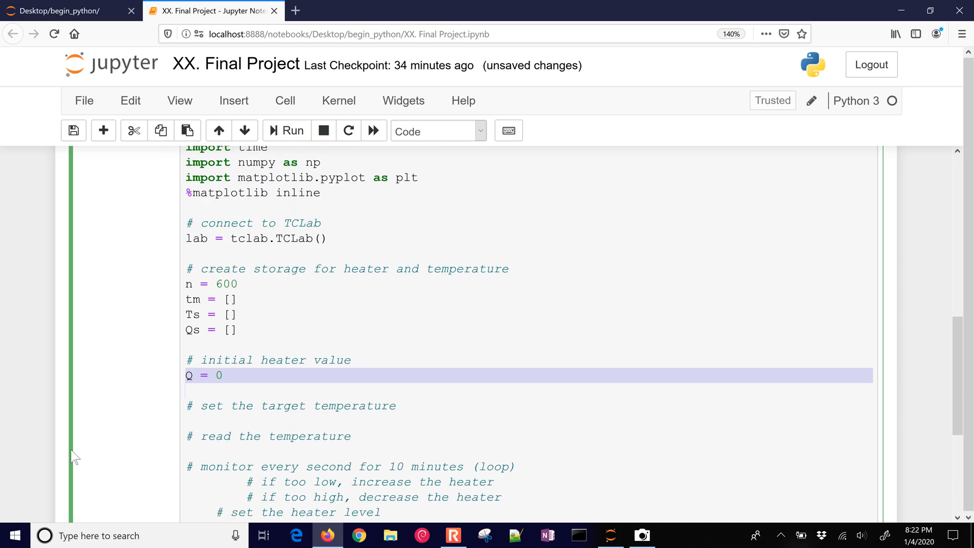
pyautogui.write('target')
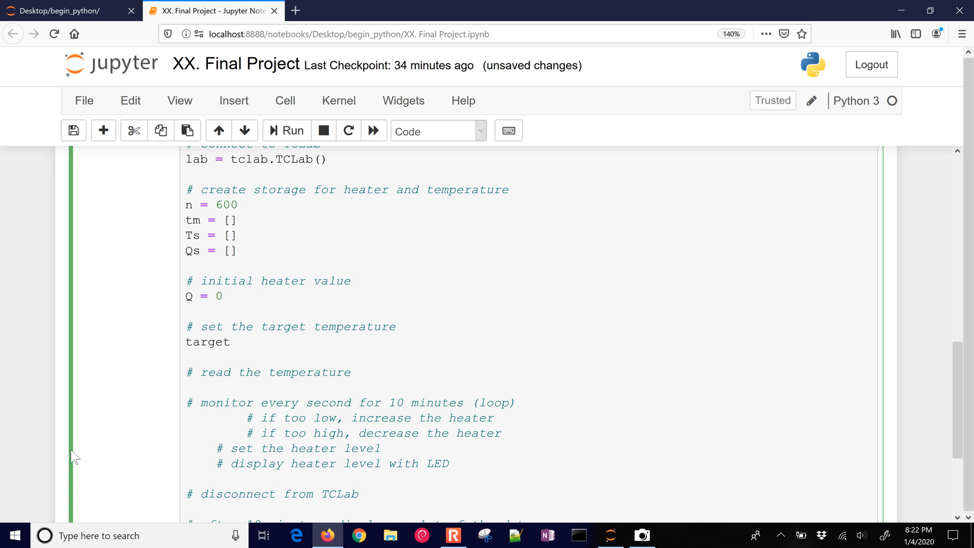
pyautogui.write('= {}')
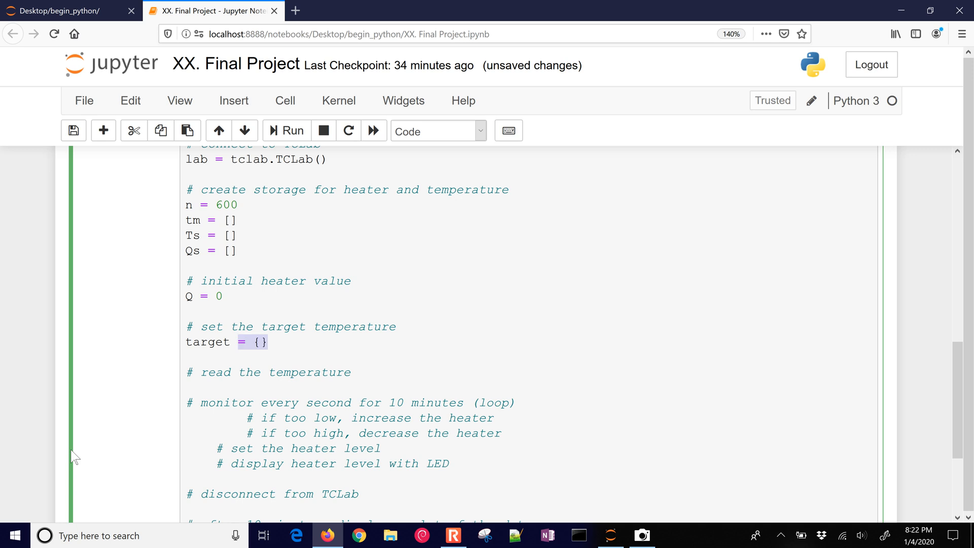
pyautogui.write("'frog':25")
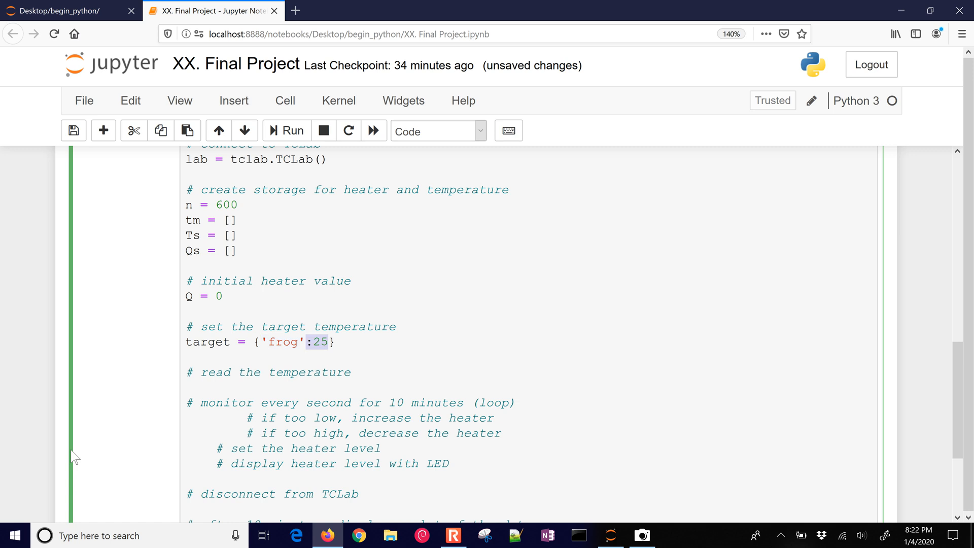
pyautogui.write(",'chicken':37")
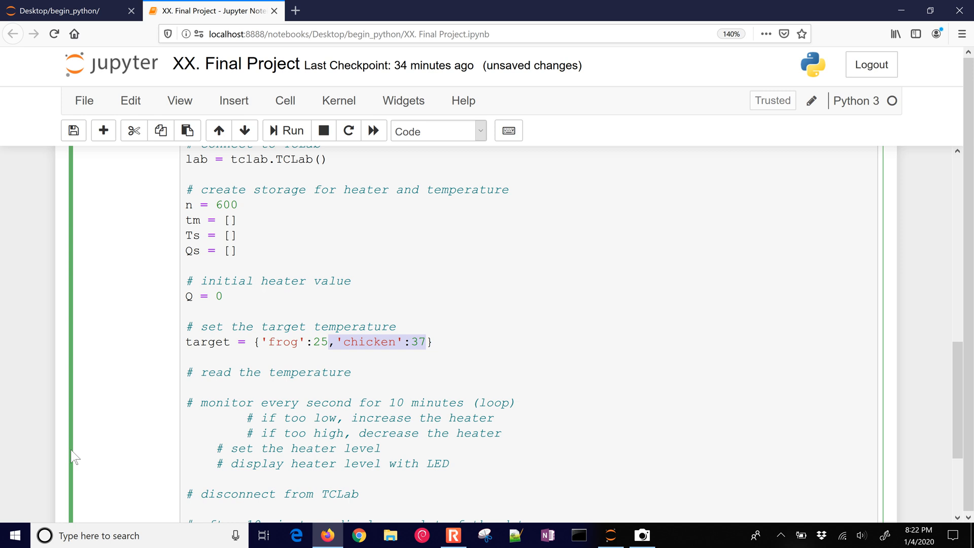
# Add 'alligator':30 to target, print target.keys(), and ask 'What is the type of egg?:' into animal.
pyautogui.write(",'alligator':30")
pyautogui.write('print(')
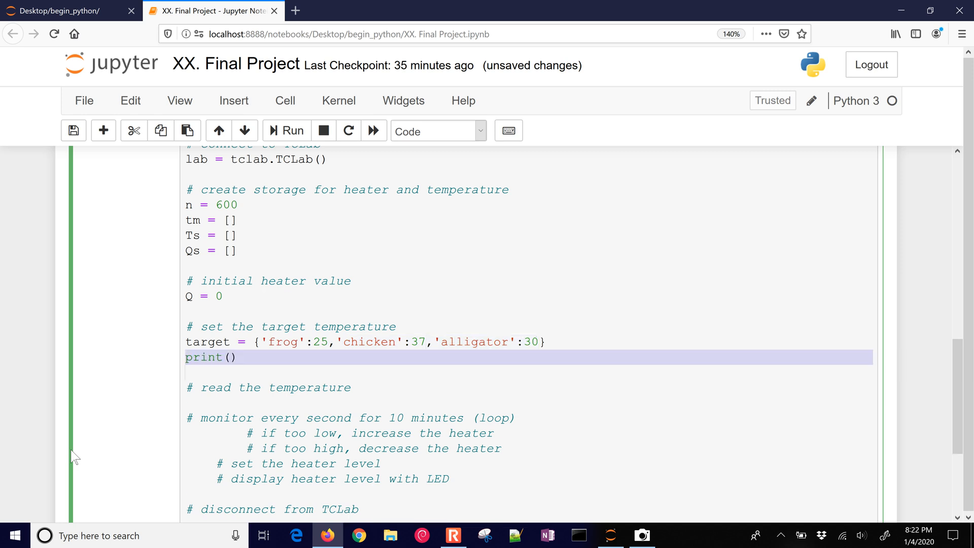
pyautogui.write('target')
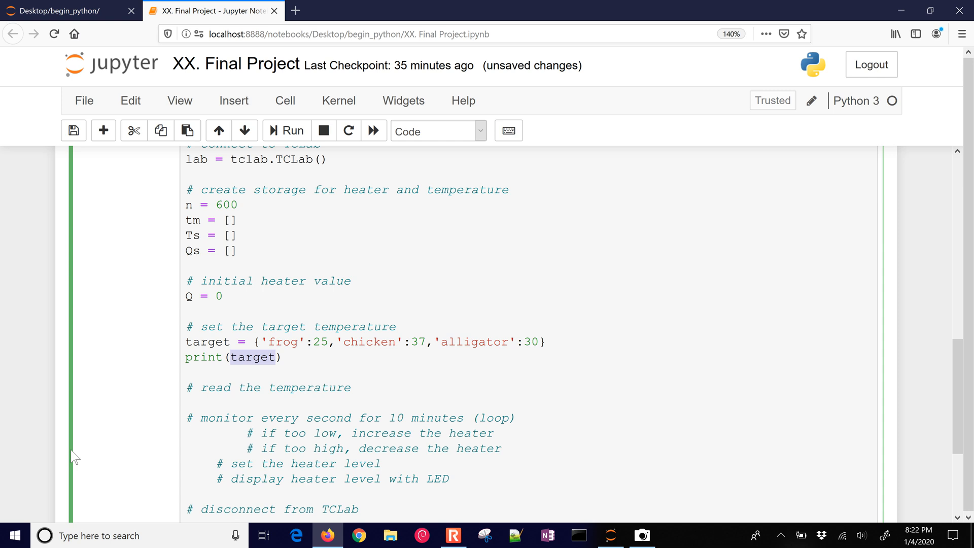
pyautogui.write('.keys()')
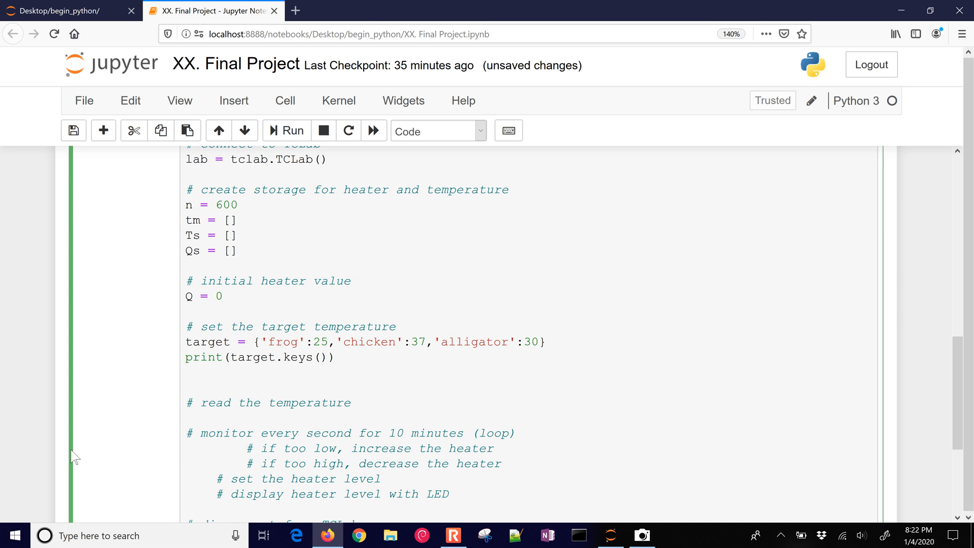
pyautogui.write('animal')
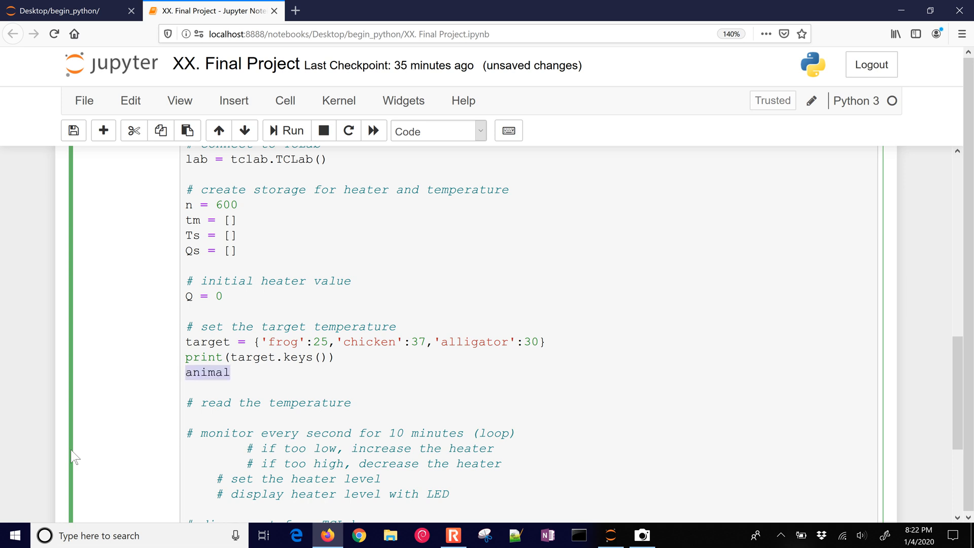
pyautogui.write("= input('')")
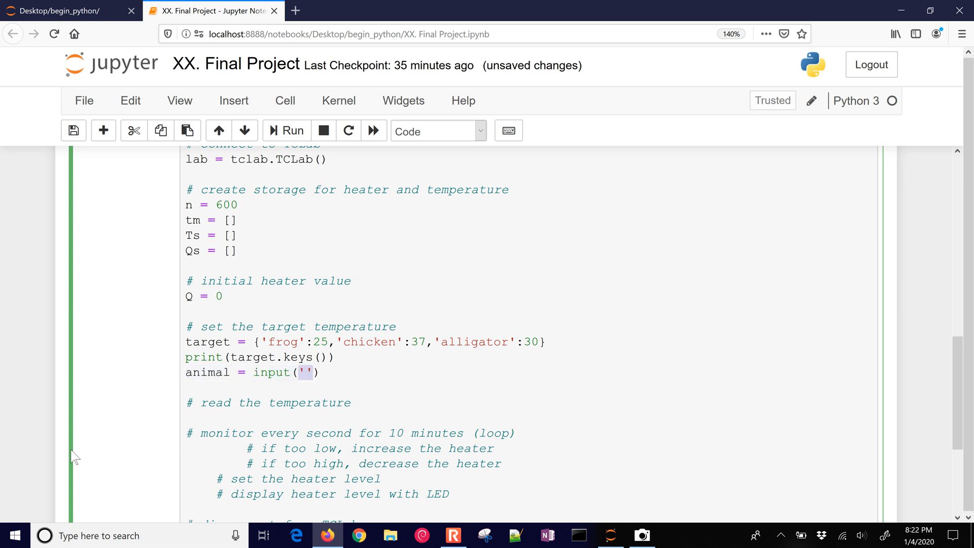
pyautogui.write('What is the type of egg?:')
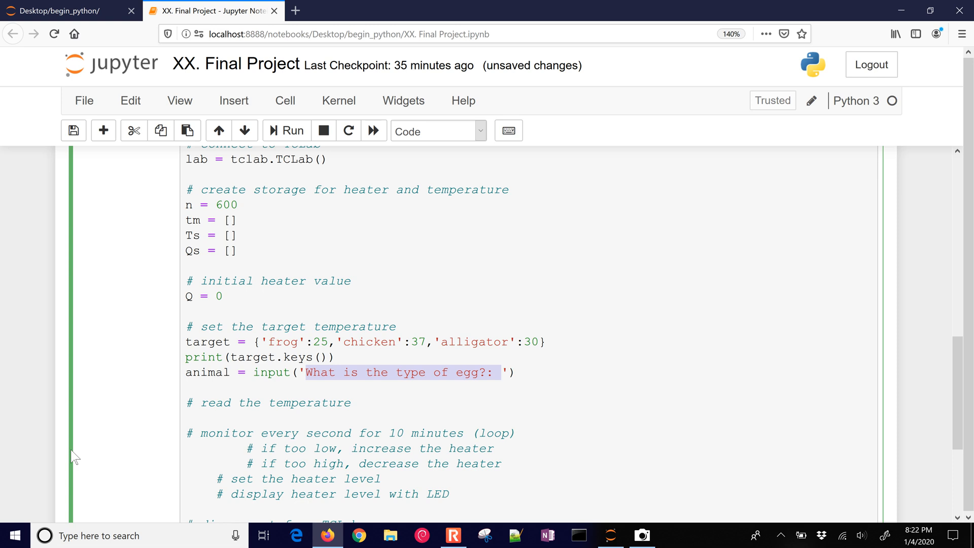
# Set Tsp = target[animal] and print 'The target temperature is {Tsp}', then move under the read the temperature comment.
pyautogui.write('Tsp')
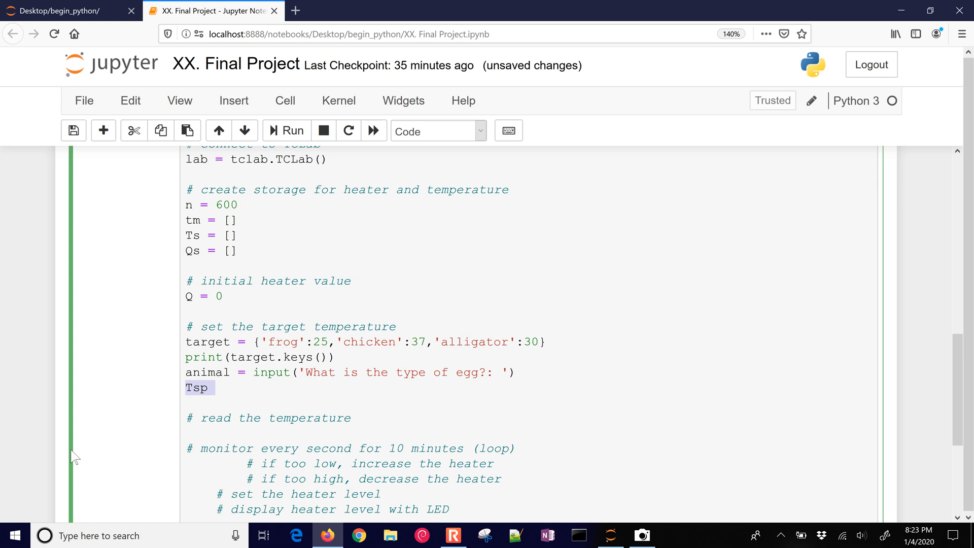
pyautogui.write('= target[]')
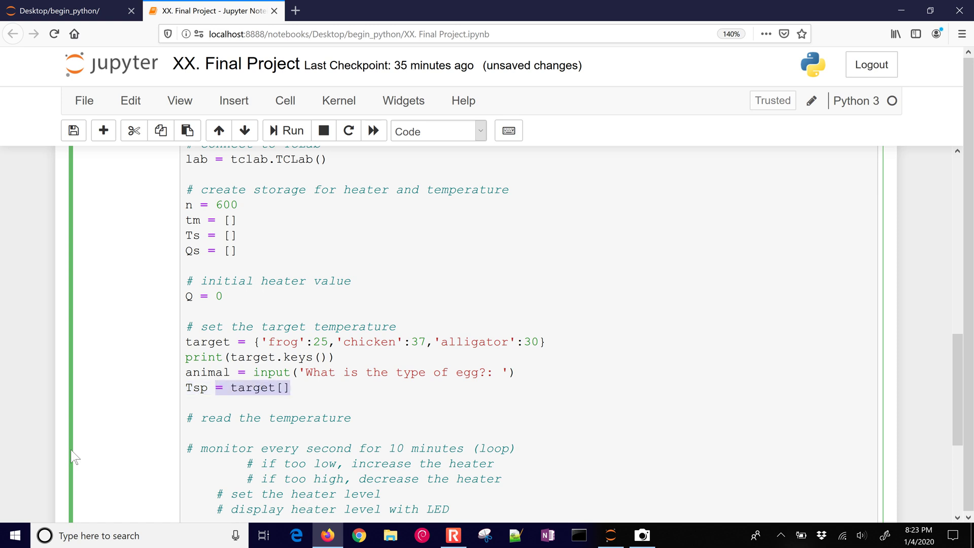
pyautogui.write('animal')
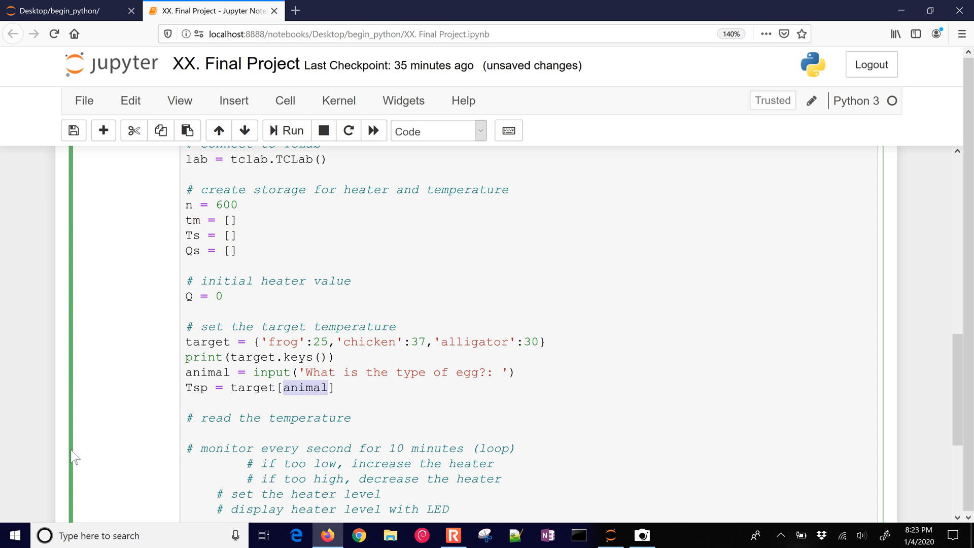
pyautogui.write("print('The target temperature is')")
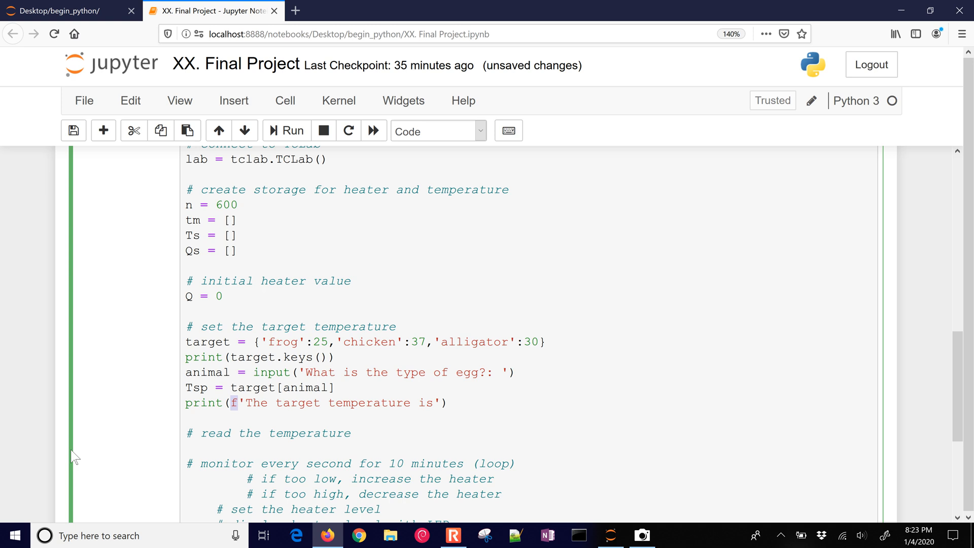
pyautogui.write('{Tsp}')
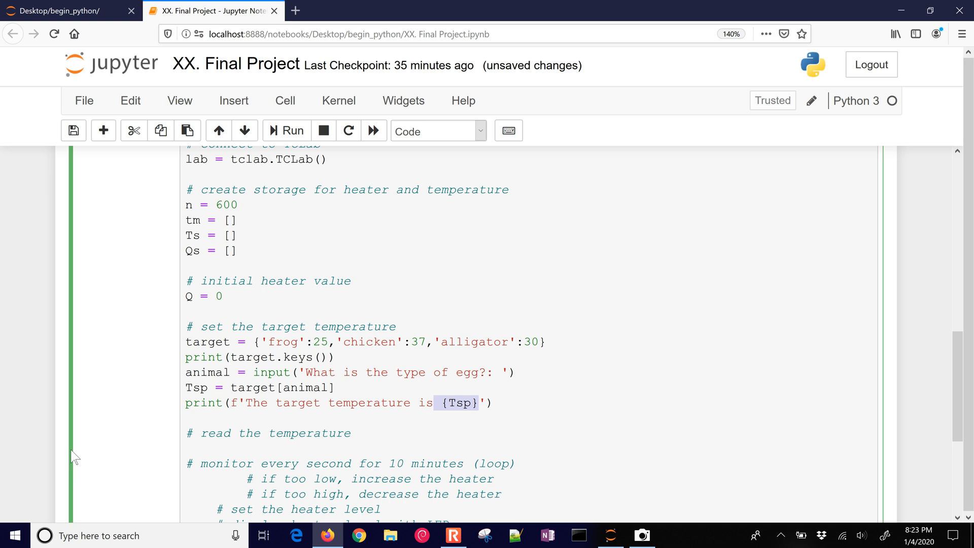
pyautogui.click(193, 449)
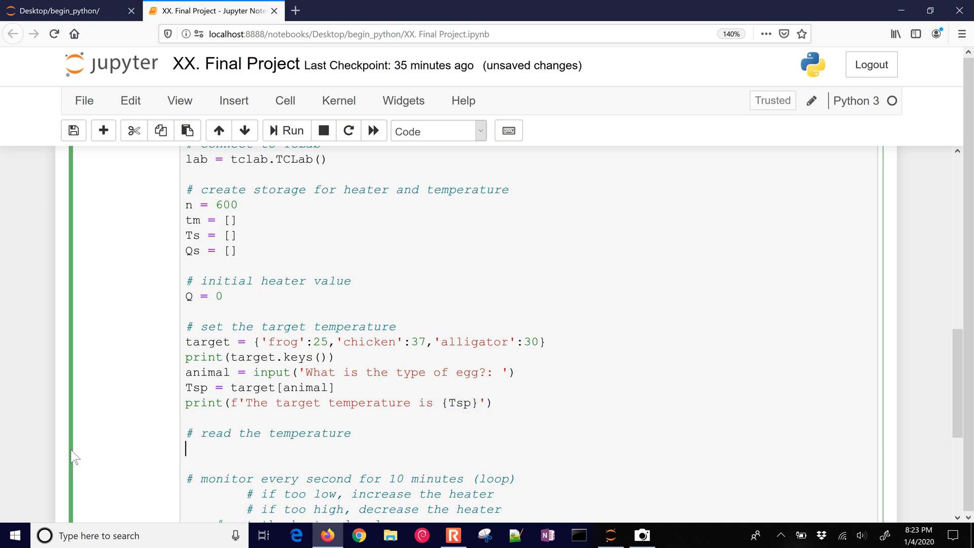
# Define def read_Temp(Q): with a Ts.append() line, pointing back to the Ts storage list.
pyautogui.write('def')
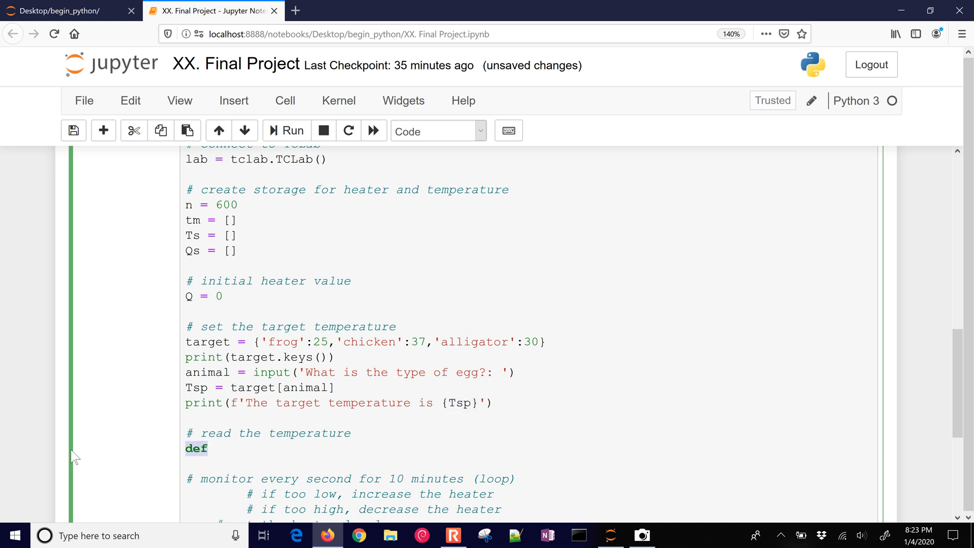
pyautogui.write('read_Temp()')
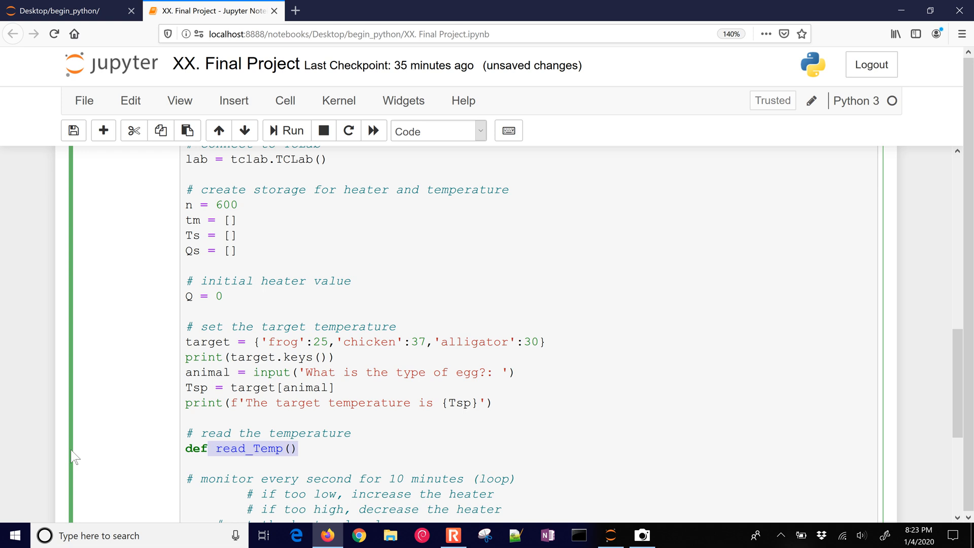
pyautogui.write(':')
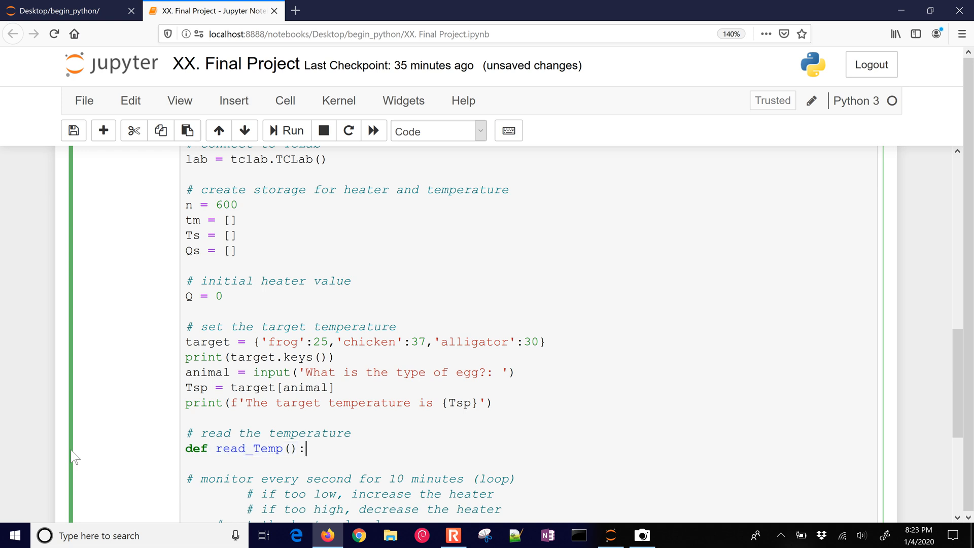
pyautogui.write('Q')
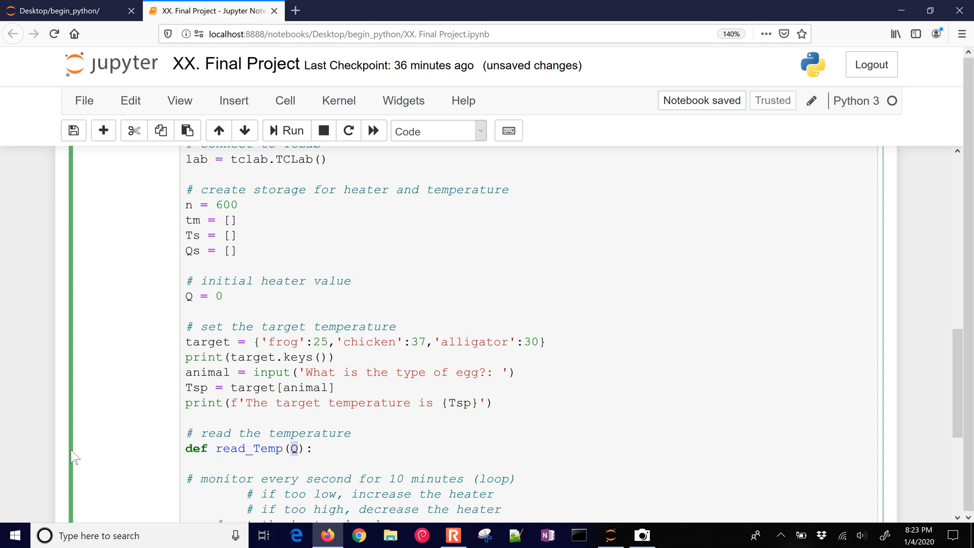
pyautogui.scroll(-3)
pyautogui.write('return')
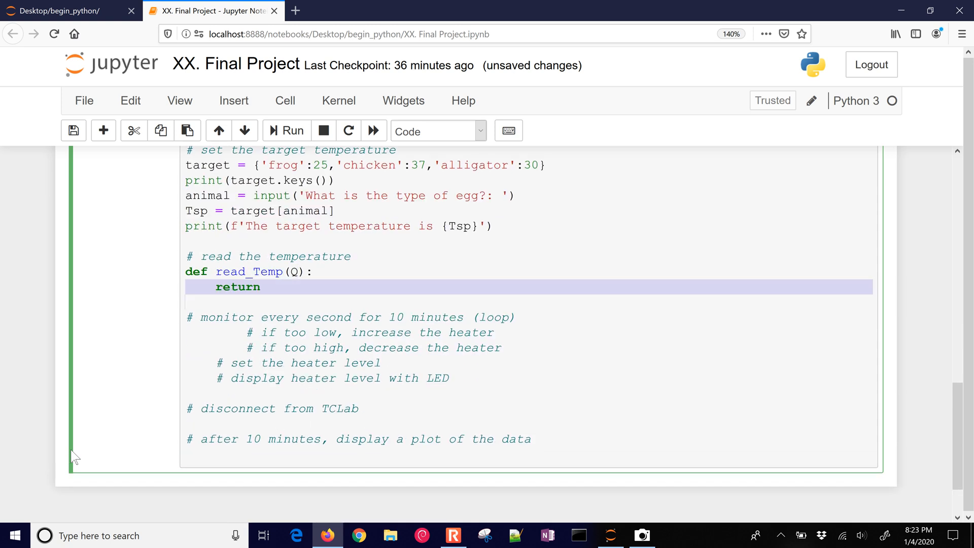
pyautogui.write('Ts.append()')
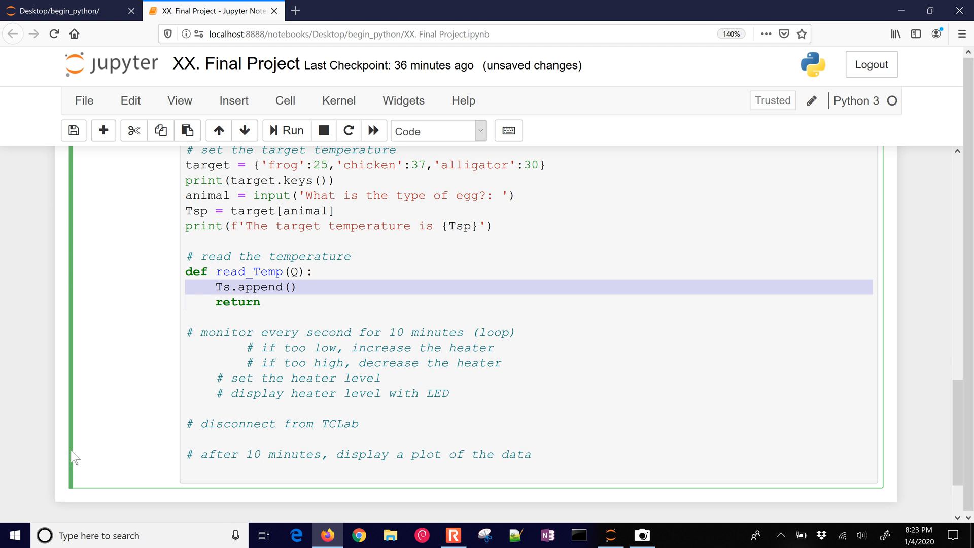
pyautogui.scroll(3)
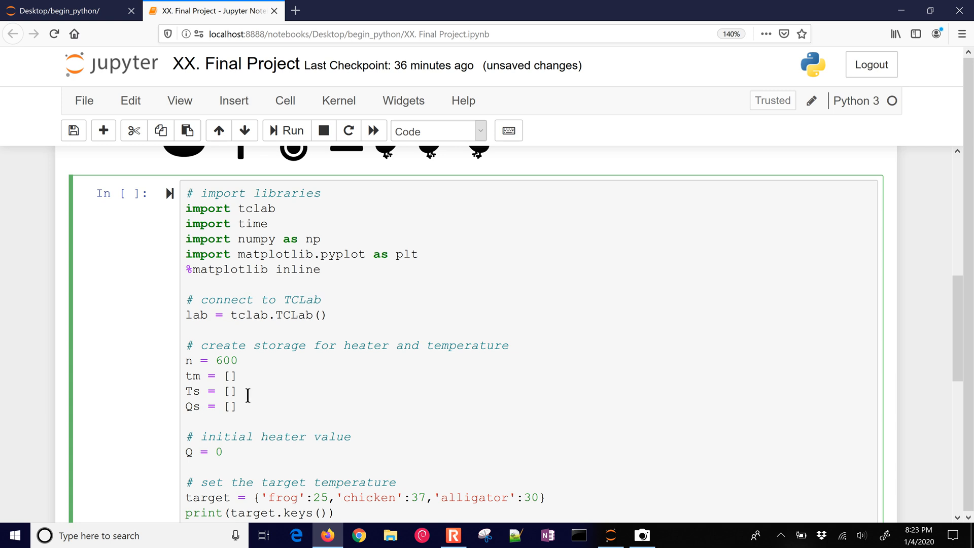
pyautogui.doubleClick(210, 391)
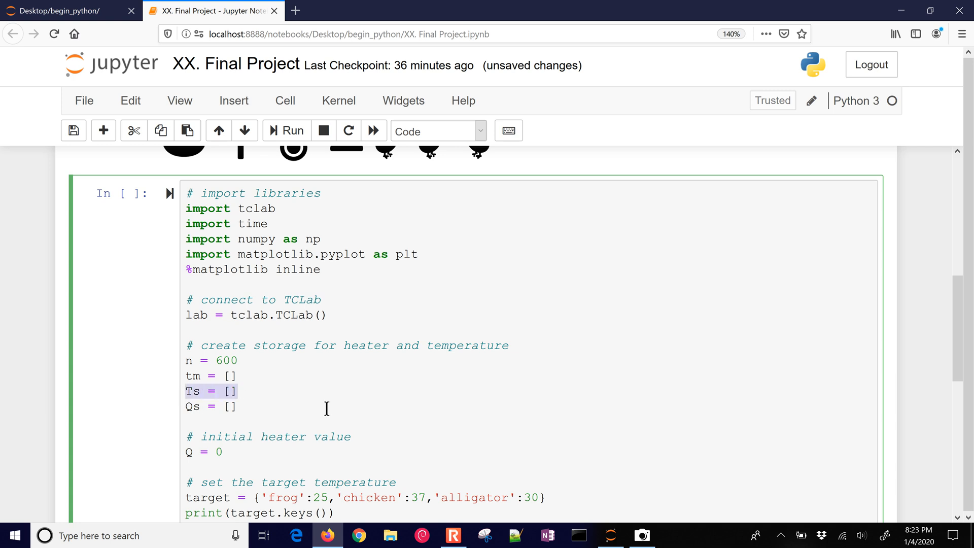
pyautogui.scroll(-3)
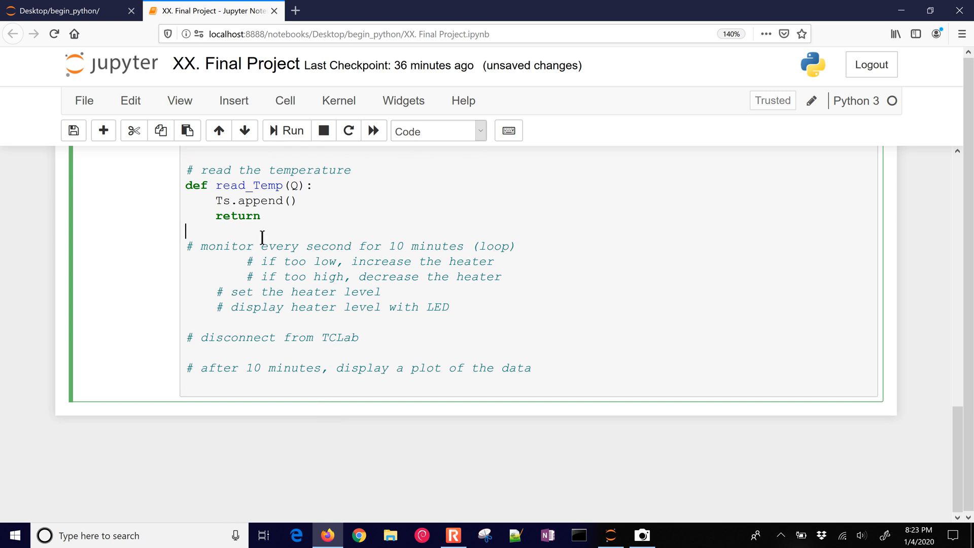
# Give read_Temp the docstring 'read_Temp: reads the temperature and pauses for 1 sec'.
pyautogui.write('read_Temp: reads the temperature and pauses for 1 sec')
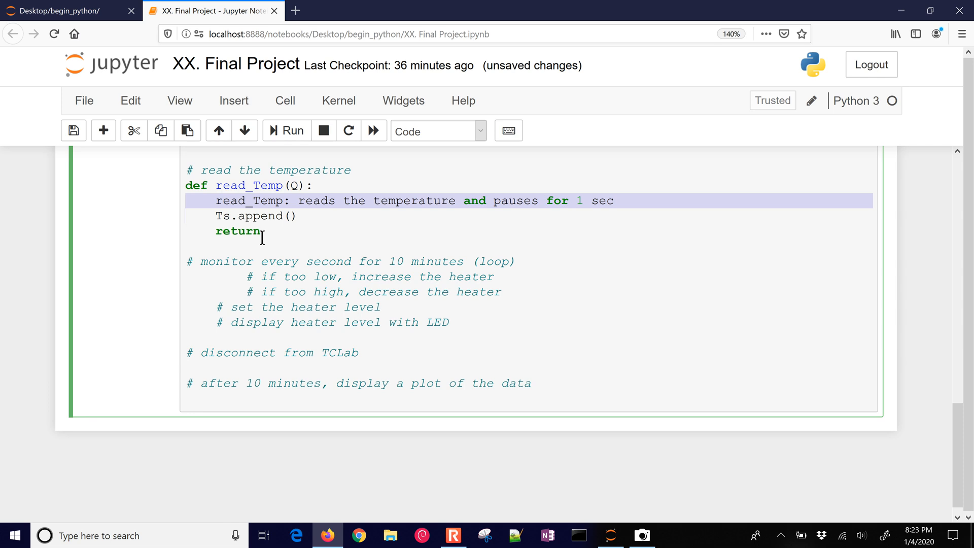
pyautogui.write("'''")
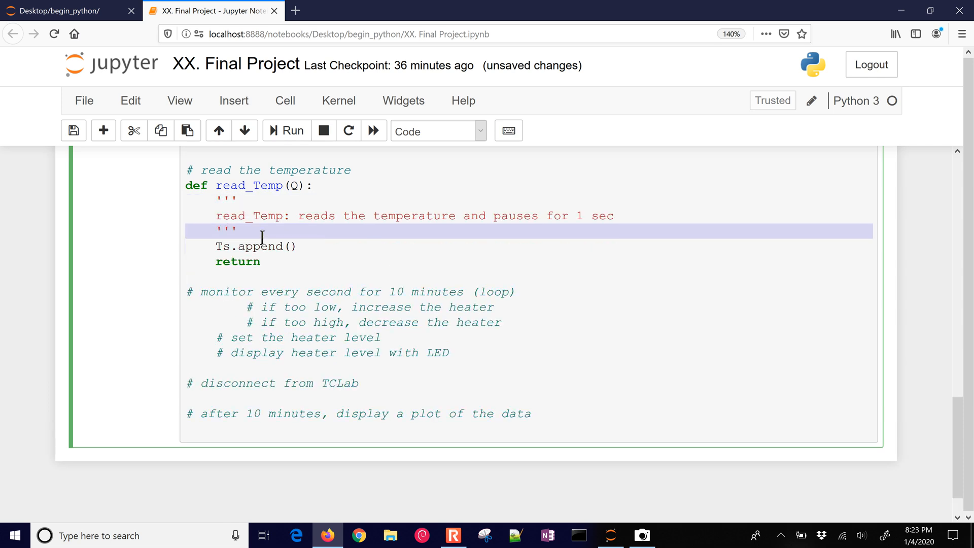
pyautogui.click(237, 202)
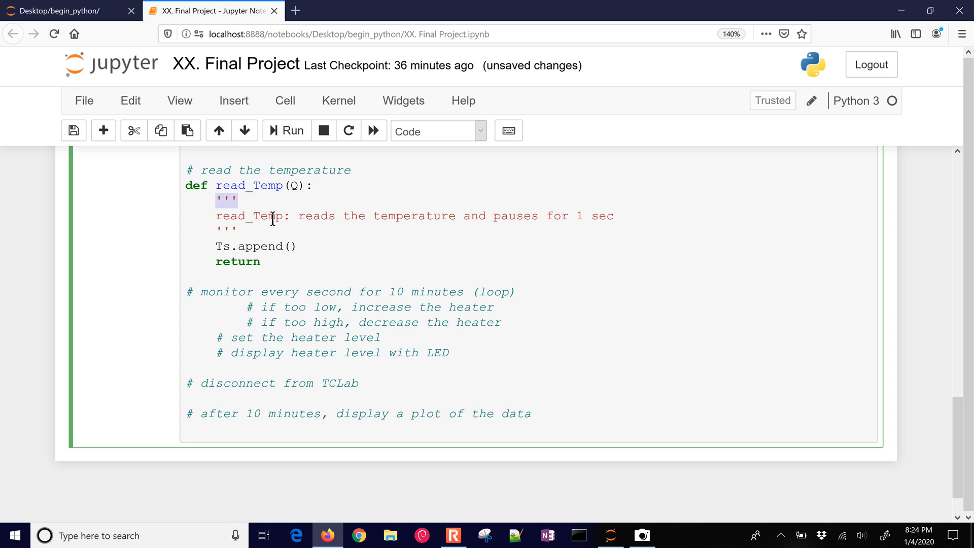
pyautogui.moveTo(267, 234)
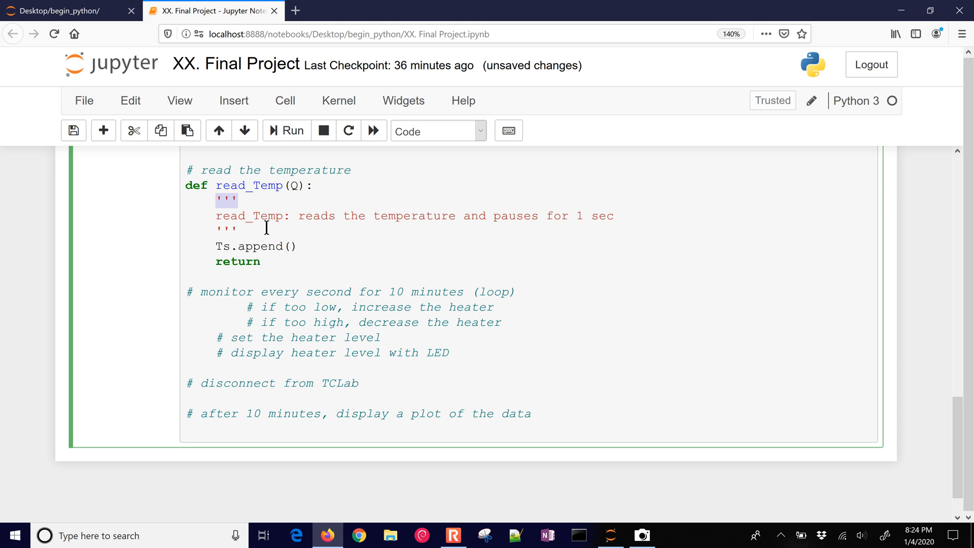
# Append lab.T1 to Ts inside read_Temp and start a print('T: Q:') line.
pyautogui.write('lab.T1')
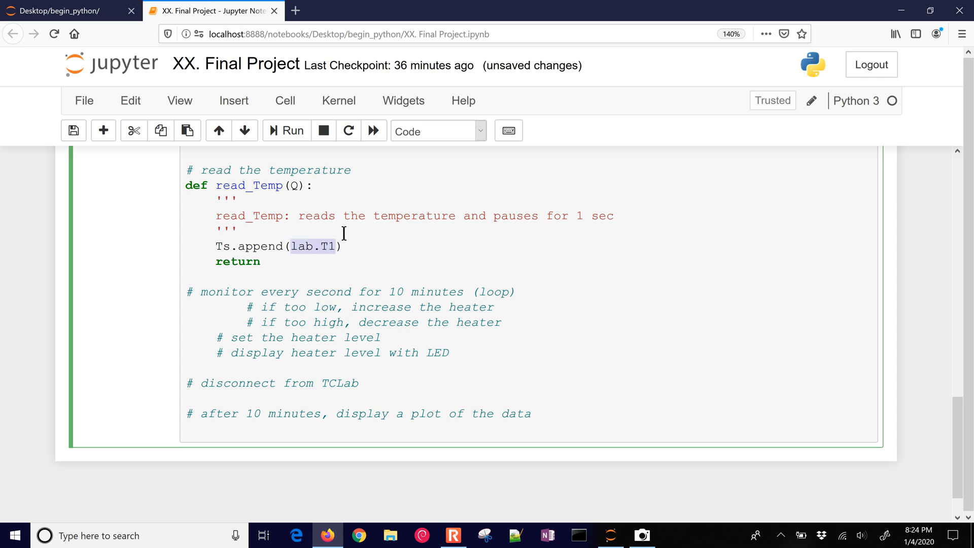
pyautogui.moveTo(378, 272)
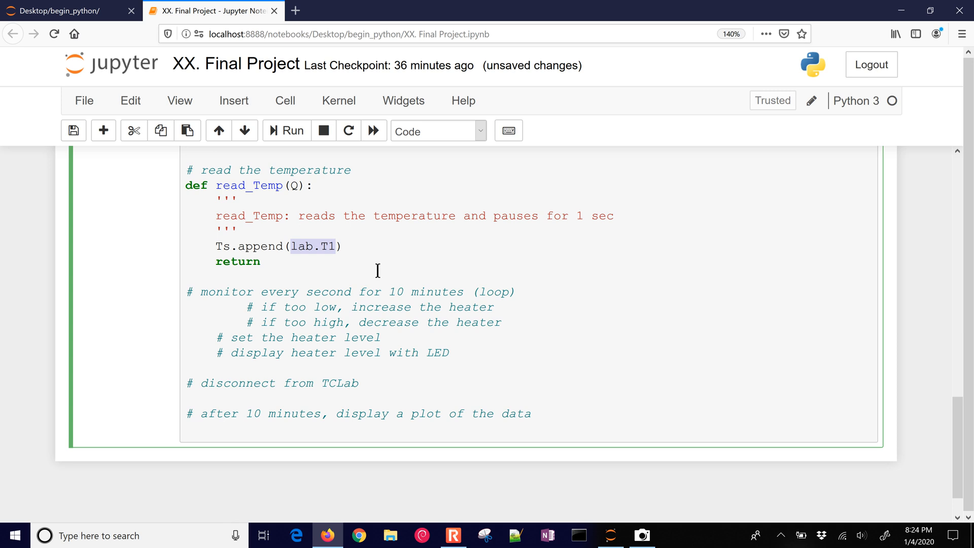
pyautogui.scroll(3)
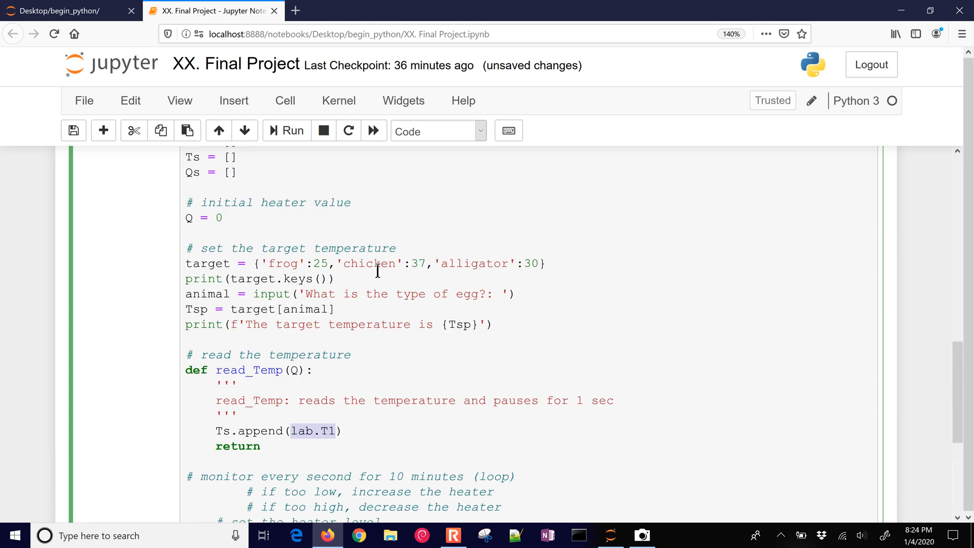
pyautogui.scroll(3)
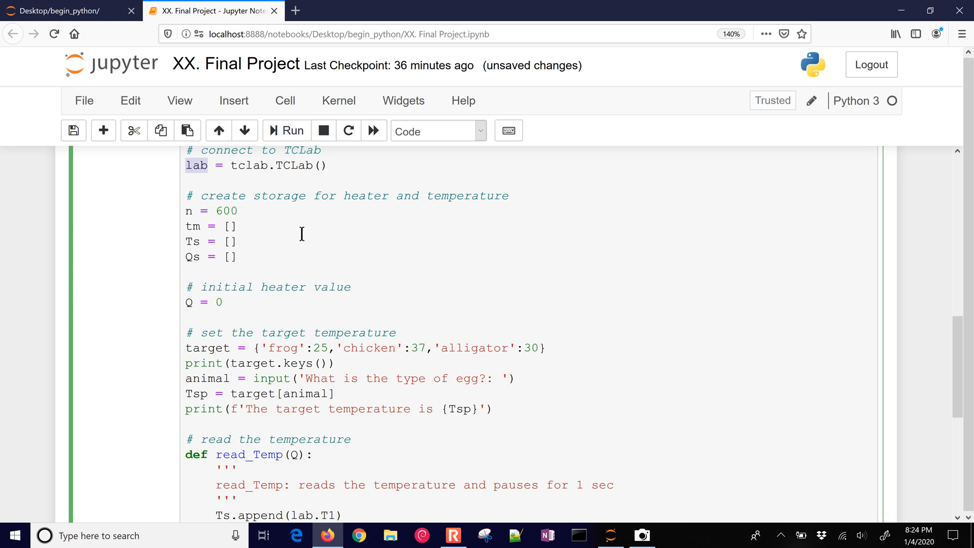
pyautogui.scroll(-3)
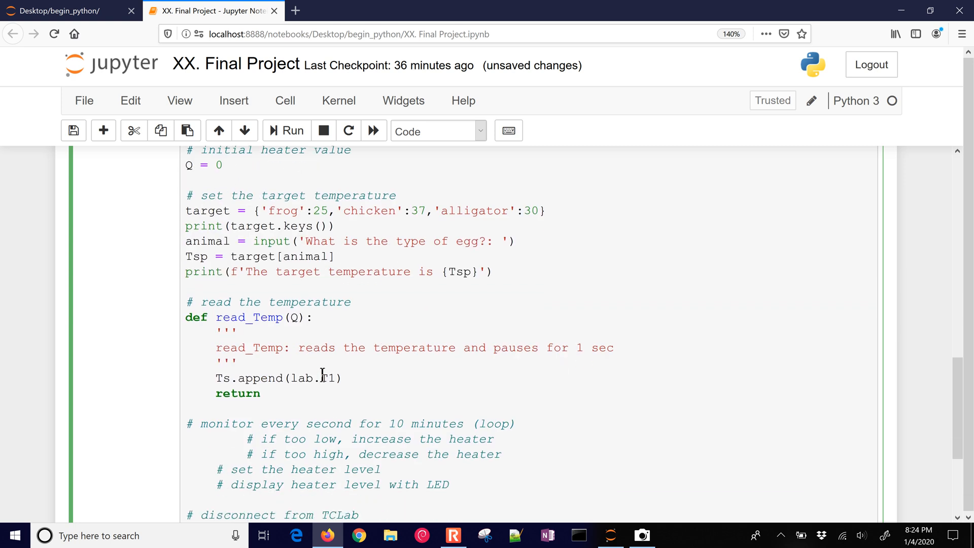
pyautogui.write("print('T: Q:')")
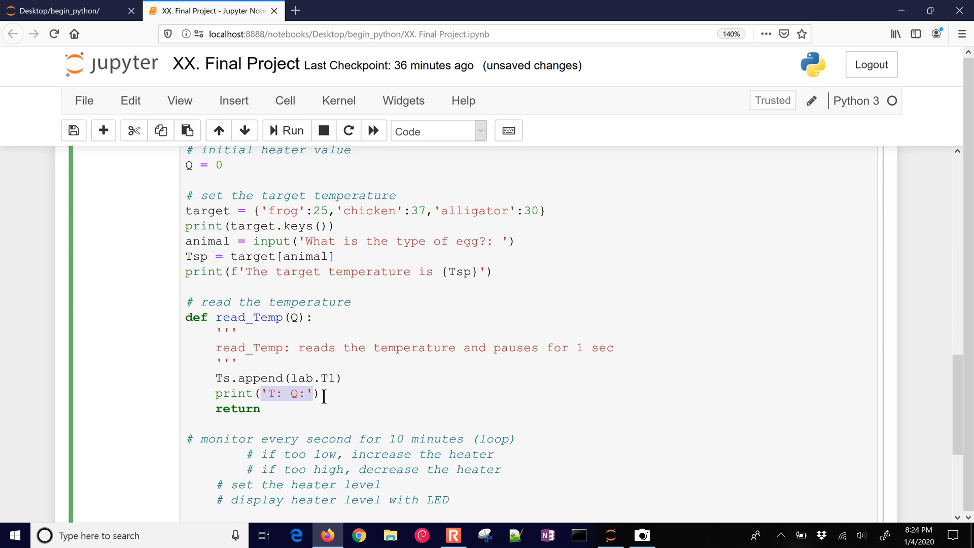
# Write the format string 'T: {0:7.2f} Q: {1:7.2f}' and point out its temperature and heater placeholders.
pyautogui.write('{0}')
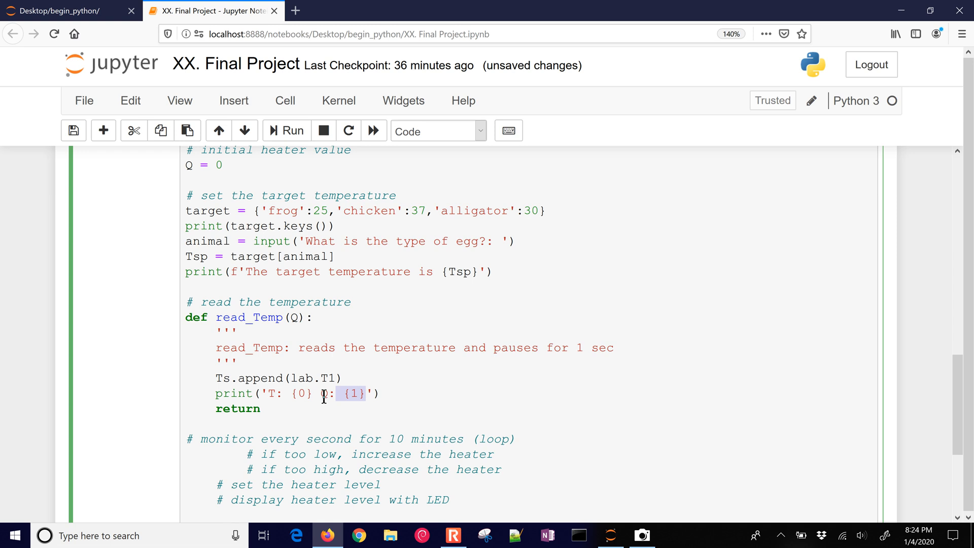
pyautogui.write(':7')
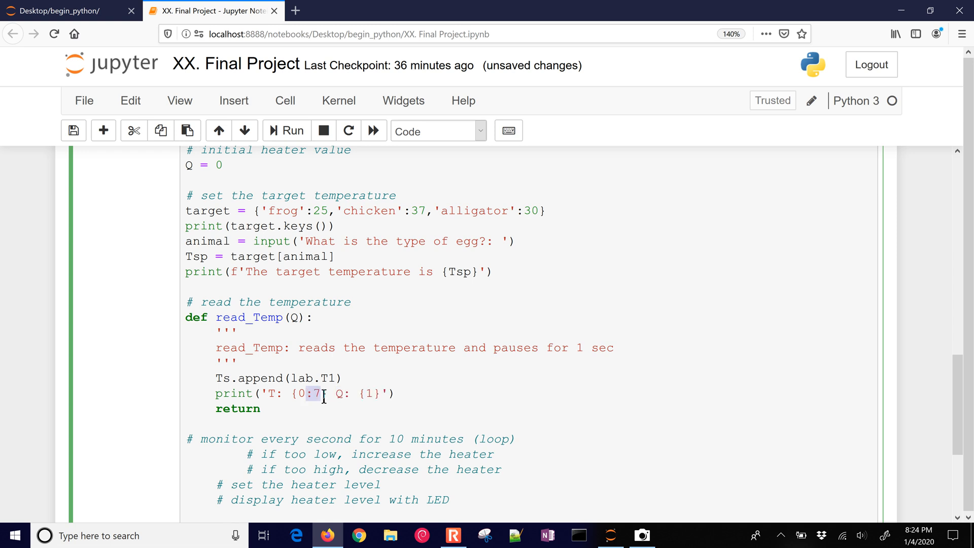
pyautogui.write('.2f')
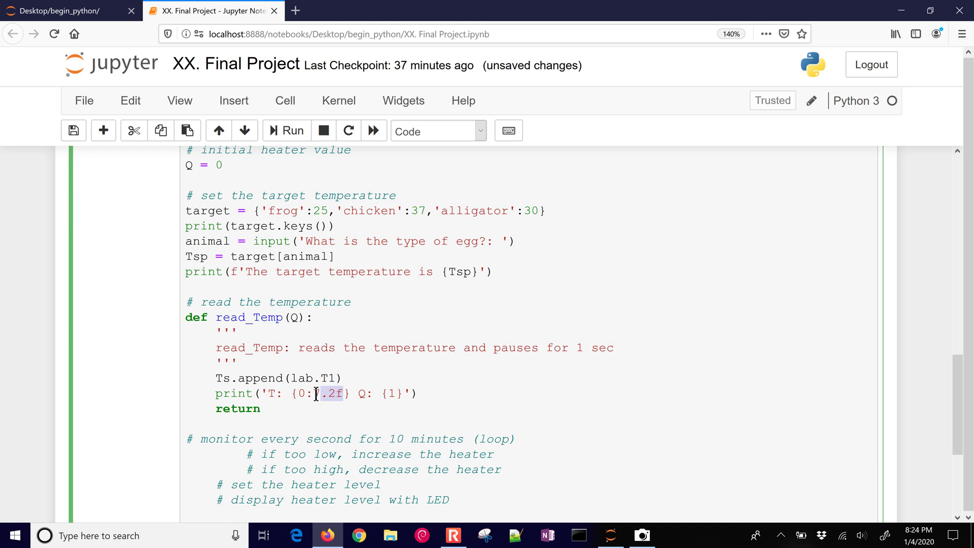
pyautogui.write('7')
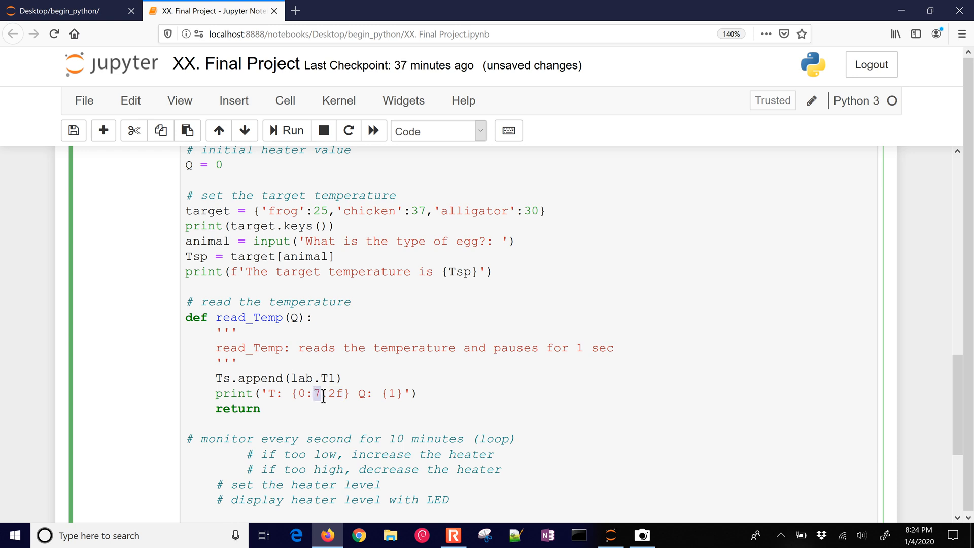
pyautogui.write('.2f')
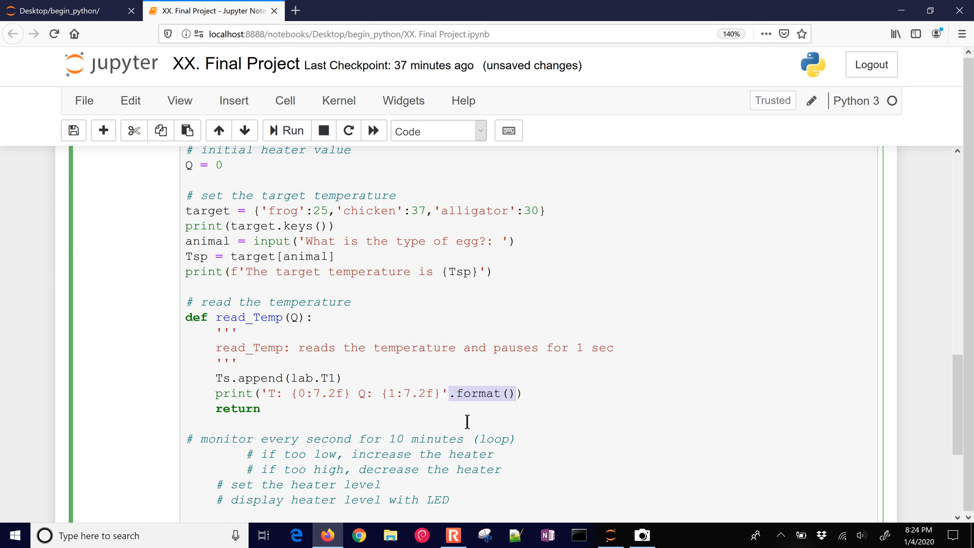
pyautogui.moveTo(467, 409)
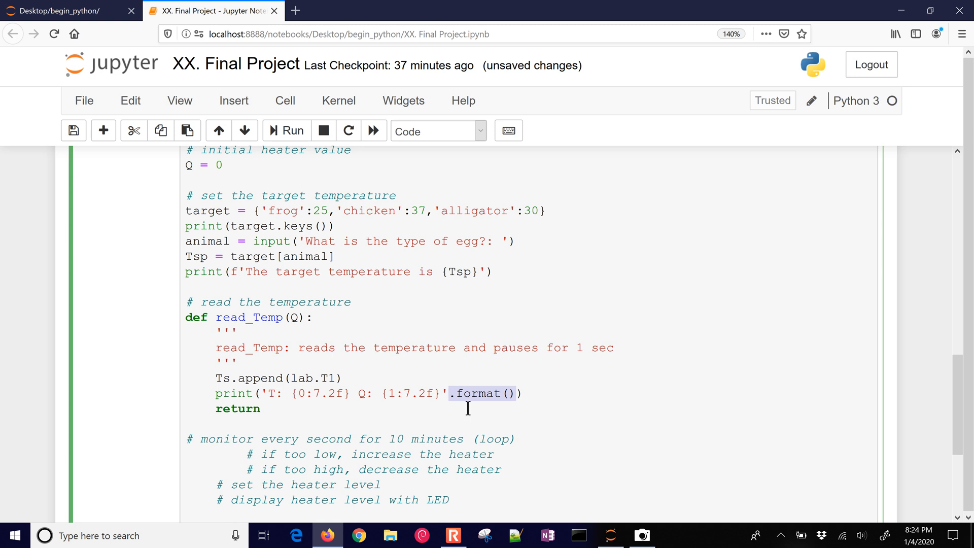
pyautogui.click(447, 393)
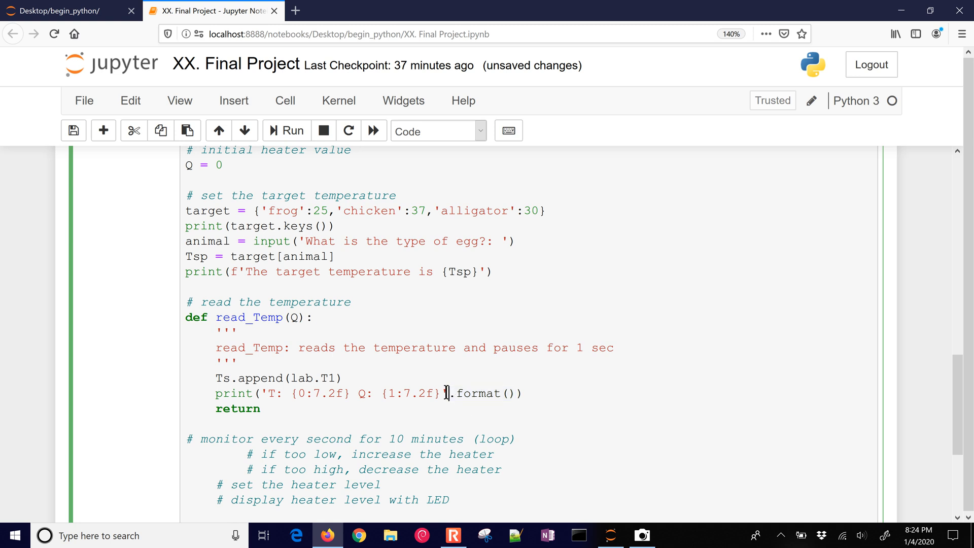
pyautogui.doubleClick(354, 393)
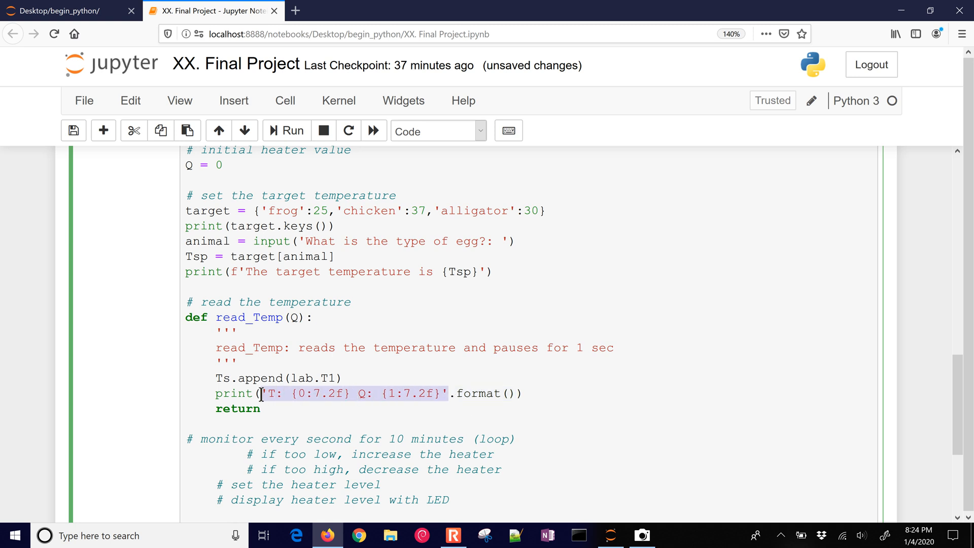
pyautogui.click(509, 393)
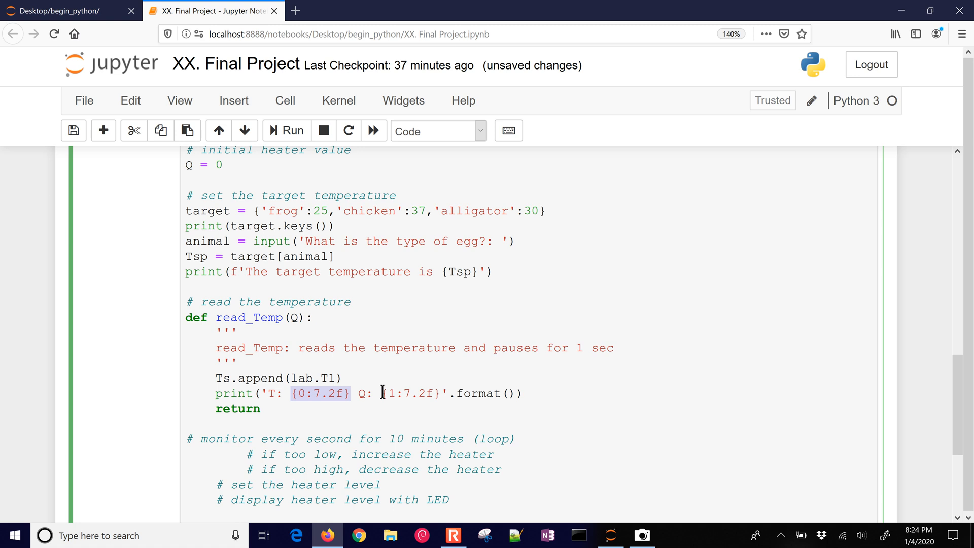
pyautogui.doubleClick(409, 394)
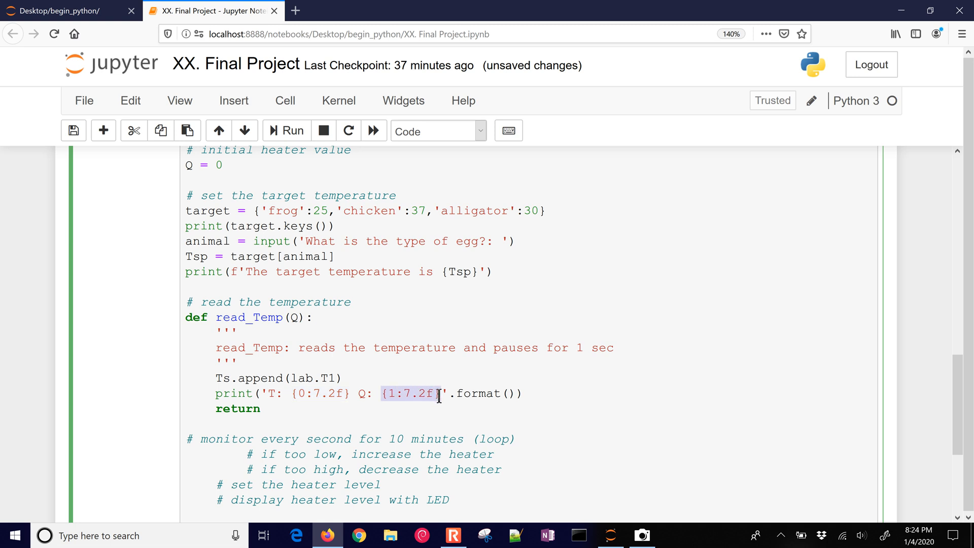
# Format the print with Ts[-1] and Q, add time.sleep(1), and return Ts[-1].
pyautogui.write('Ts[-1]')
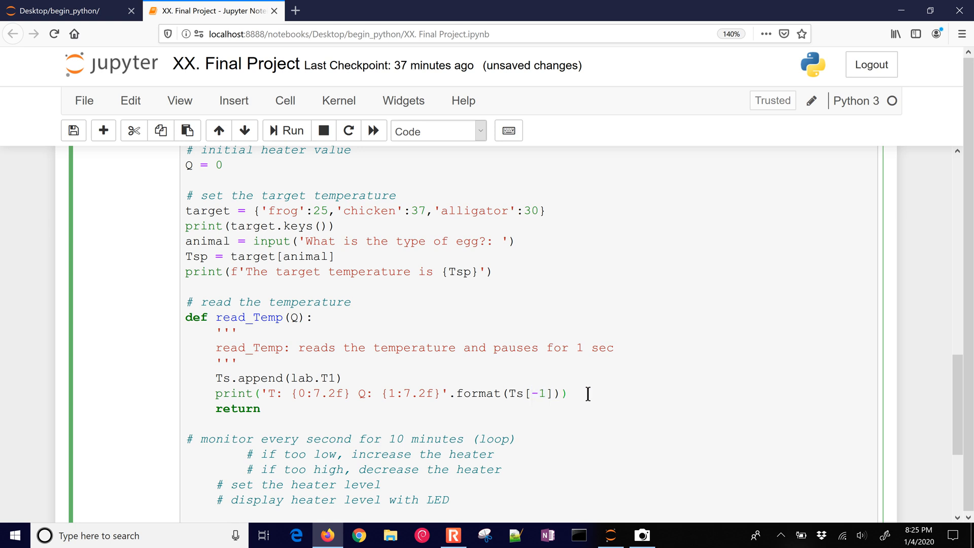
pyautogui.write(',Q')
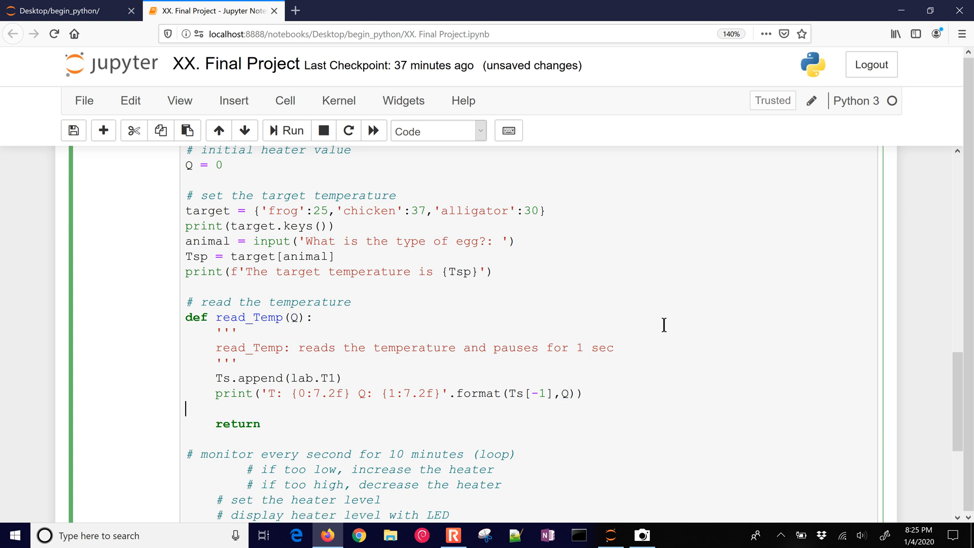
pyautogui.write('time.sleep()')
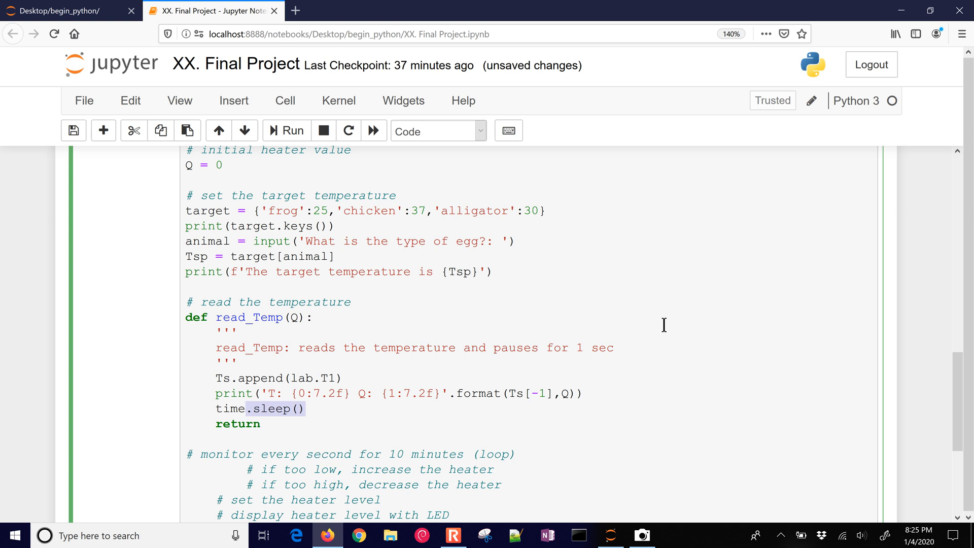
pyautogui.write('1')
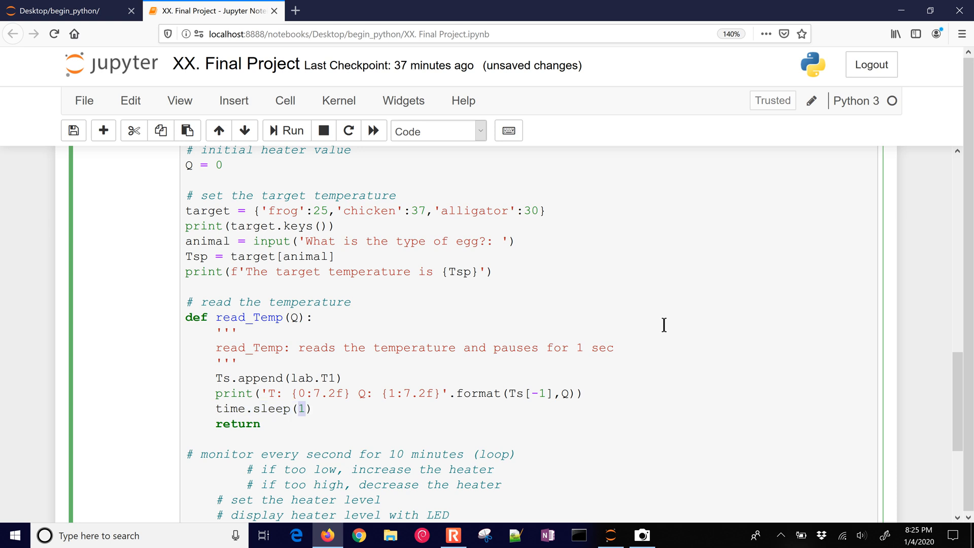
pyautogui.click(265, 424)
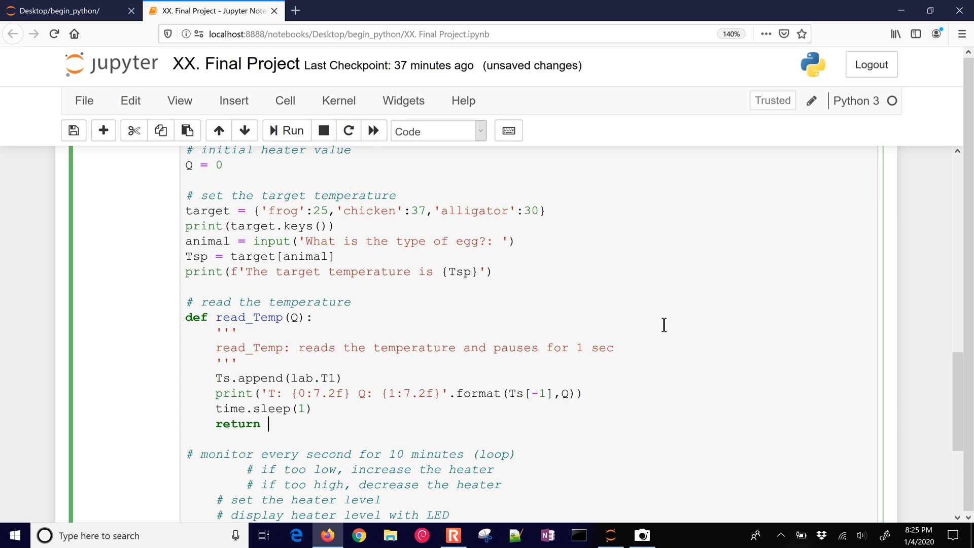
pyautogui.write('Ts[-1]')
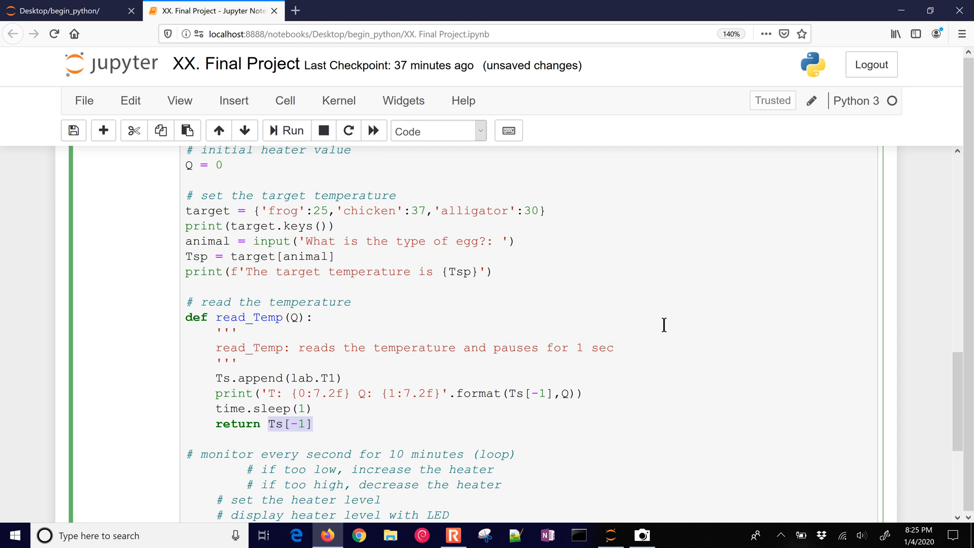
pyautogui.moveTo(583, 380)
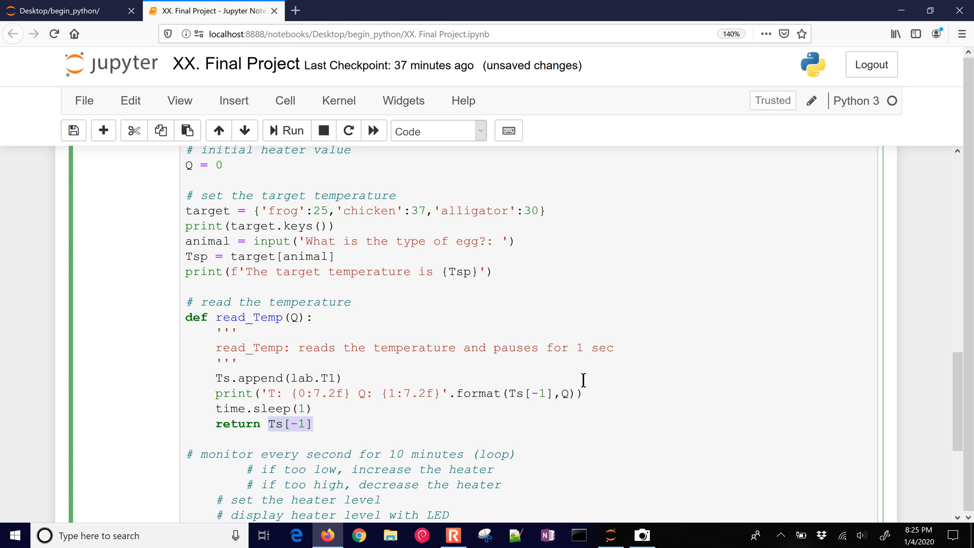
pyautogui.scroll(-3)
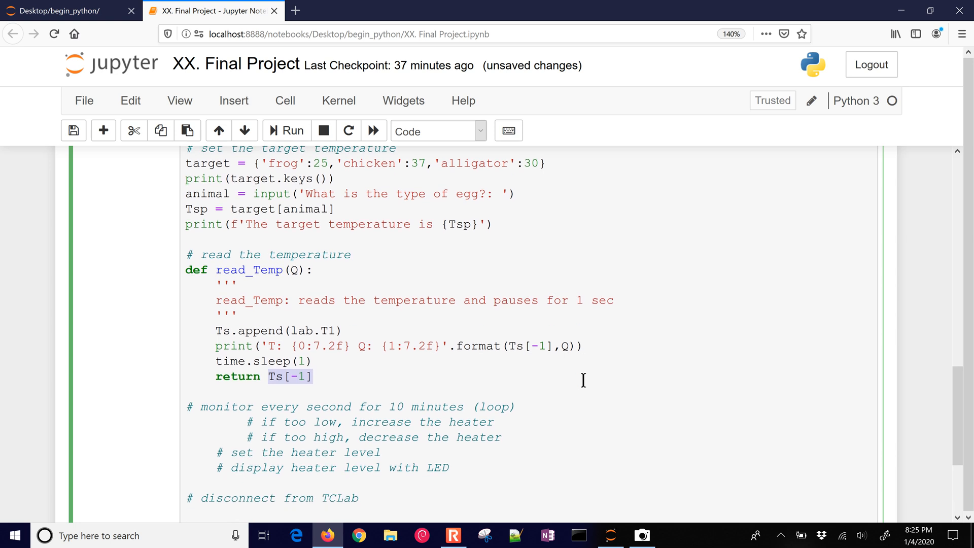
pyautogui.moveTo(39, 222)
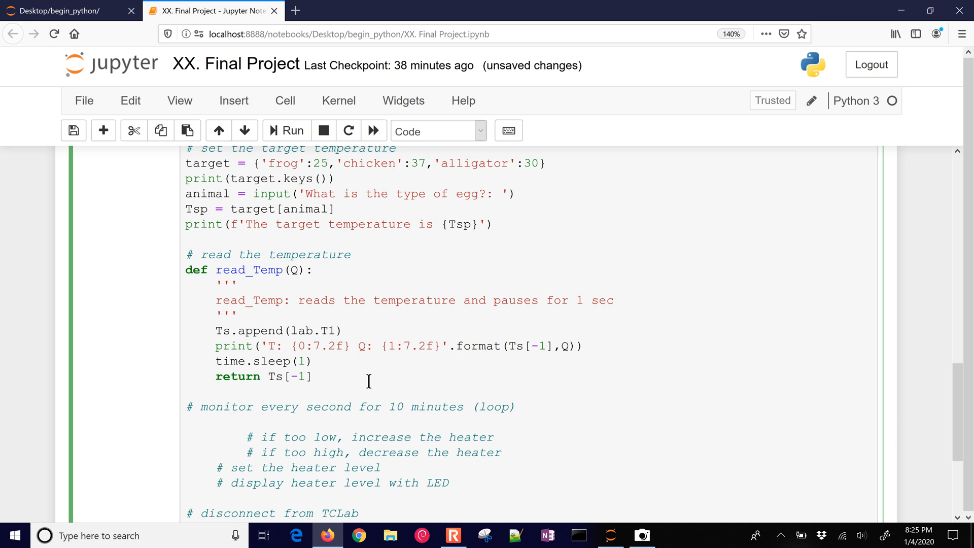
# Write the monitoring loop header 'for i in range(n+1):'.
pyautogui.write('for')
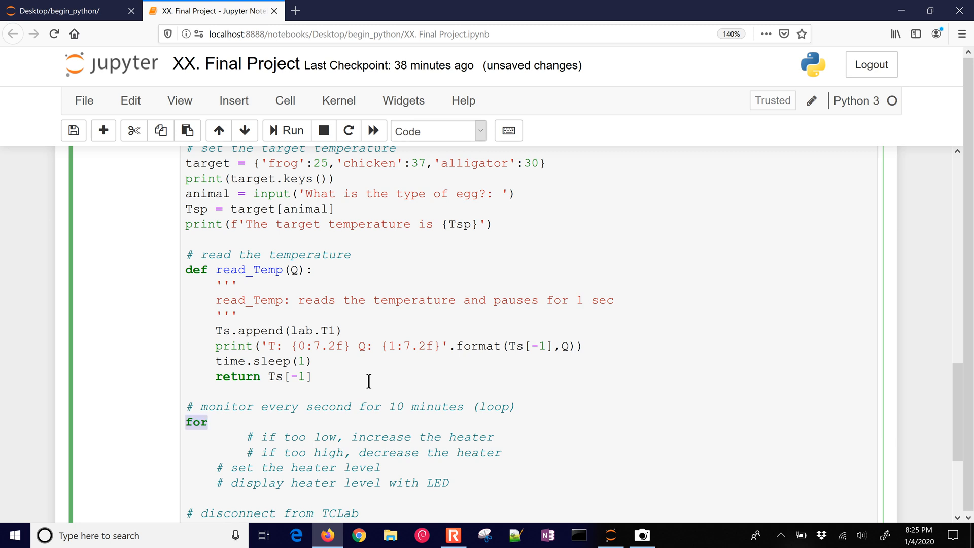
pyautogui.write('i:')
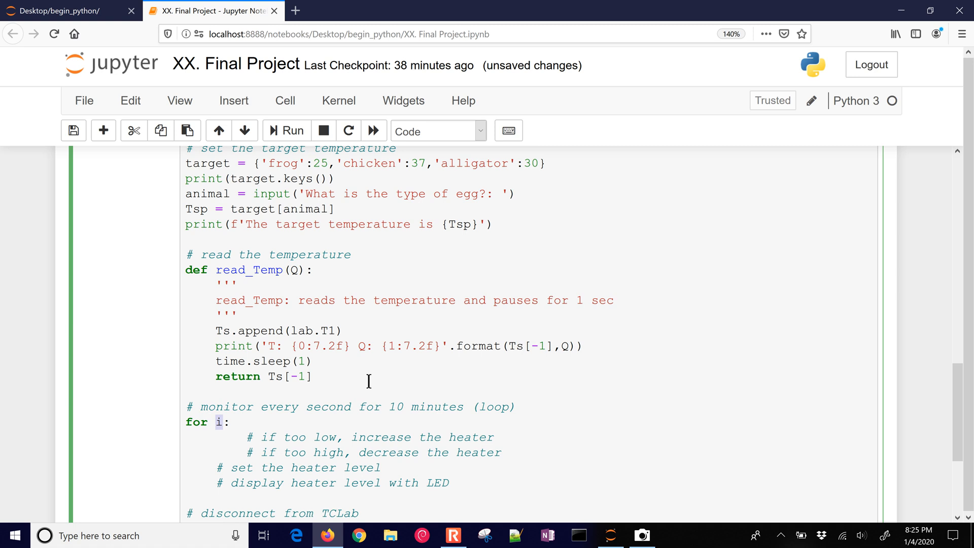
pyautogui.write('in range()')
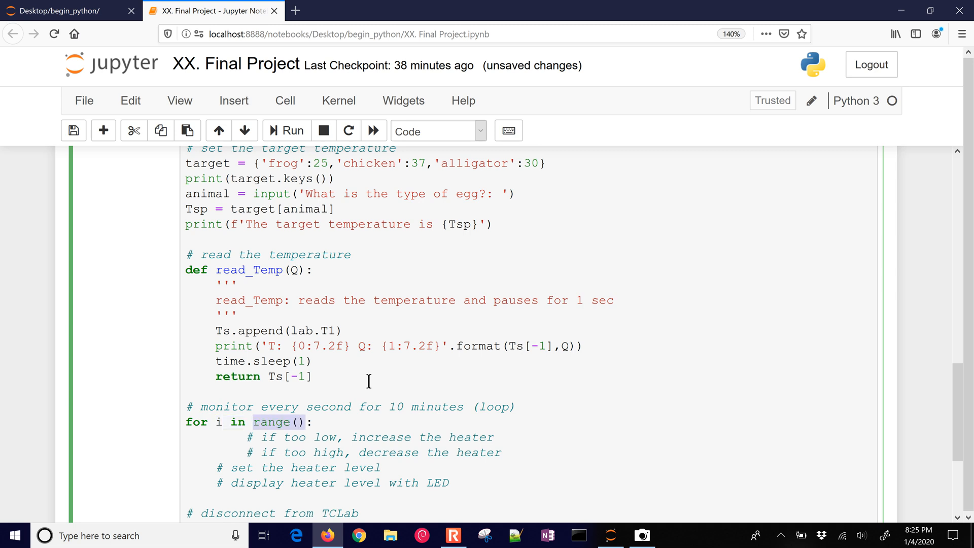
pyautogui.write('n+1')
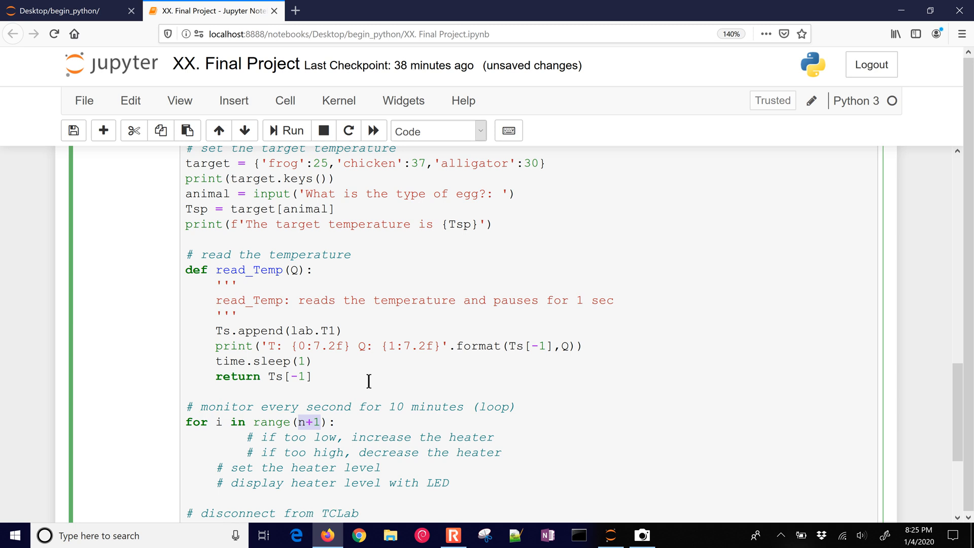
# Inside the loop read the temperature with T1 = read_Temp(Q) and position for the next lines.
pyautogui.write('T1 = read_Temp(Q)')
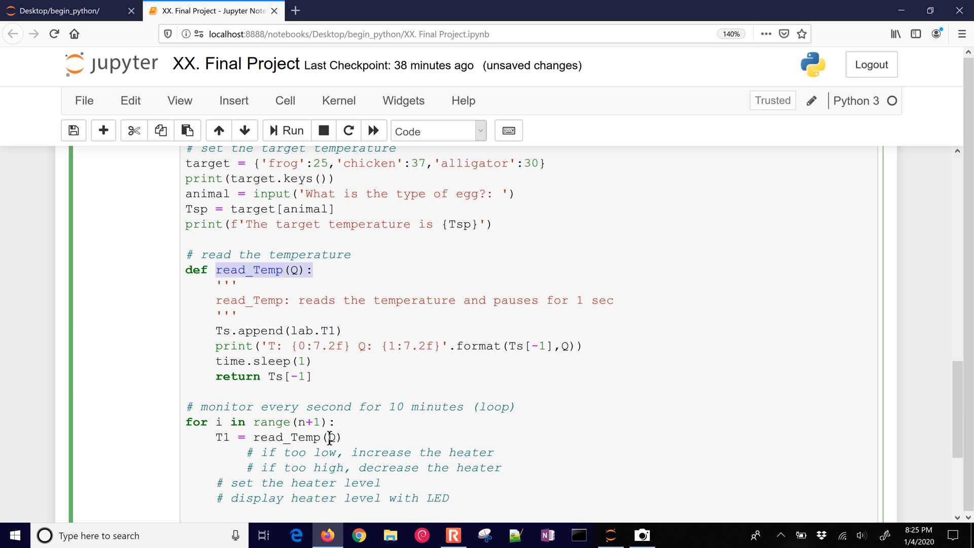
pyautogui.click(342, 436)
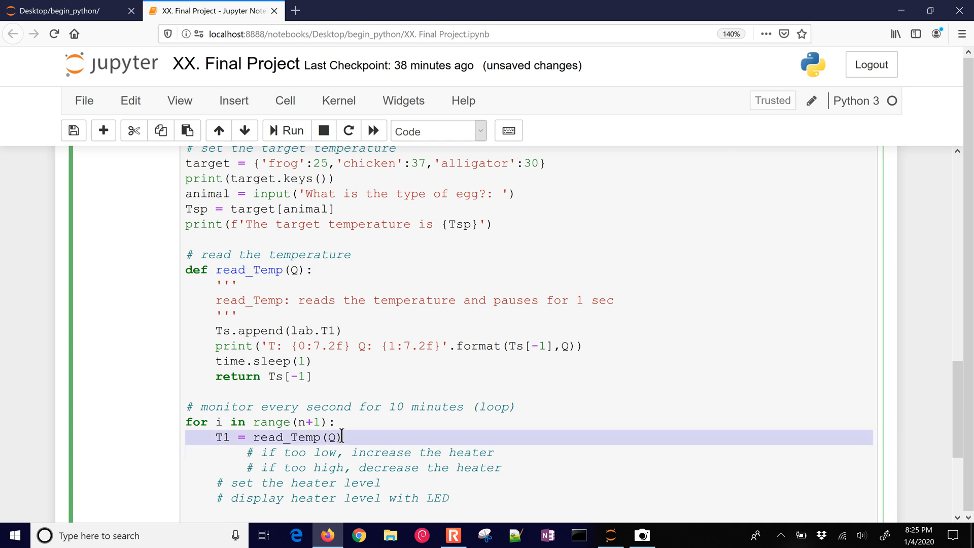
pyautogui.click(223, 436)
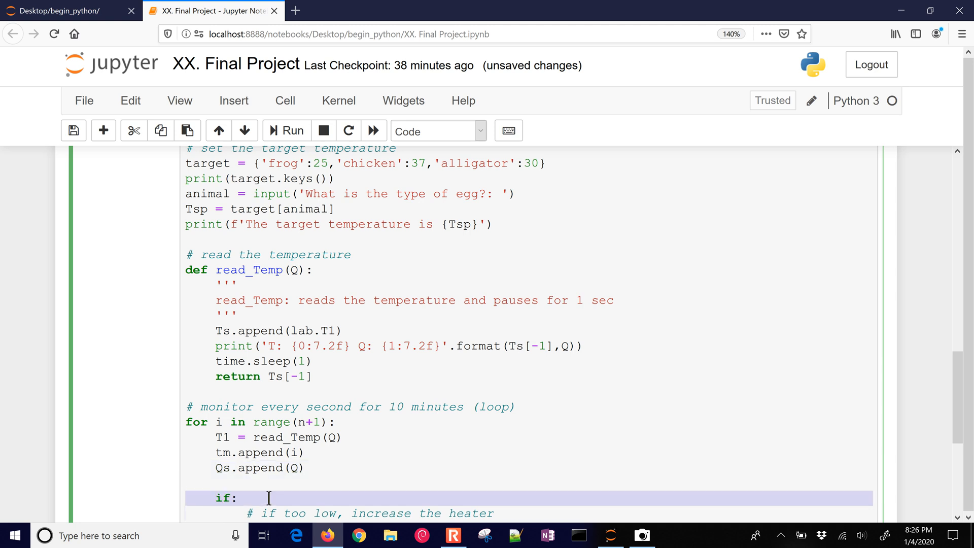
# Add 'if T1<Tsp:' setting Q = 100, with Q = 0 under else.
pyautogui.scroll(-3)
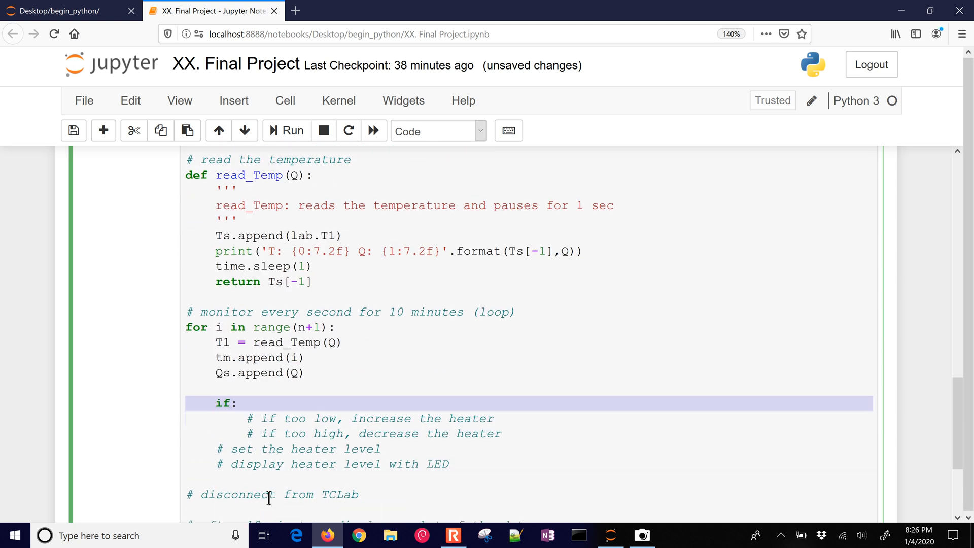
pyautogui.write('T1<Tsp')
pyautogui.write('else:')
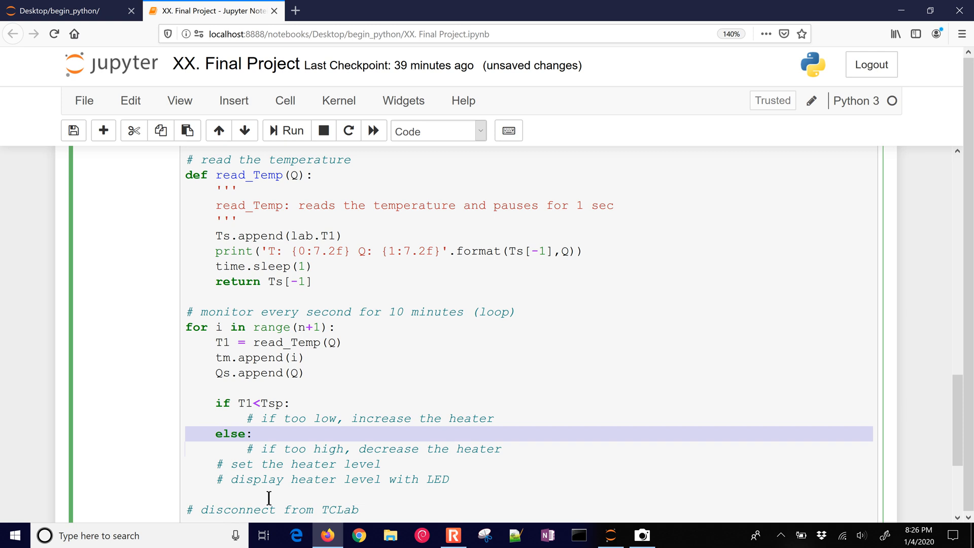
pyautogui.write('Q = 100')
pyautogui.write('Q = 0')
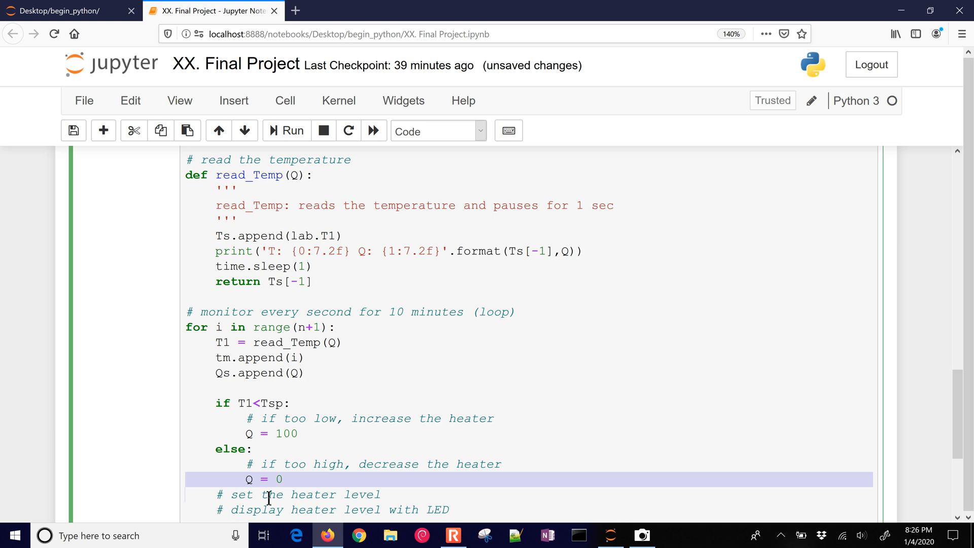
pyautogui.scroll(-3)
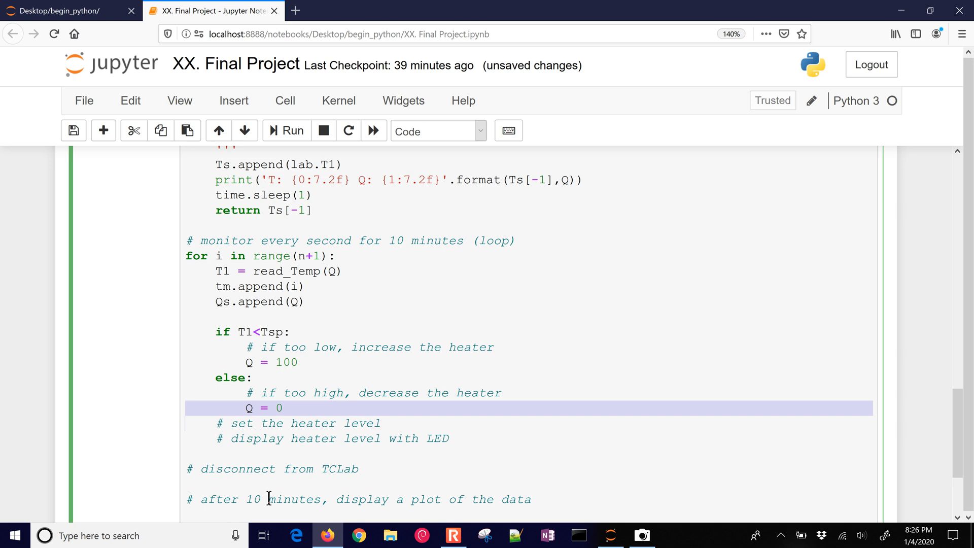
# Apply the heater with lab.Q1(Q) and show it on the LED with lab.LED(Q).
pyautogui.write('lab.Q1(Q)')
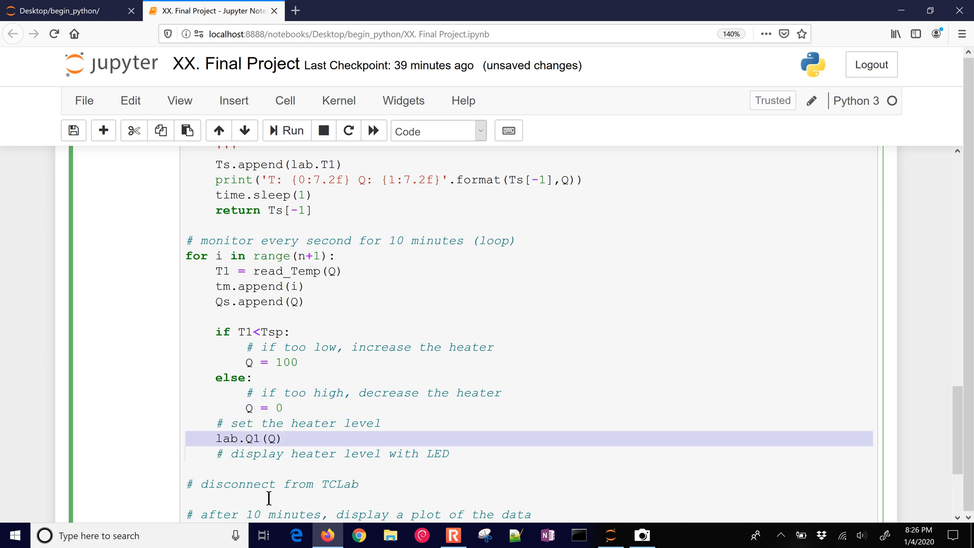
pyautogui.moveTo(214, 429)
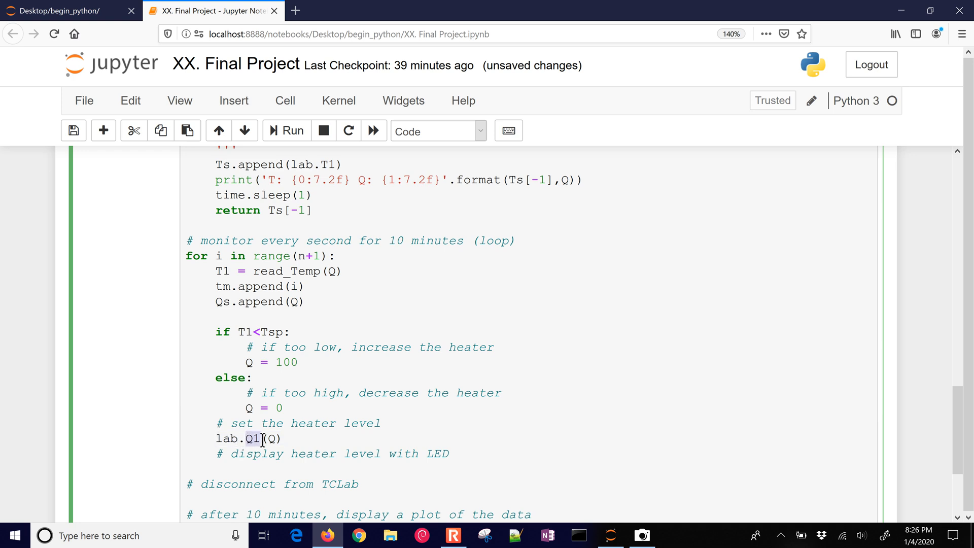
pyautogui.click(283, 438)
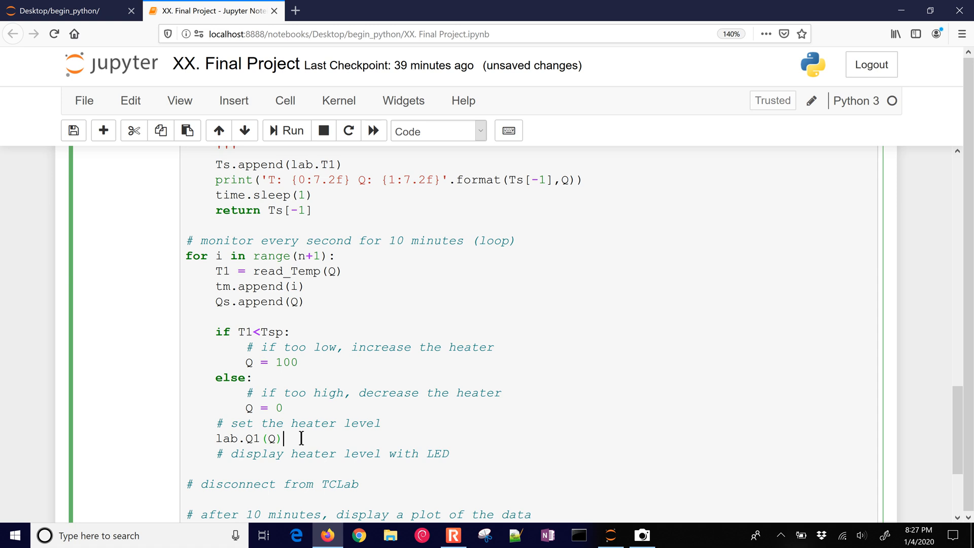
pyautogui.moveTo(445, 445)
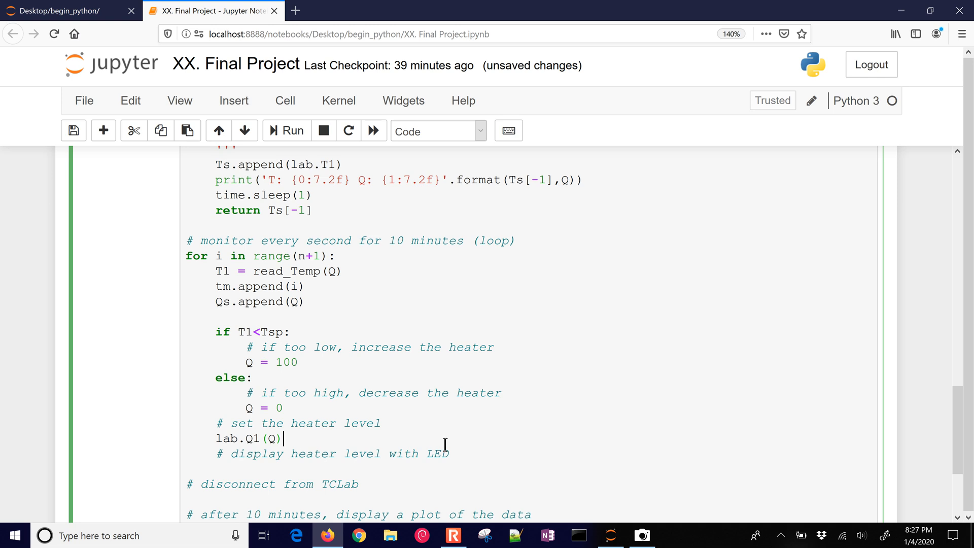
pyautogui.write('lab.LED(Q)')
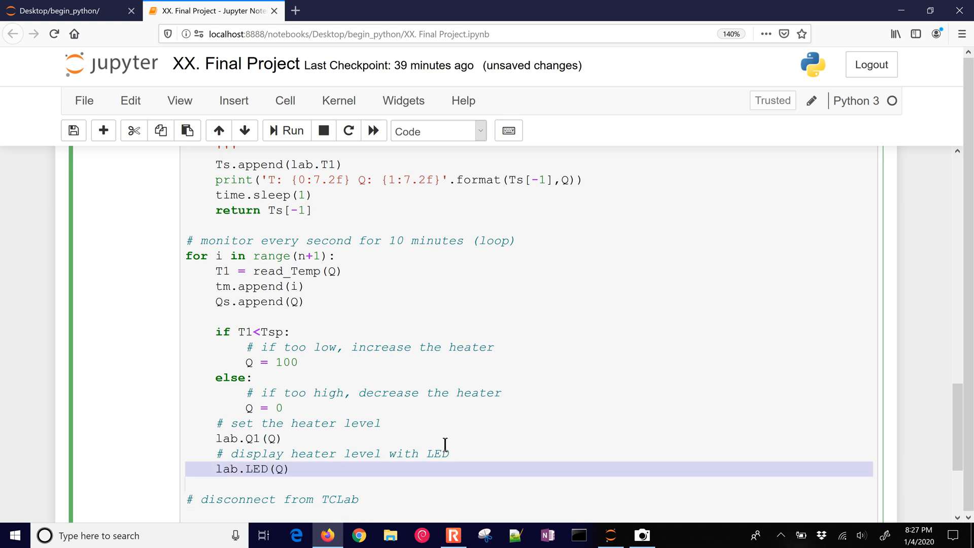
pyautogui.moveTo(474, 441)
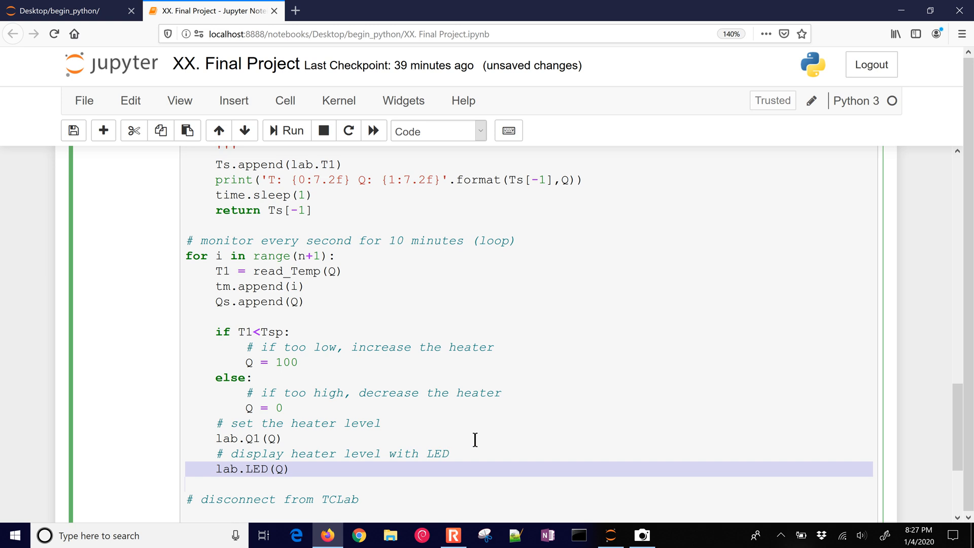
# Disconnect from TCLab after the loop with lab.close().
pyautogui.scroll(-3)
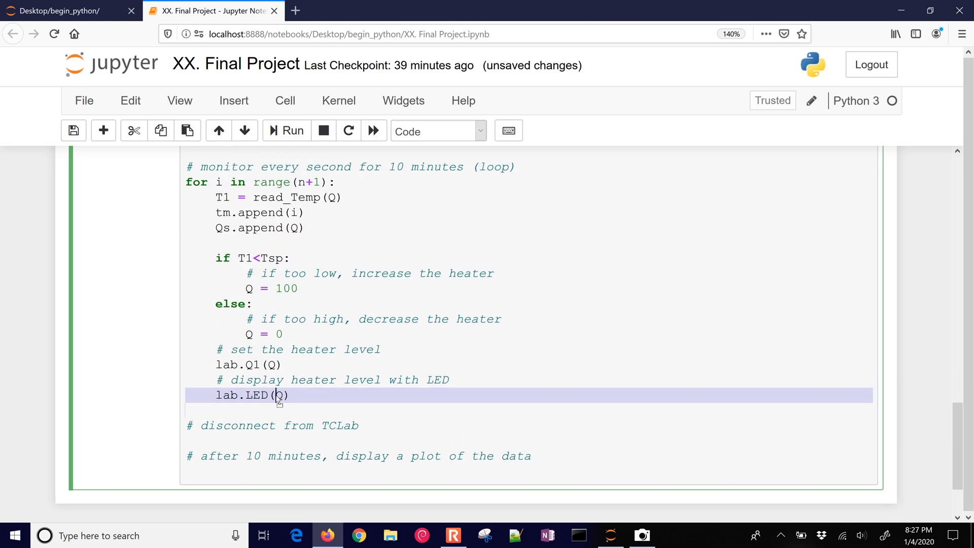
pyautogui.click(354, 398)
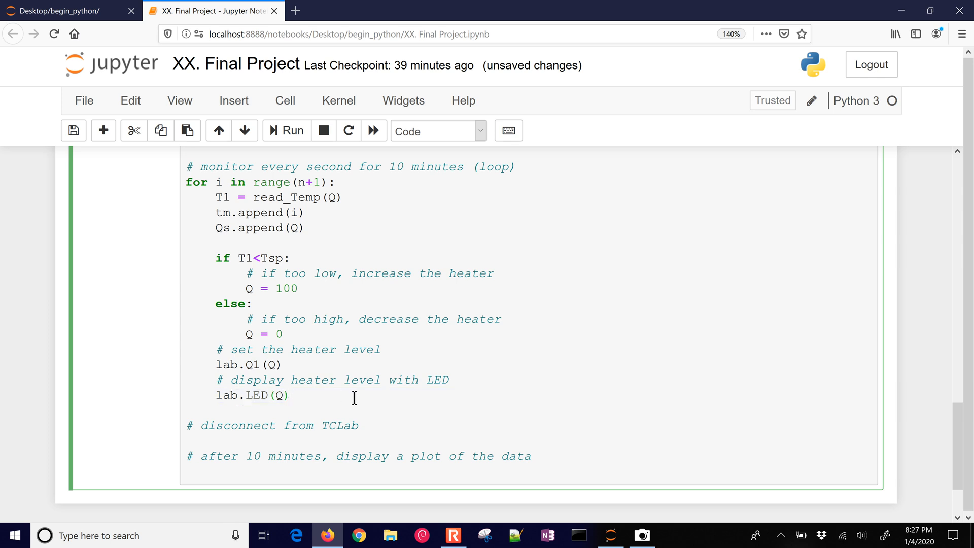
pyautogui.write('lab.close()')
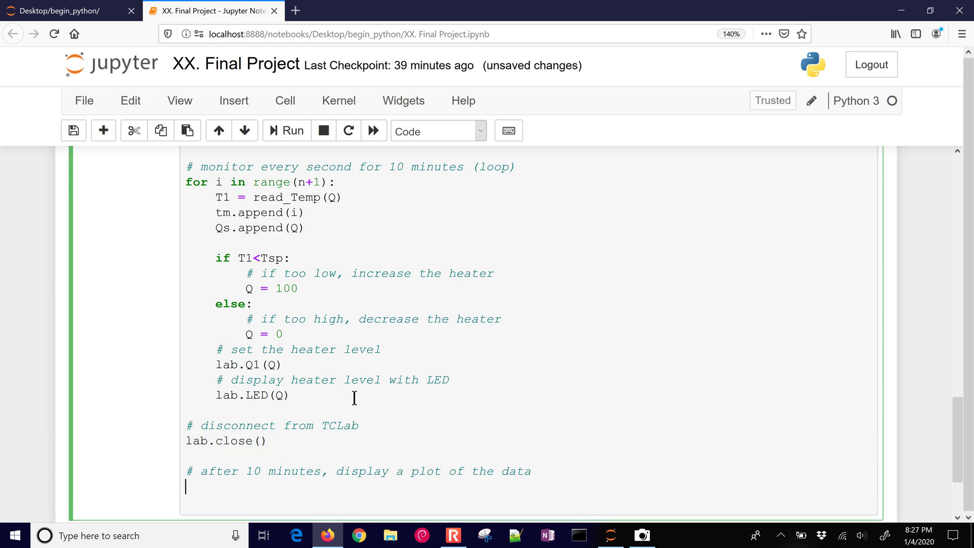
# Create a 10x6 figure and start the first subplot.
pyautogui.scroll(-3)
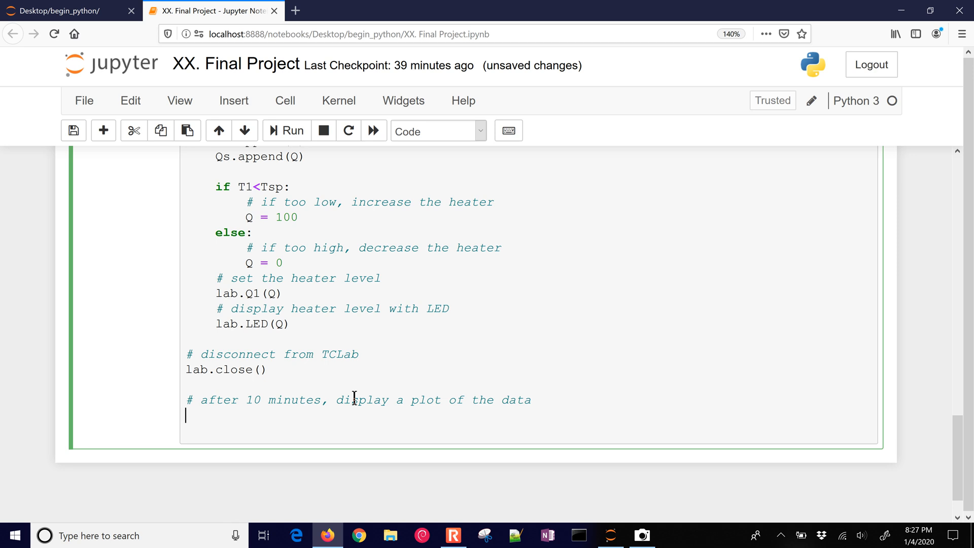
pyautogui.write('plt.figure()')
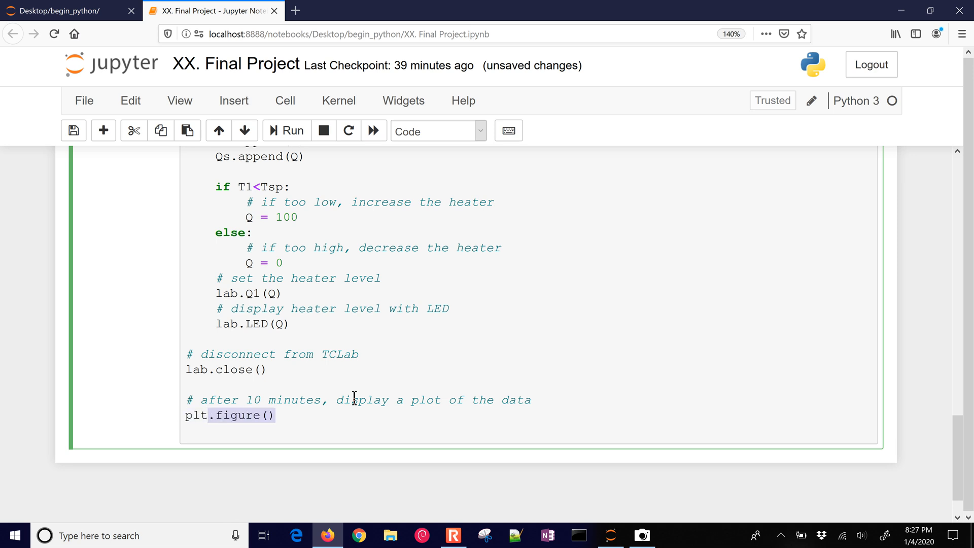
pyautogui.write('figsize=(10,6)')
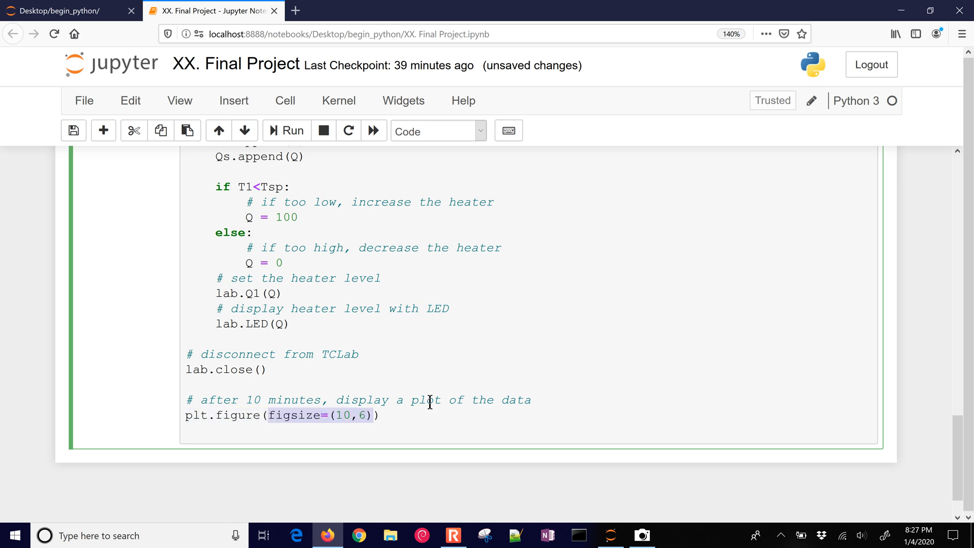
pyautogui.click(404, 415)
pyautogui.write('plt')
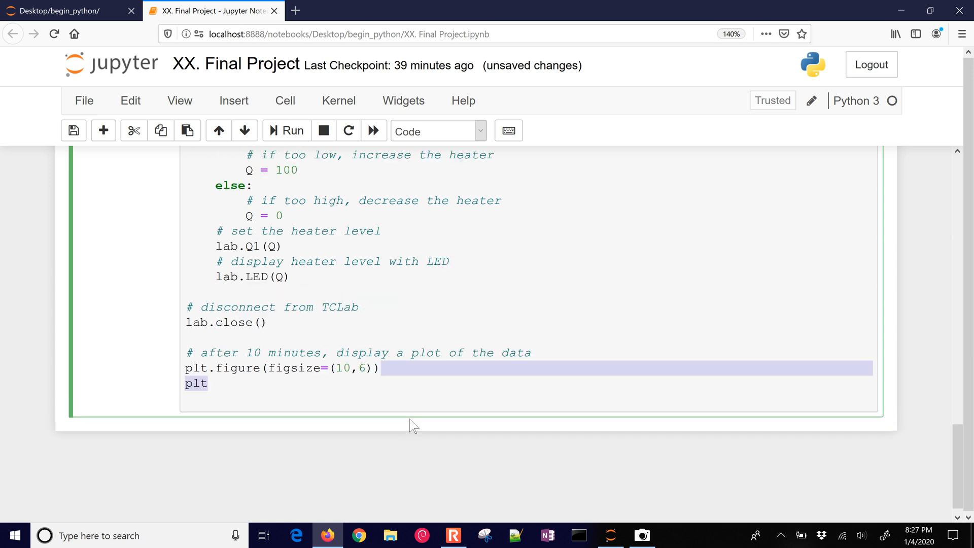
pyautogui.write('.subplot()')
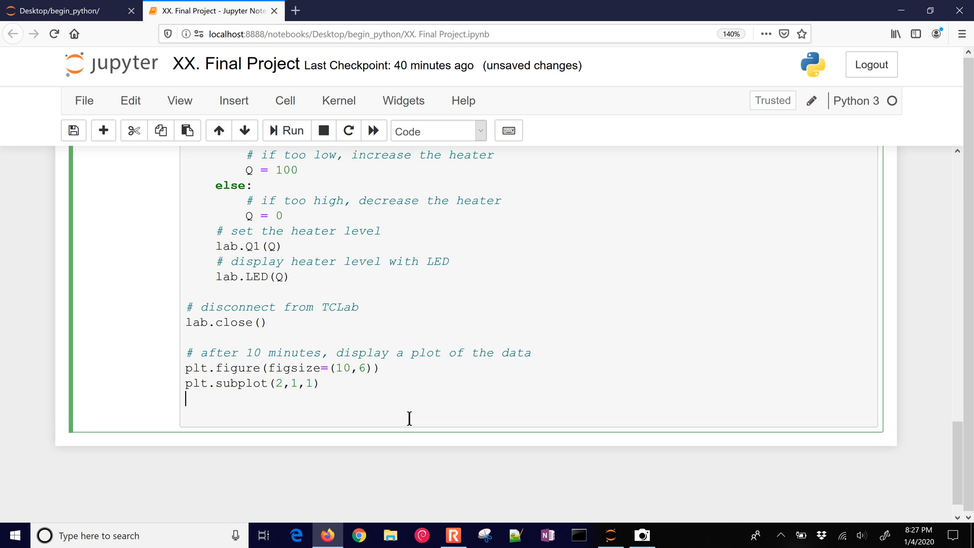
# Plot Qs versus tm as a red dashed line labelled $Q_1$.
pyautogui.write('plt.plot(tm)')
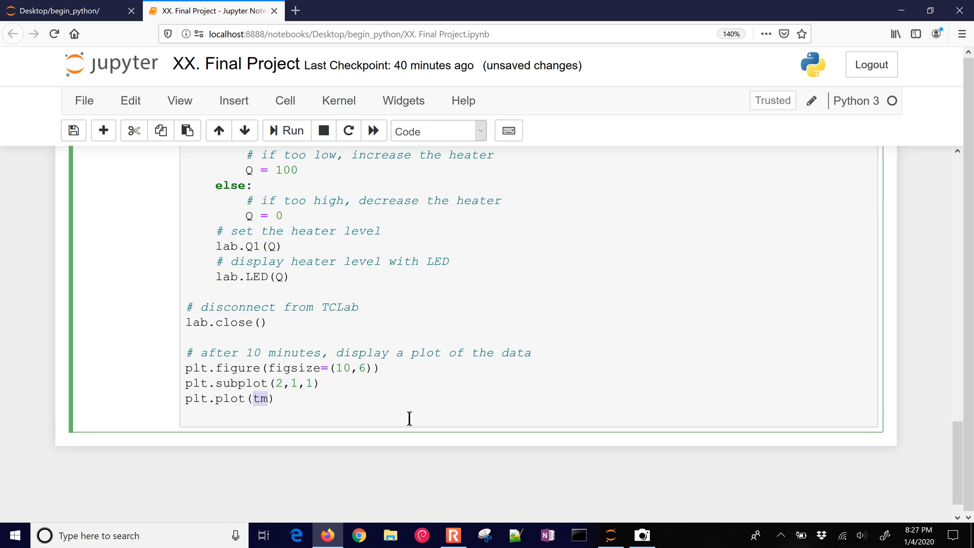
pyautogui.write(',Qs')
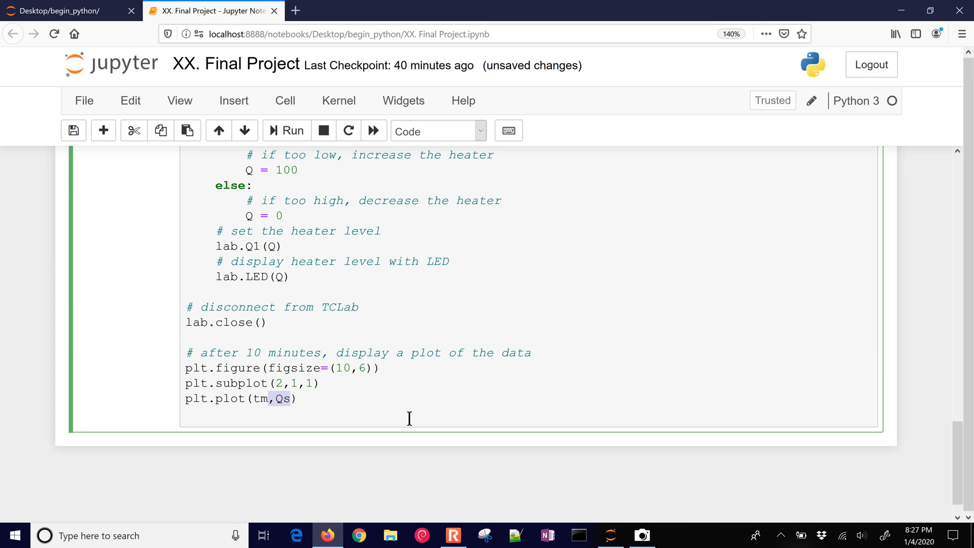
pyautogui.write(",'r--'")
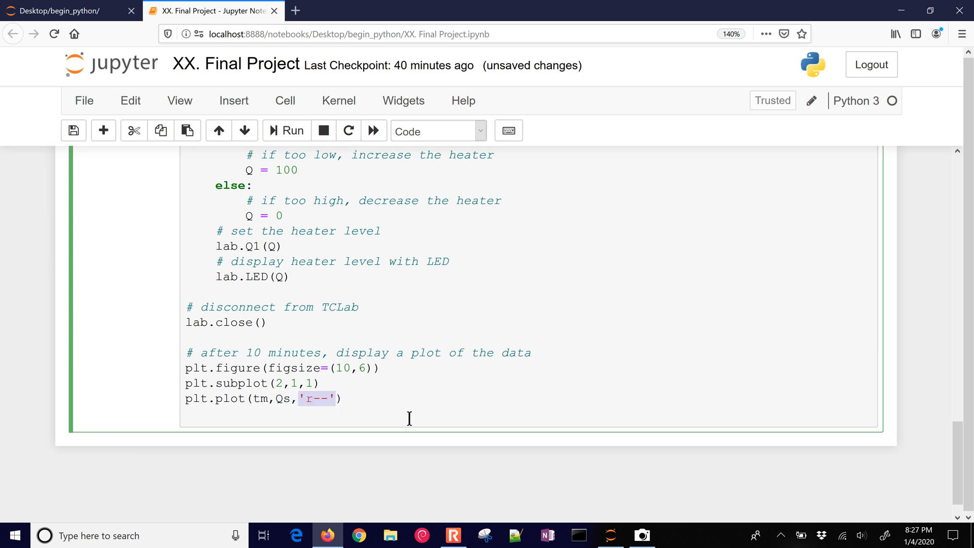
pyautogui.write(",label=r'$Q_1$'")
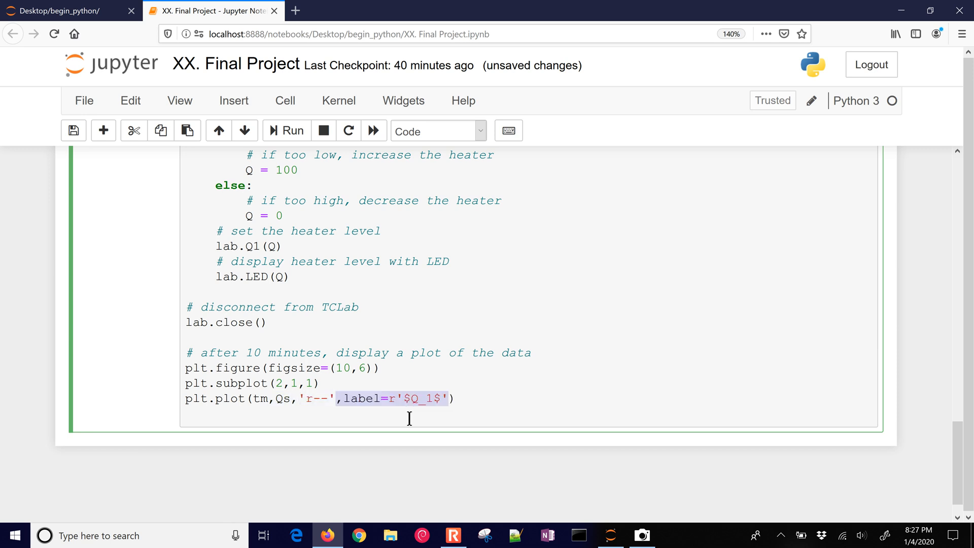
pyautogui.click(411, 398)
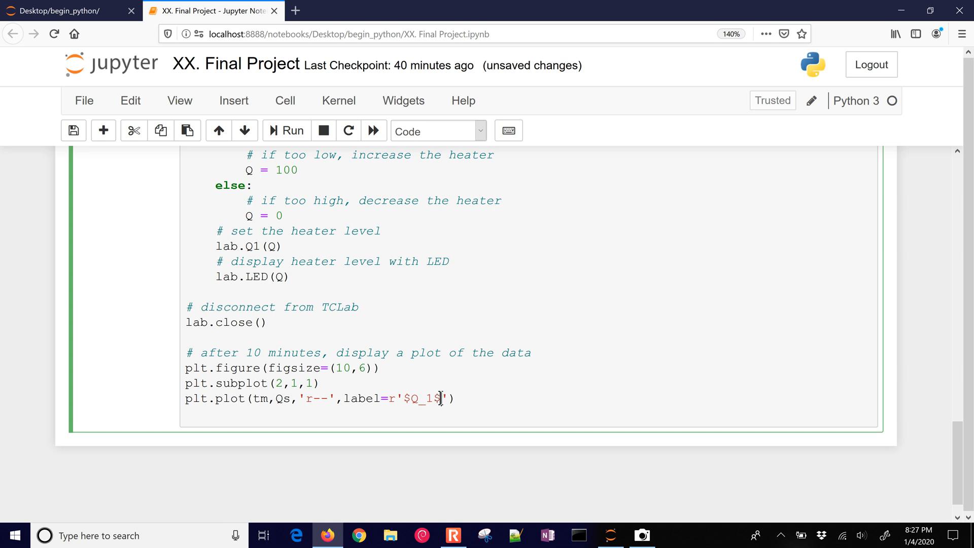
pyautogui.doubleClick(422, 398)
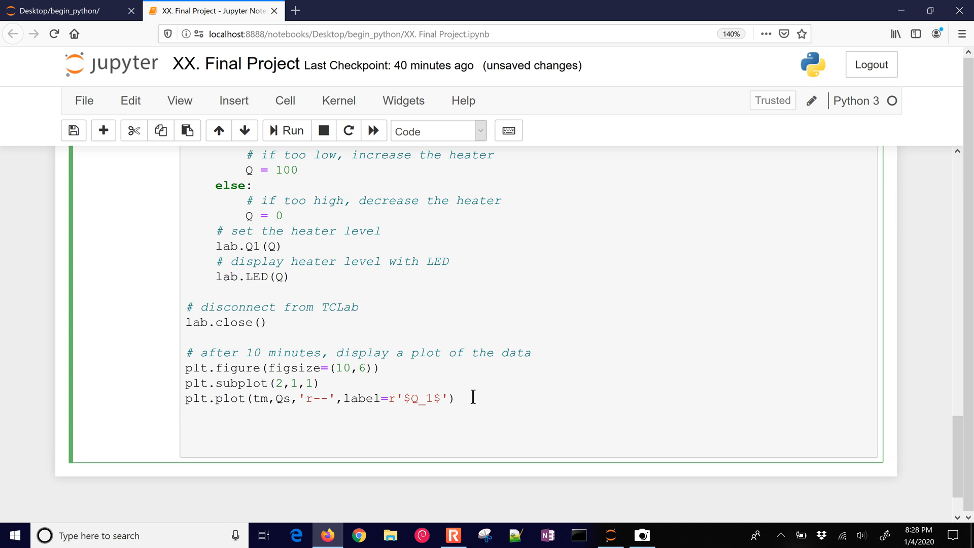
# Label the y-axis 'Heater (%)', add a legend, and begin subplot(2,1,2).
pyautogui.write("plt.ylabel('Heater (%)')")
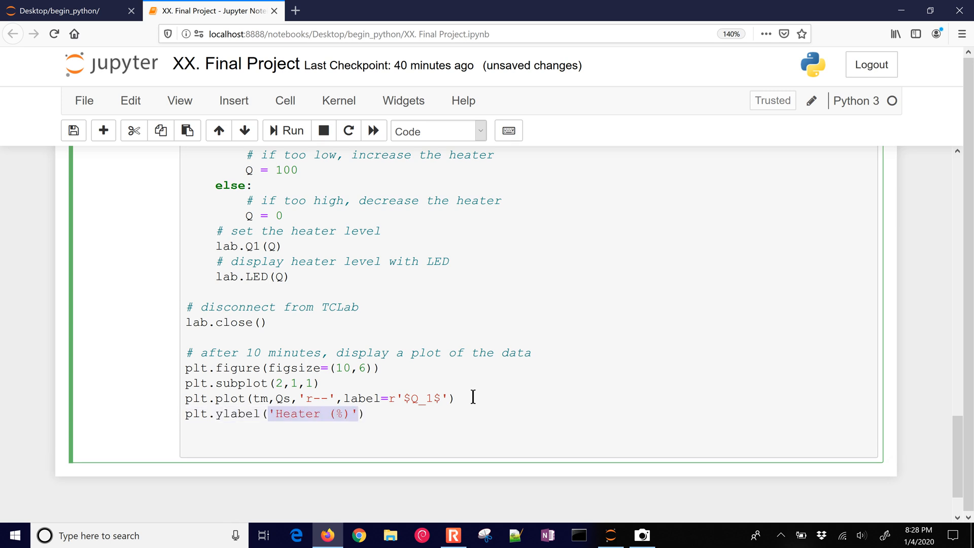
pyautogui.write('plt.legend()')
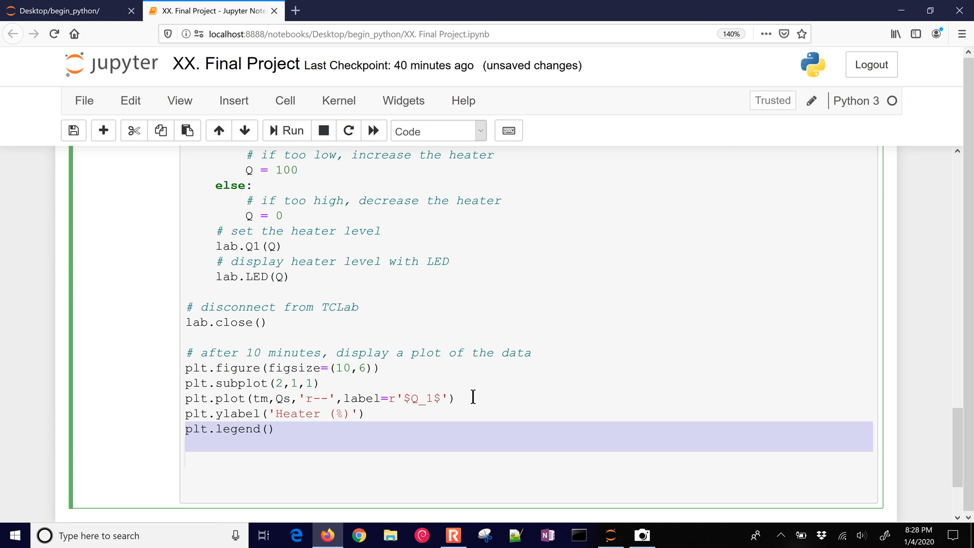
pyautogui.write('plt.subplot(2,1,2)')
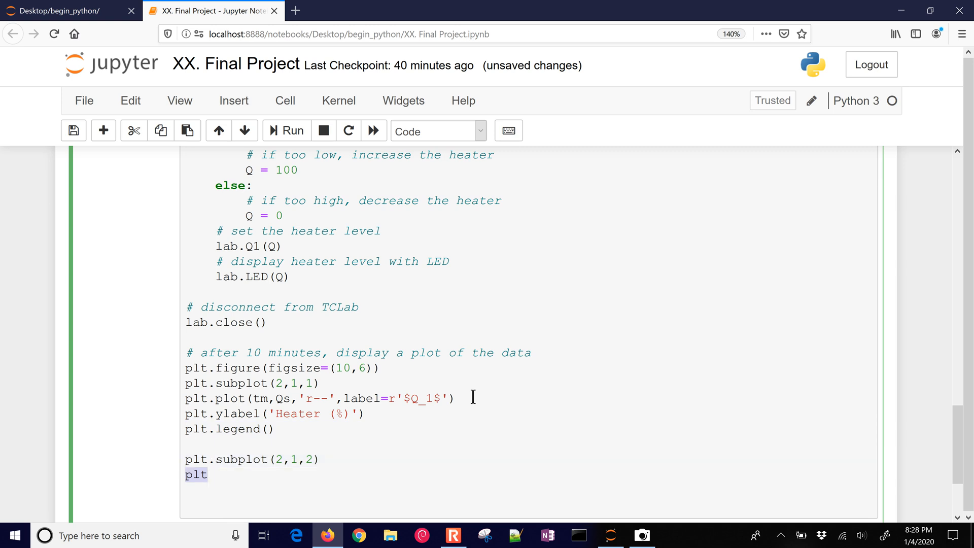
# Plot a black 'Target' line at Tsp from time 0 to tm[-1].
pyautogui.write('.plot([0,tm[-1]])')
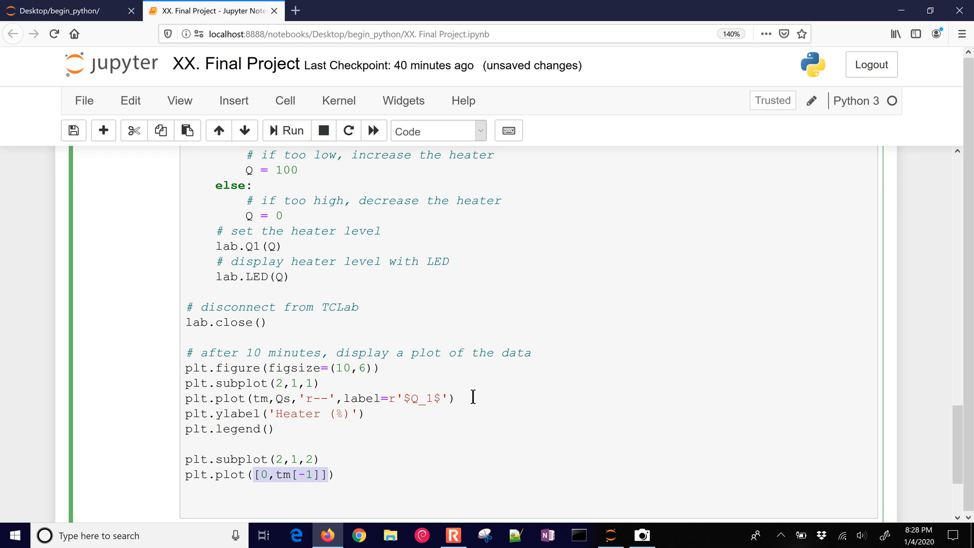
pyautogui.write(', [Tsp,Tsp]')
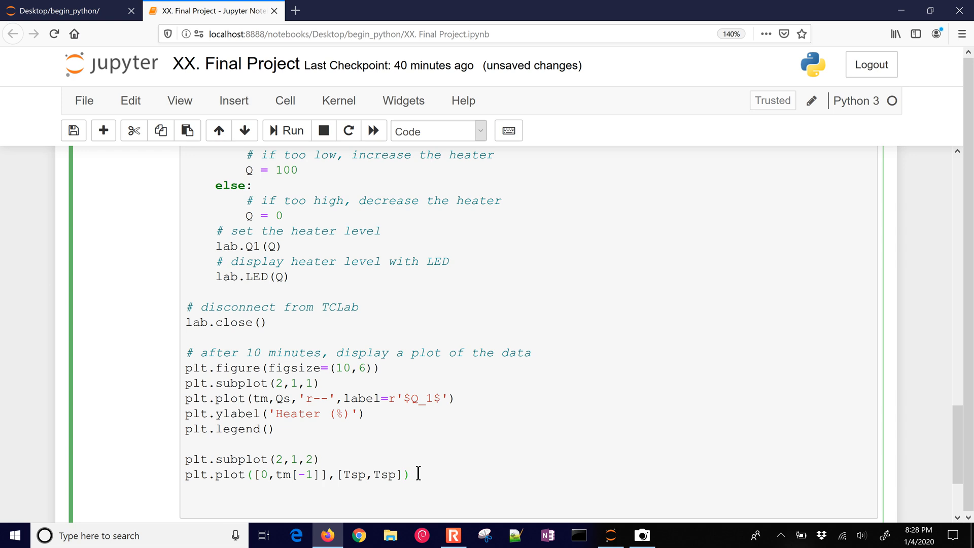
pyautogui.write(",'k-'")
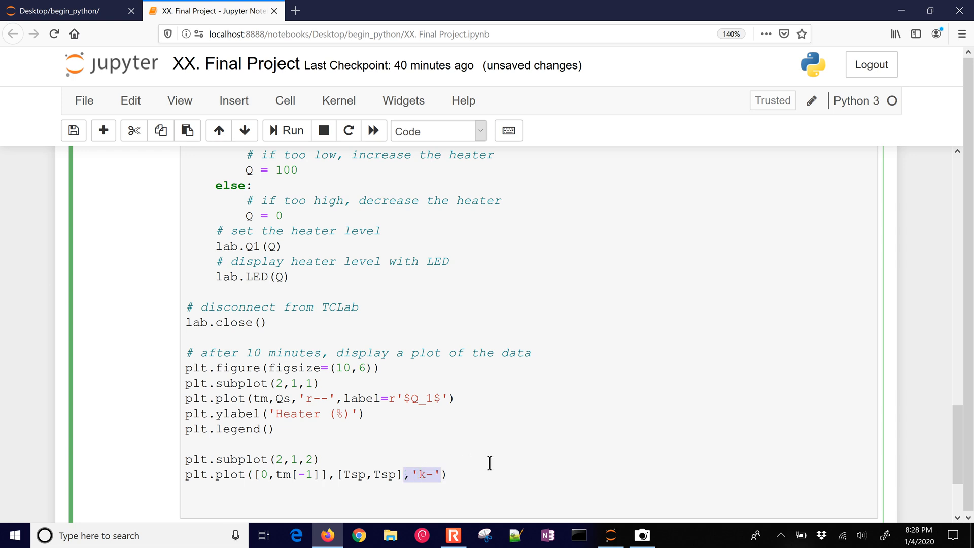
pyautogui.write(",label='Target'")
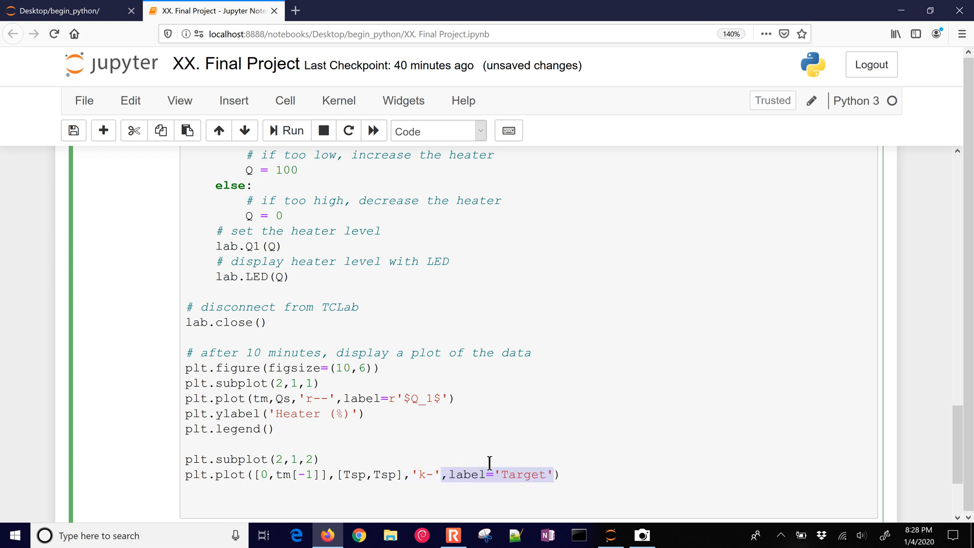
# Plot Ts versus tm as a blue dotted line labelled $T_1$.
pyautogui.write('plt.plot(tm)')
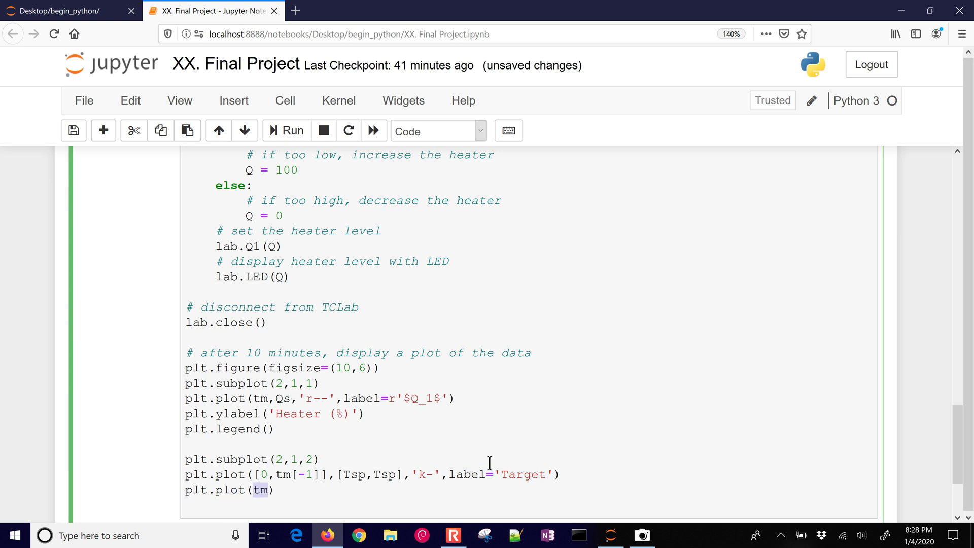
pyautogui.write(',Ts')
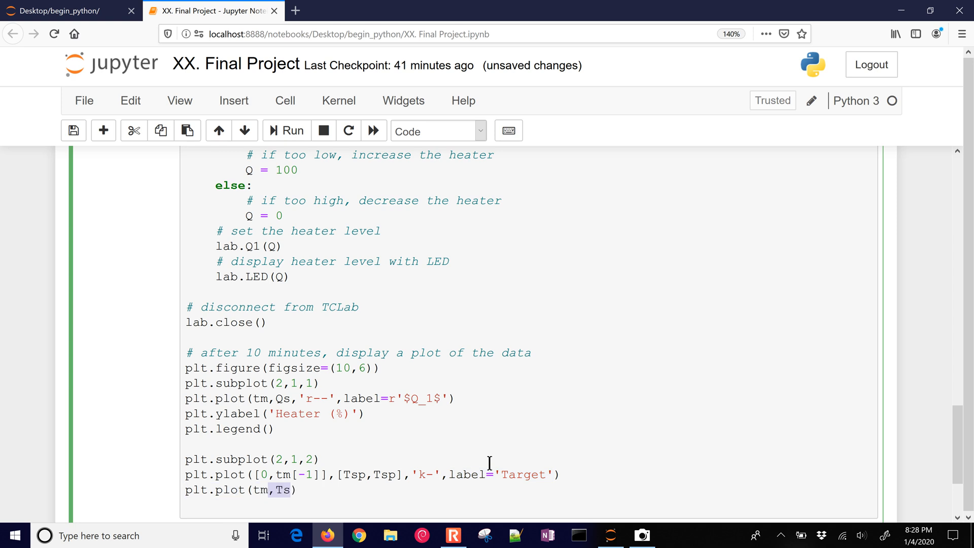
pyautogui.write(",'b:'")
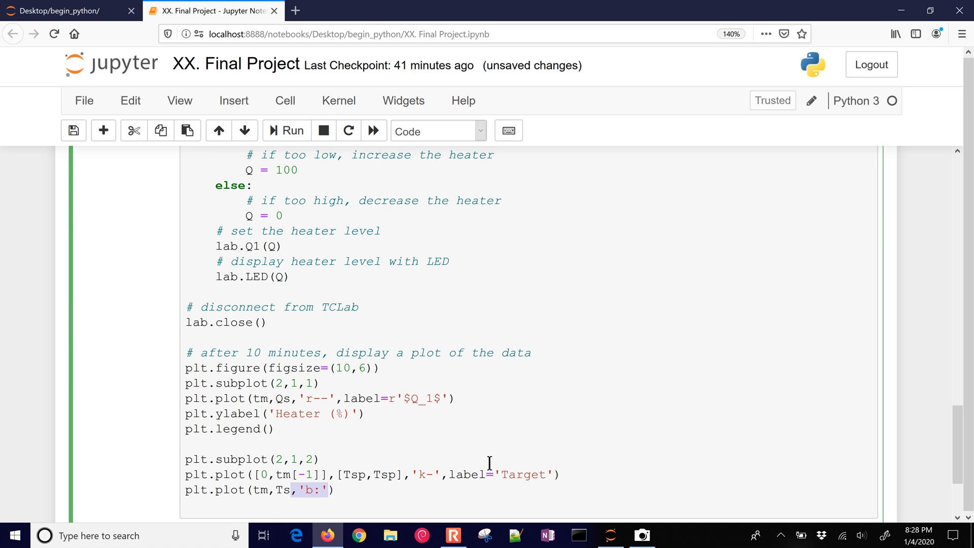
pyautogui.scroll(-3)
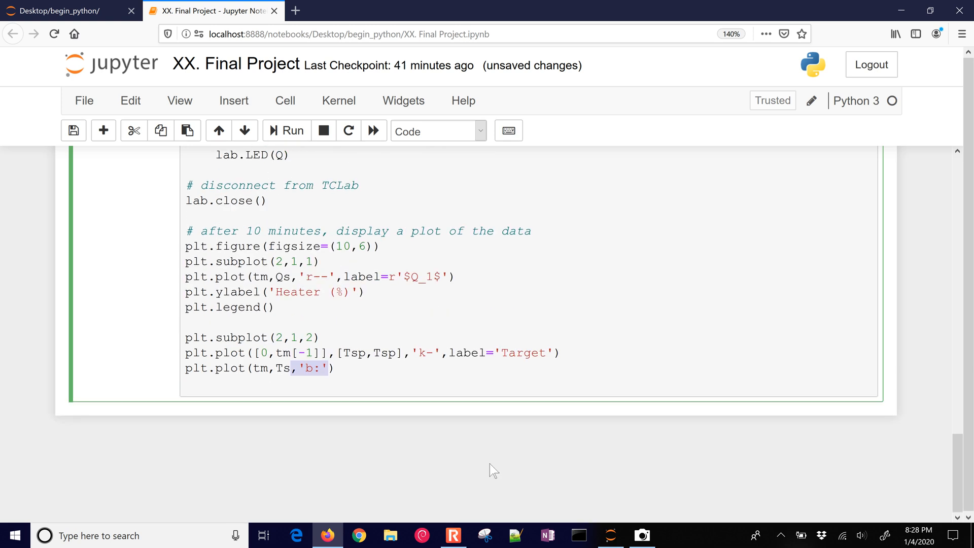
pyautogui.write(",label=r'$T_1$'")
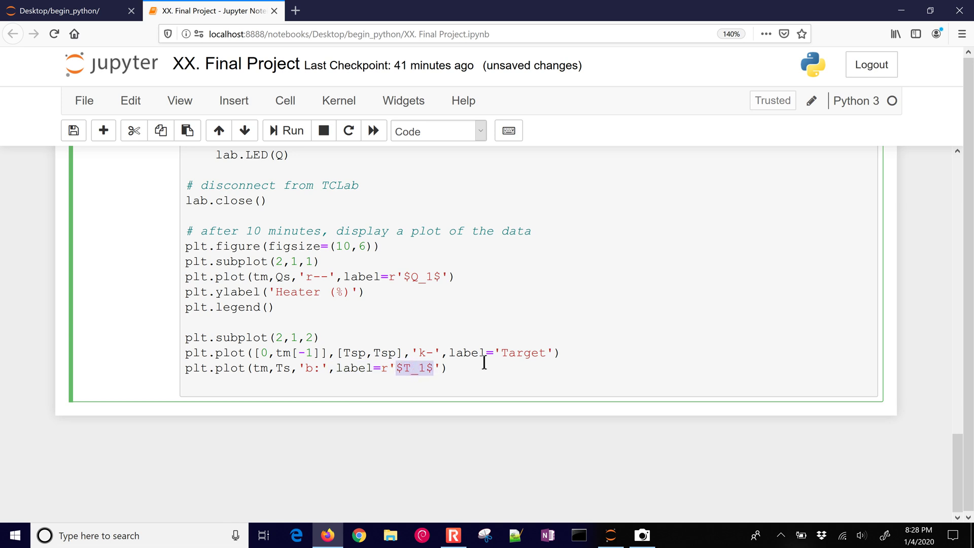
# Add the legend, 'Time (sec)' x-label, savefig and plt.show() lines.
pyautogui.write('plt.legend()')
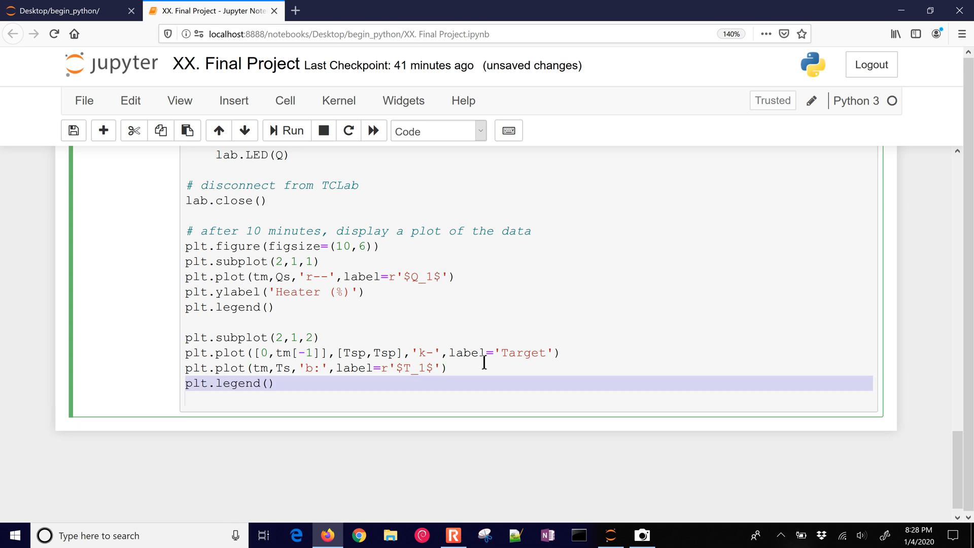
pyautogui.write("plt.xlabel('Time (sec)')")
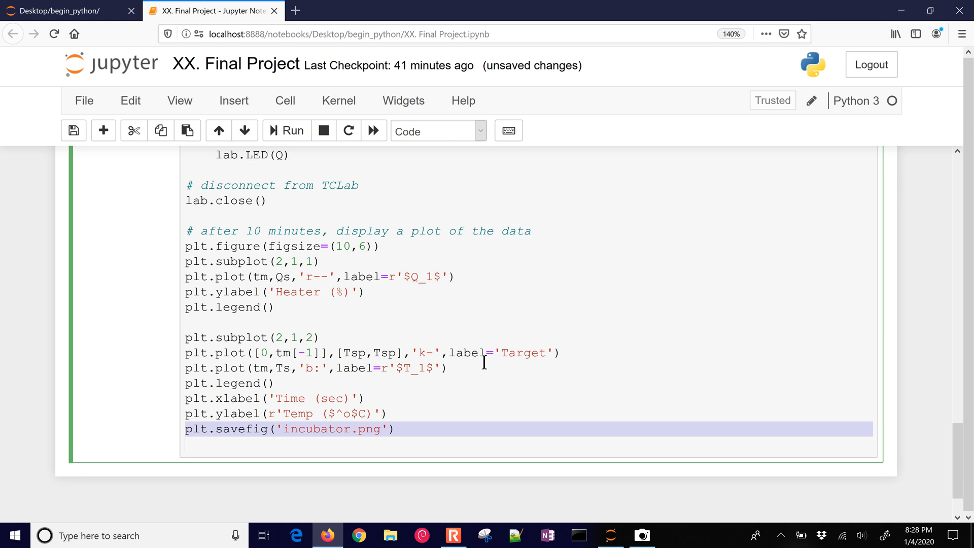
pyautogui.write('plt.show()')
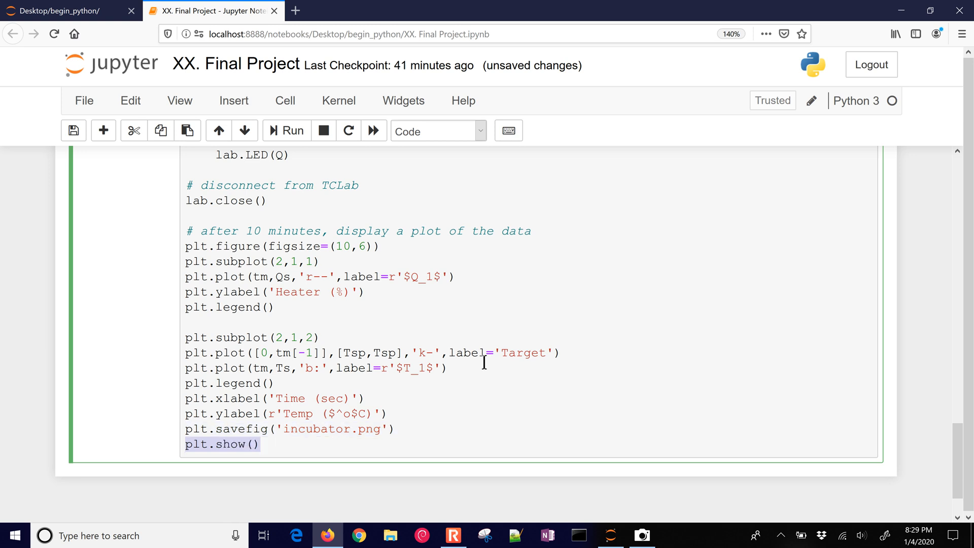
pyautogui.moveTo(455, 388)
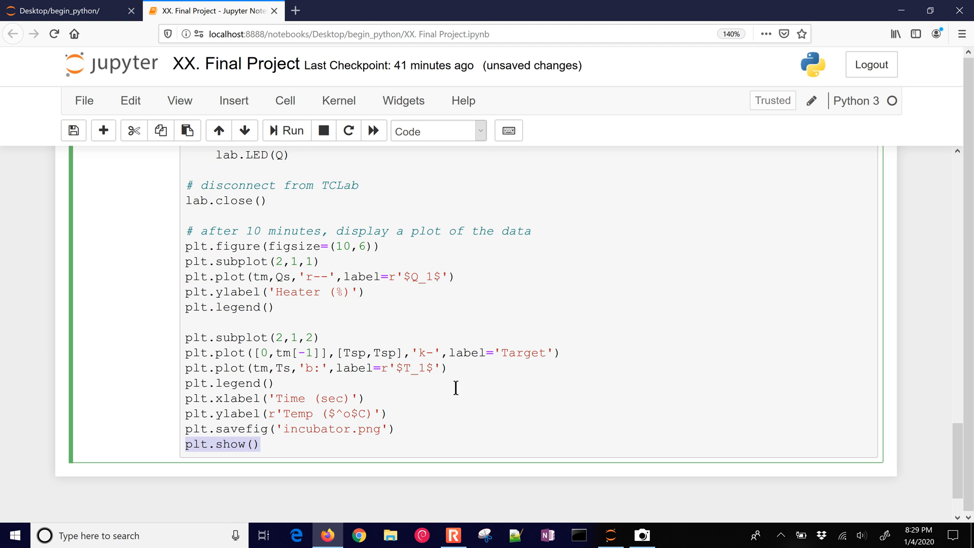
pyautogui.scroll(3)
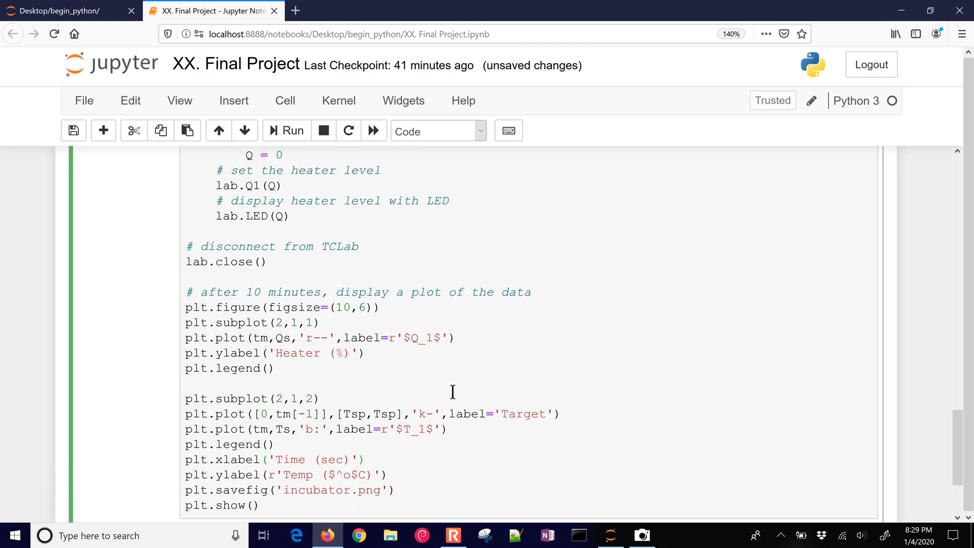
# Run the egg-incubator control cell and bring up the Camera view of the board.
pyautogui.scroll(3)
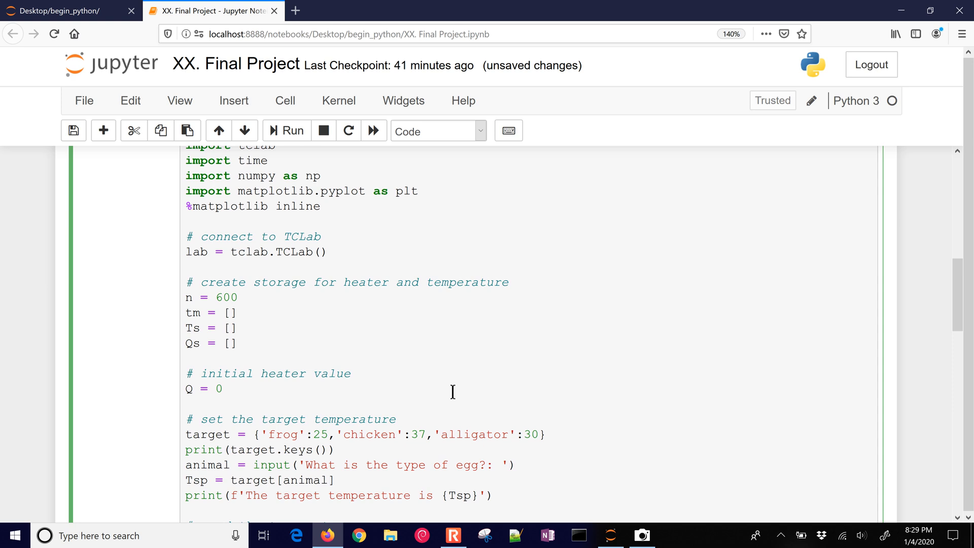
pyautogui.scroll(3)
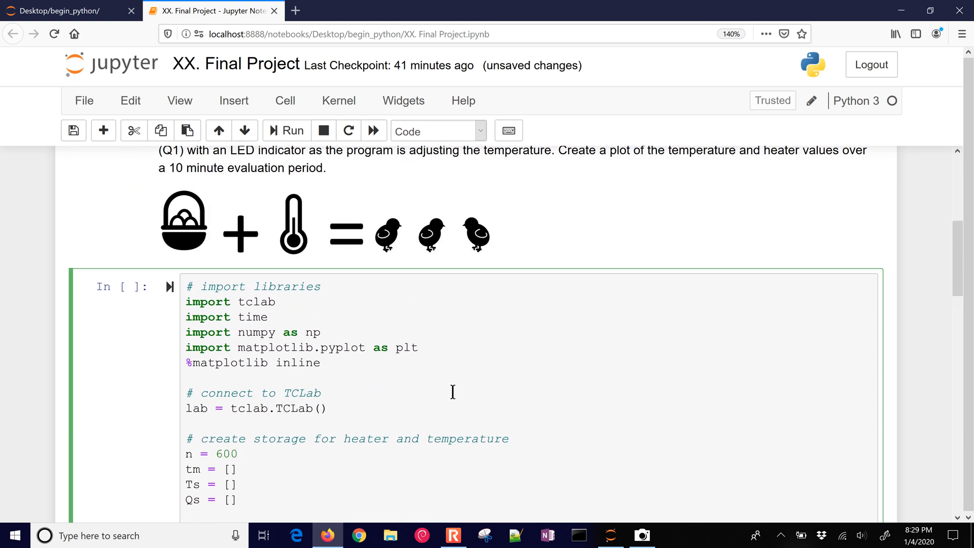
pyautogui.click(286, 131)
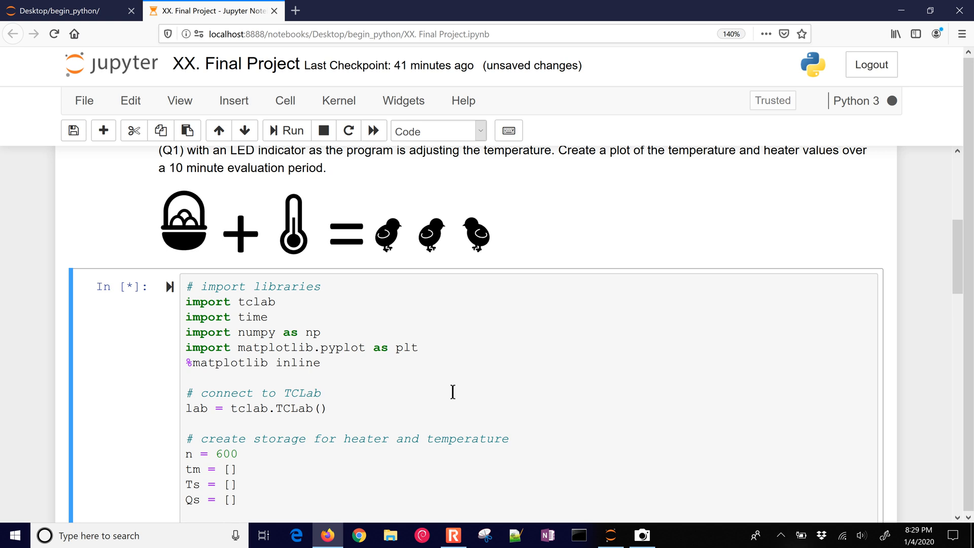
pyautogui.moveTo(641, 536)
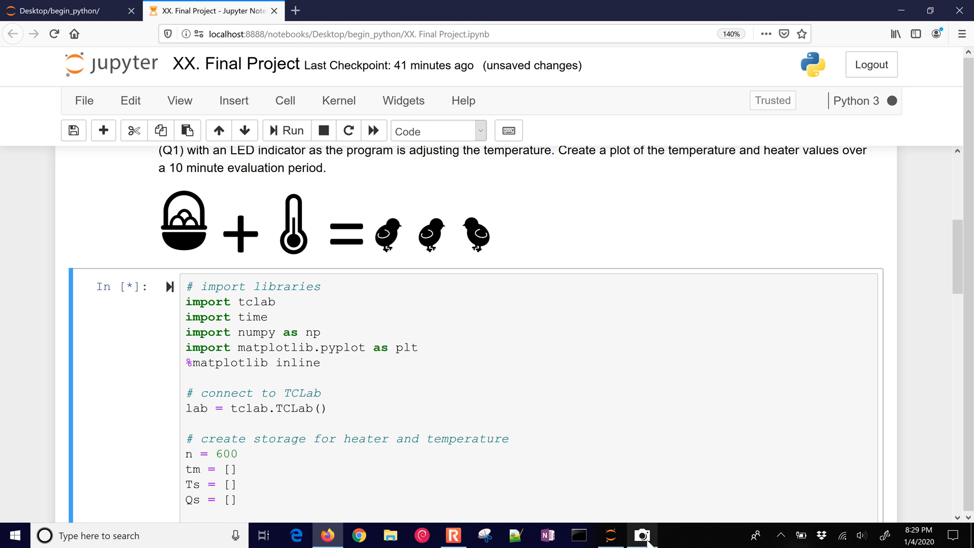
pyautogui.click(642, 535)
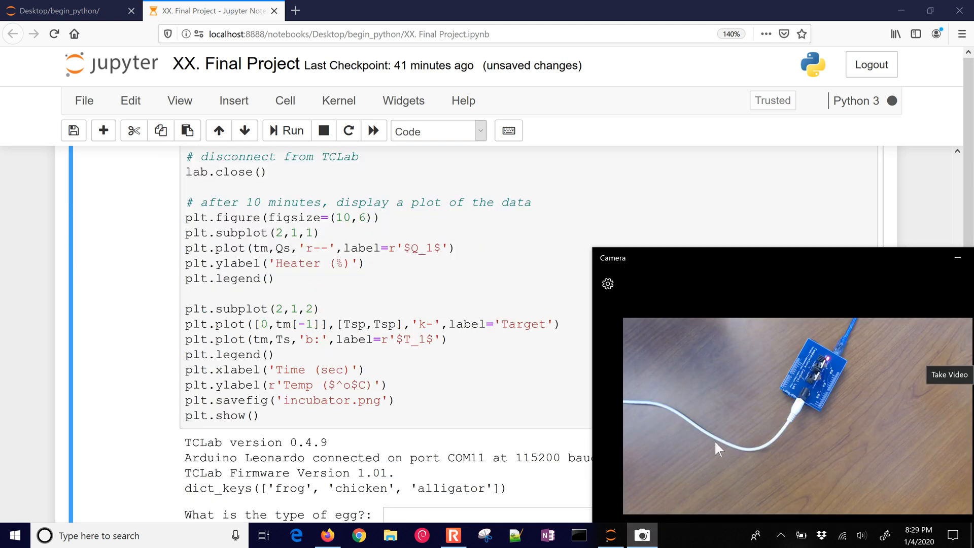
pyautogui.moveTo(832, 367)
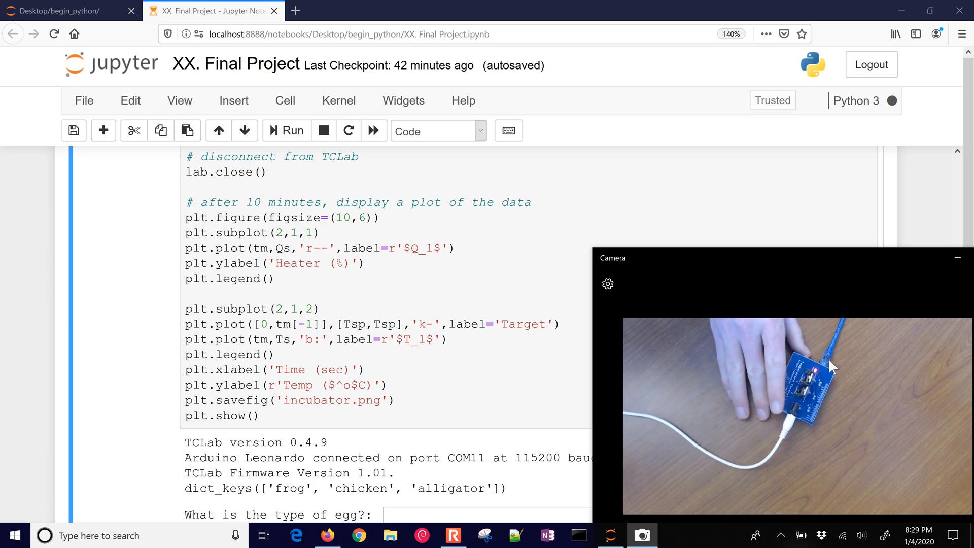
pyautogui.moveTo(528, 476)
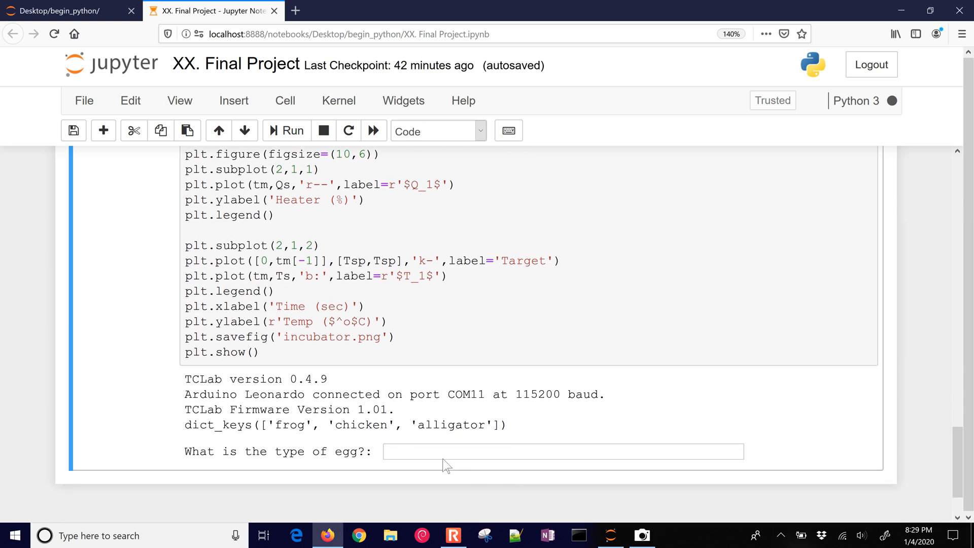
# Answer 'chicken' to the egg-type prompt so the 37 target is set and readings start.
pyautogui.write('chi')
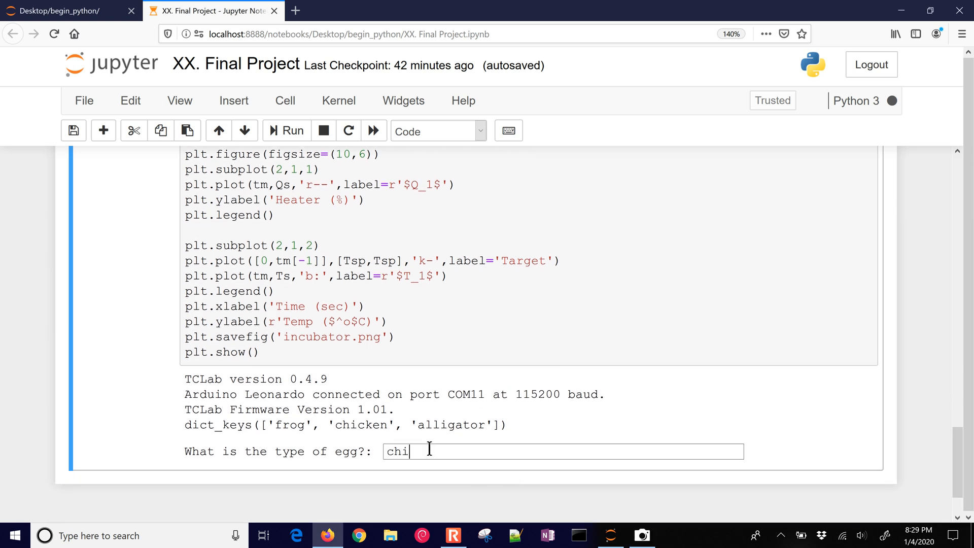
pyautogui.write('cke')
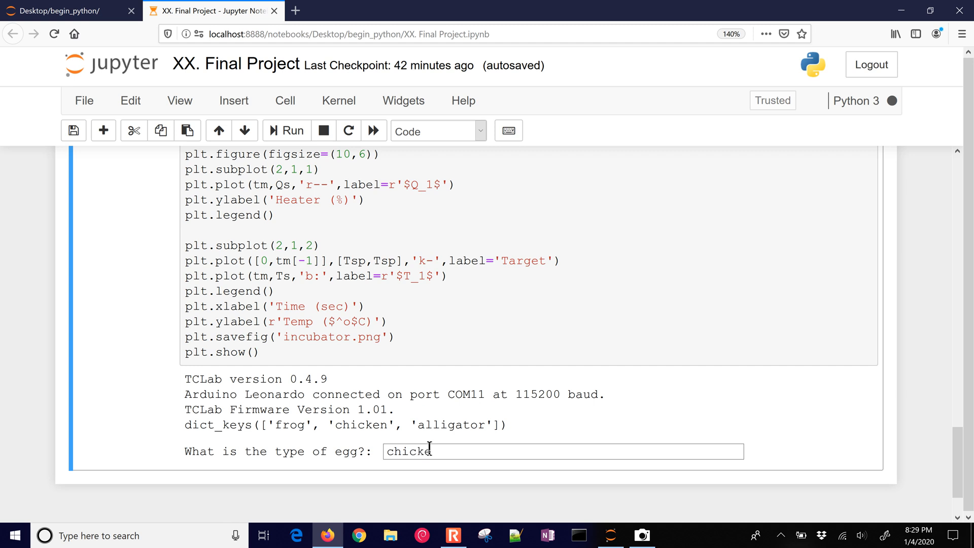
pyautogui.write('n')
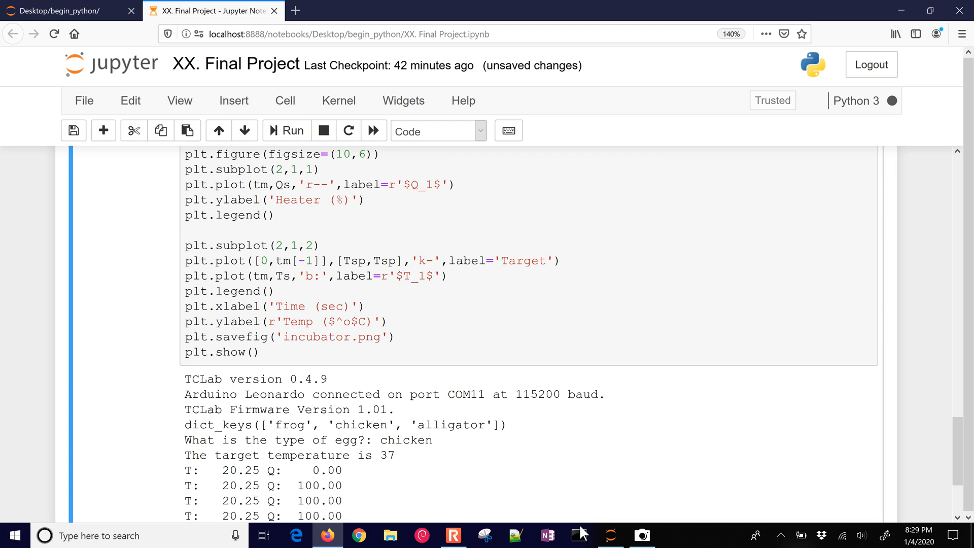
pyautogui.click(641, 535)
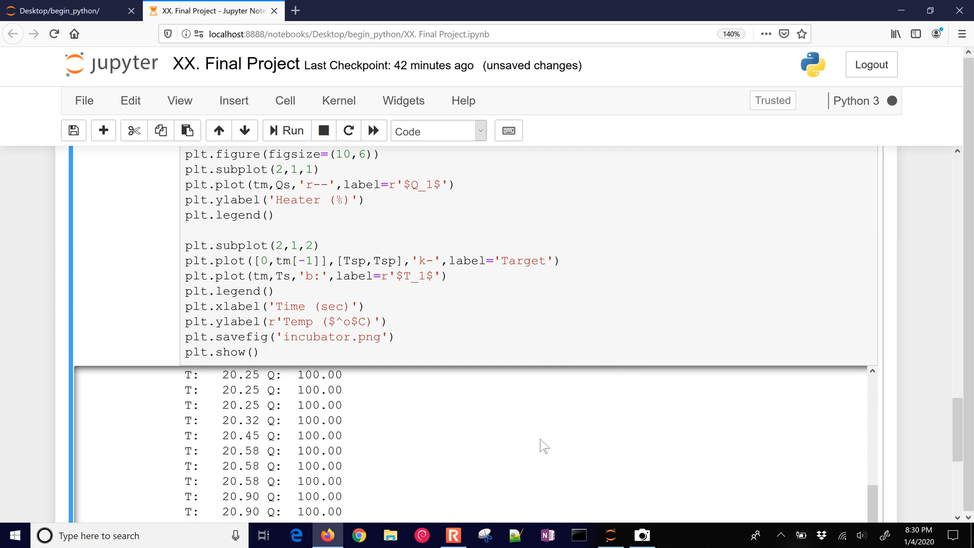
# Follow the printed T/Q output as temperature climbs from about 22 to 31.86 °C at heater 100.
pyautogui.scroll(-3)
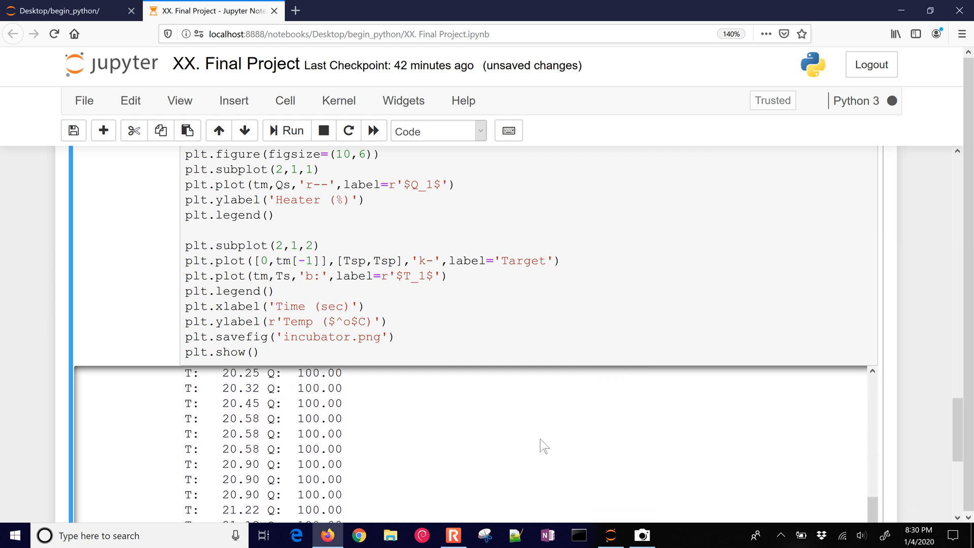
pyautogui.scroll(-3)
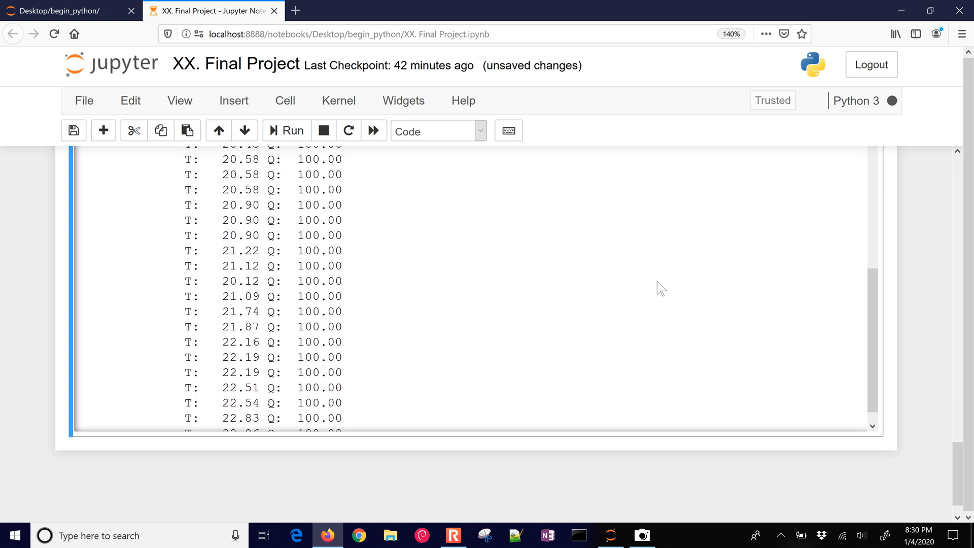
pyautogui.scroll(-3)
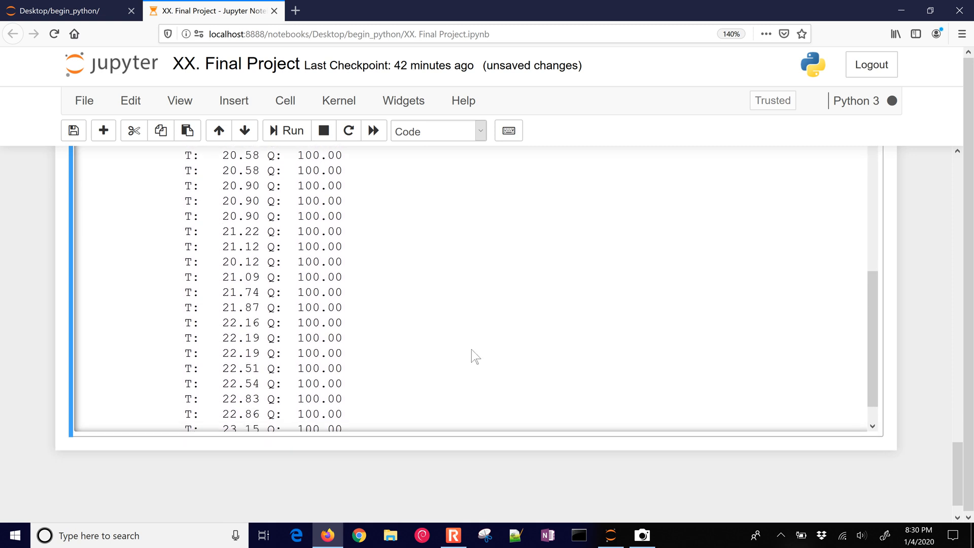
pyautogui.scroll(-3)
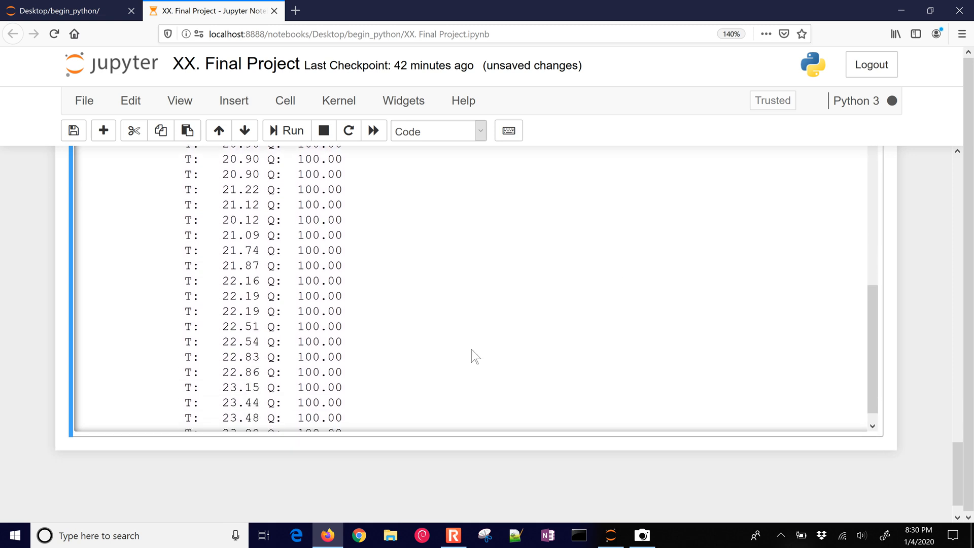
pyautogui.scroll(-3)
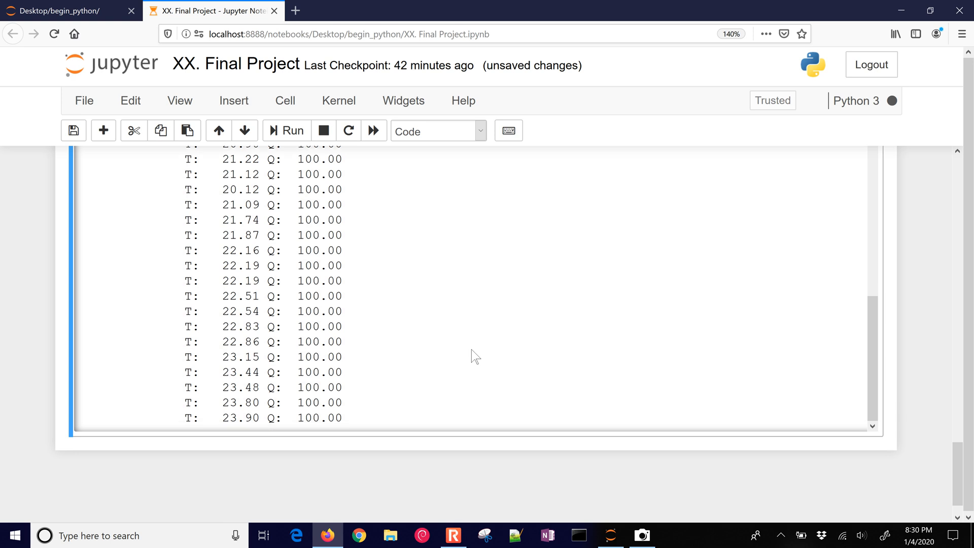
pyautogui.scroll(-3)
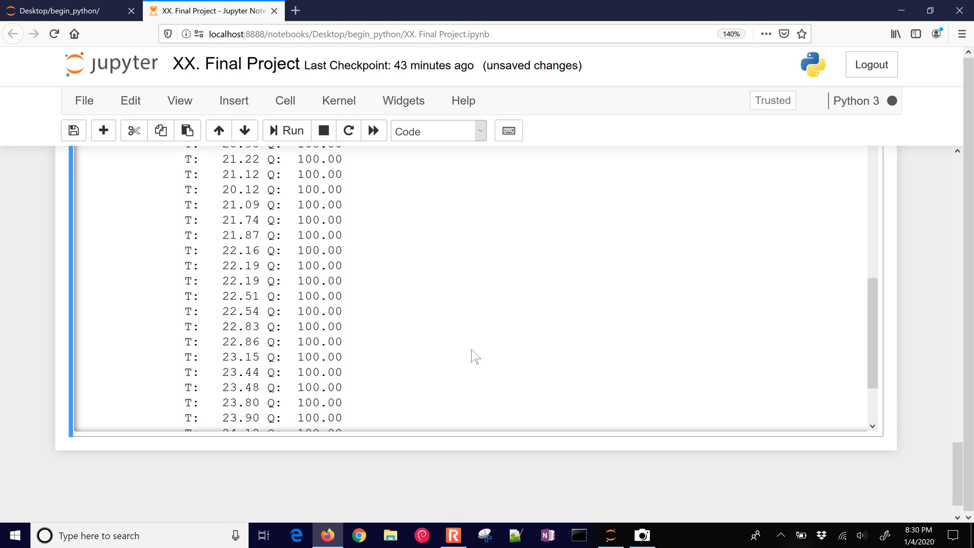
pyautogui.scroll(-3)
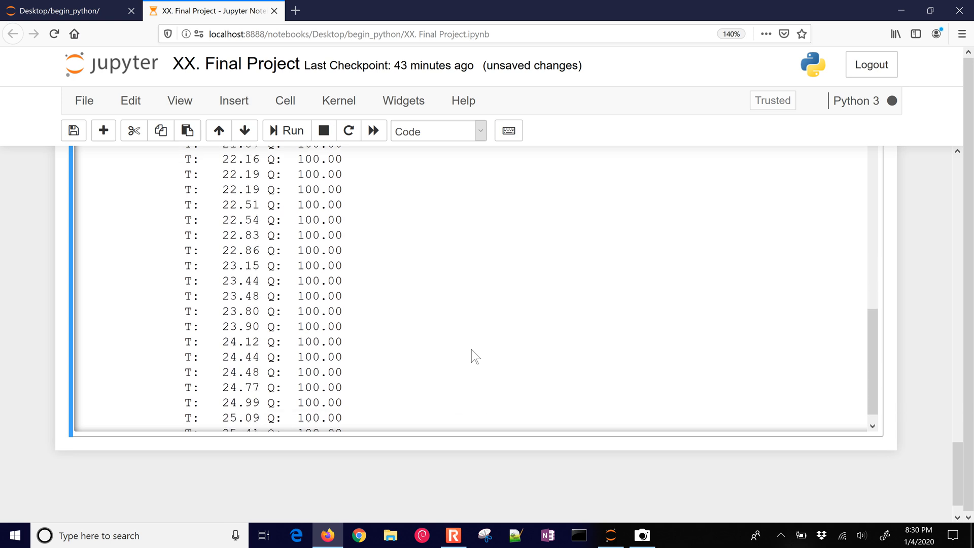
pyautogui.scroll(-3)
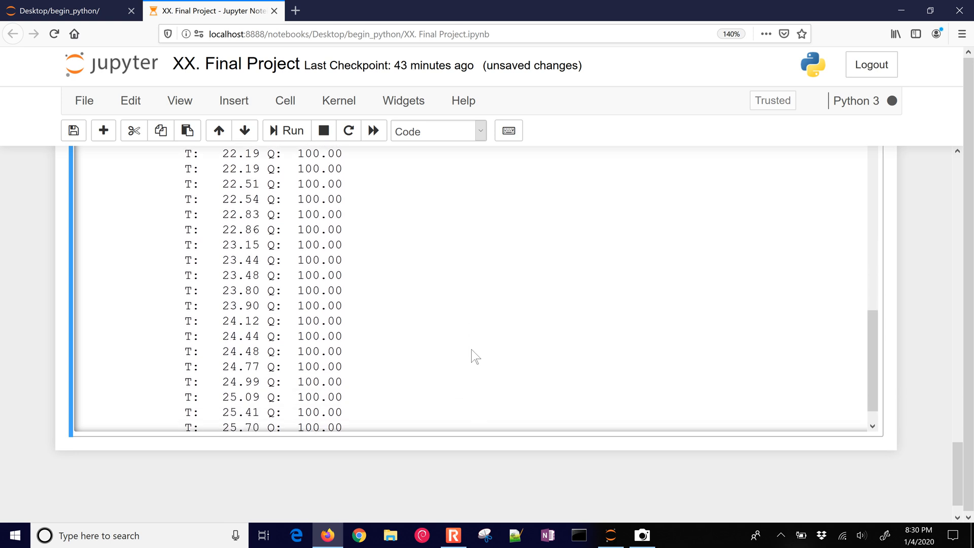
pyautogui.scroll(-3)
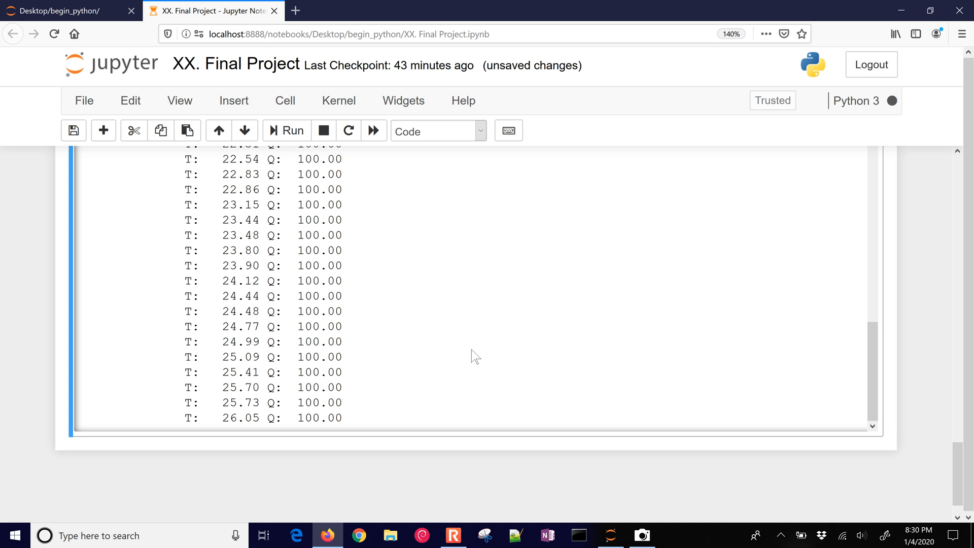
pyautogui.scroll(-3)
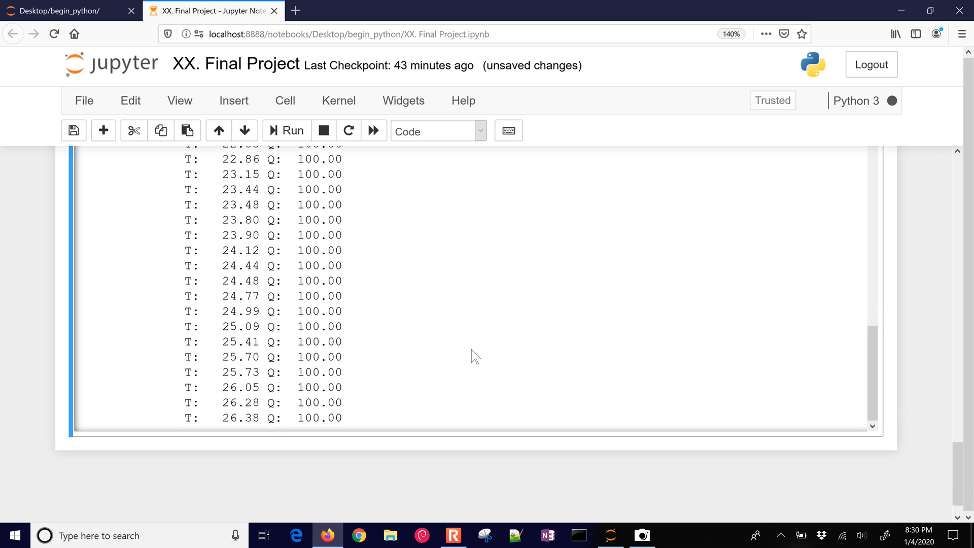
pyautogui.scroll(-3)
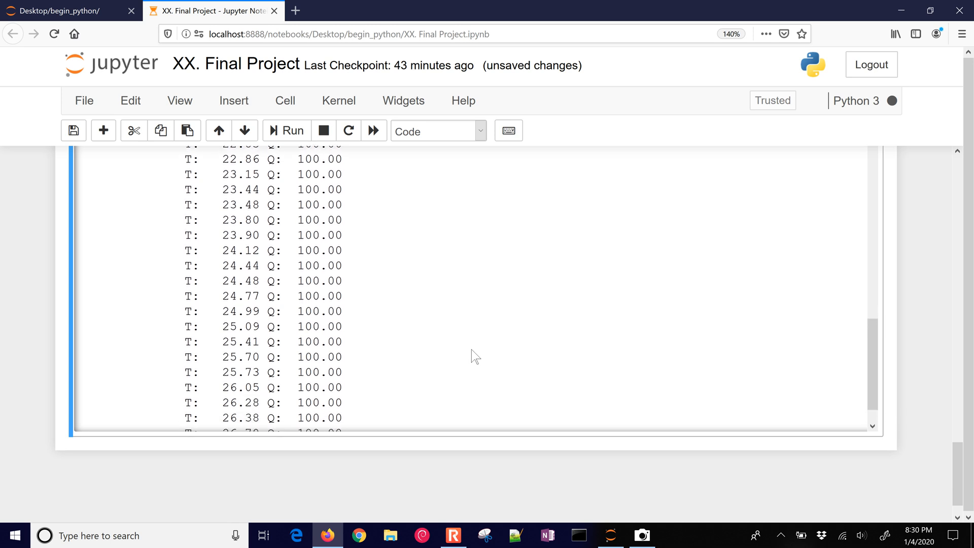
pyautogui.scroll(-3)
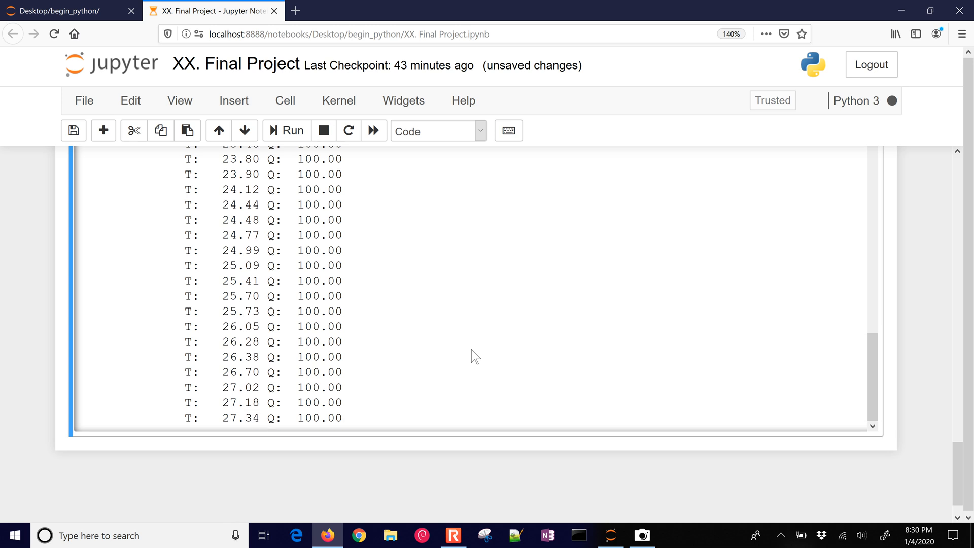
pyautogui.scroll(-3)
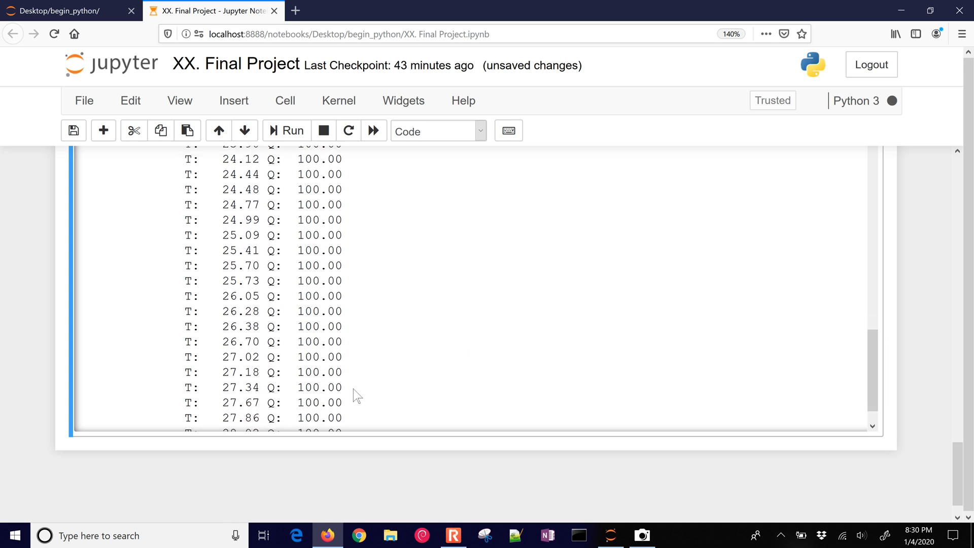
pyautogui.scroll(-3)
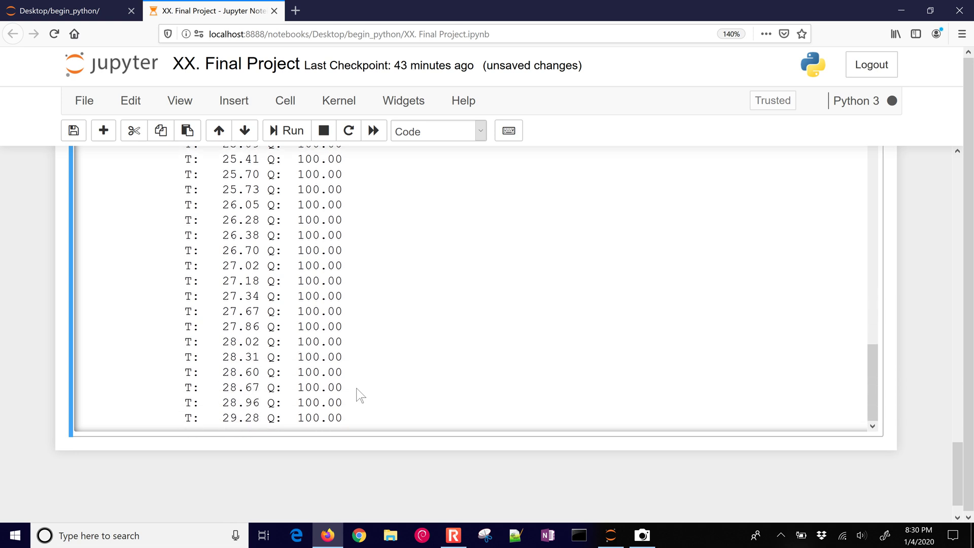
pyautogui.scroll(-3)
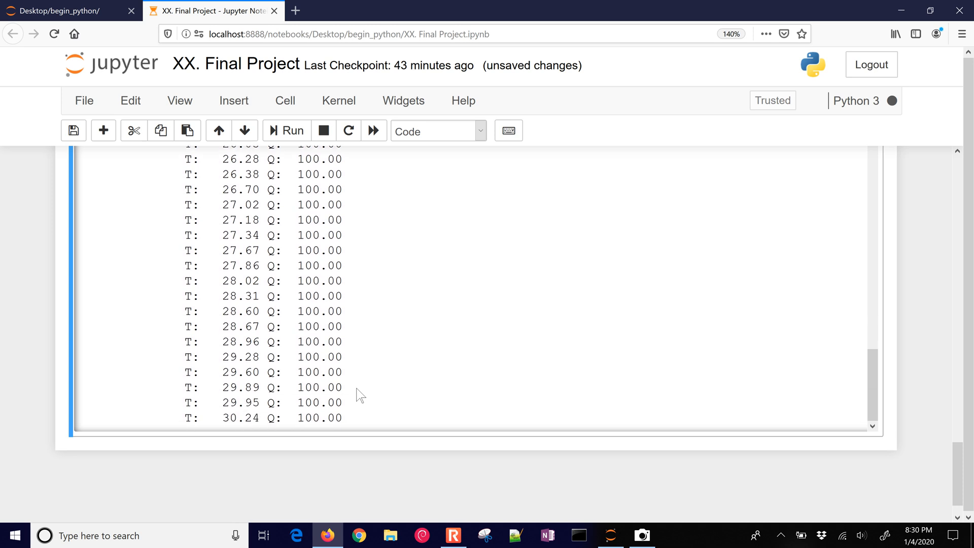
pyautogui.scroll(-3)
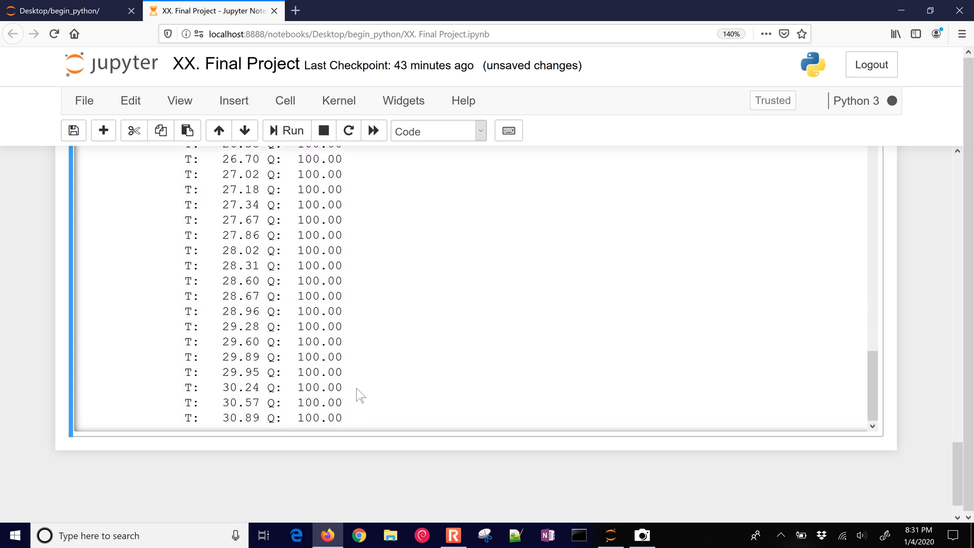
pyautogui.scroll(-3)
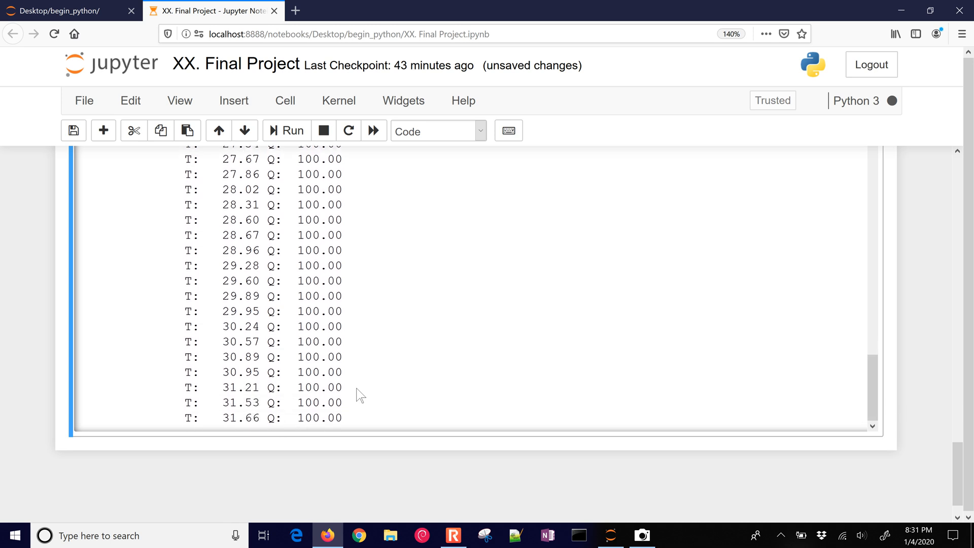
pyautogui.scroll(-3)
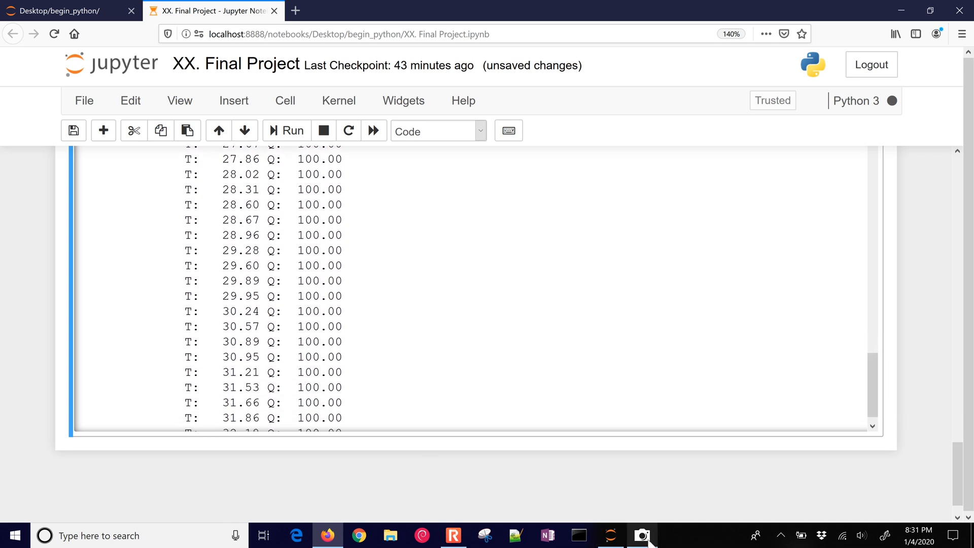
# Bring up the Camera live view of the TCLab board on the desk.
pyautogui.click(641, 535)
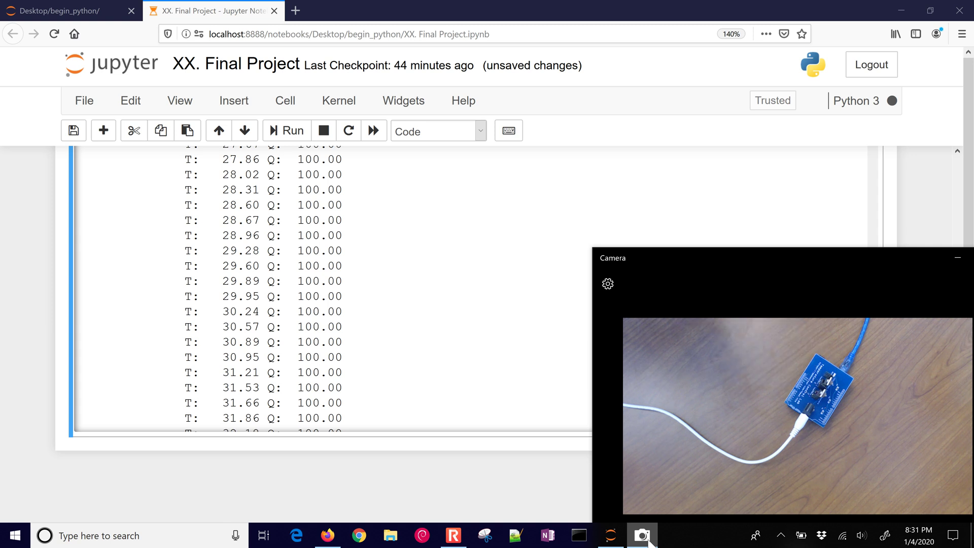
pyautogui.moveTo(449, 400)
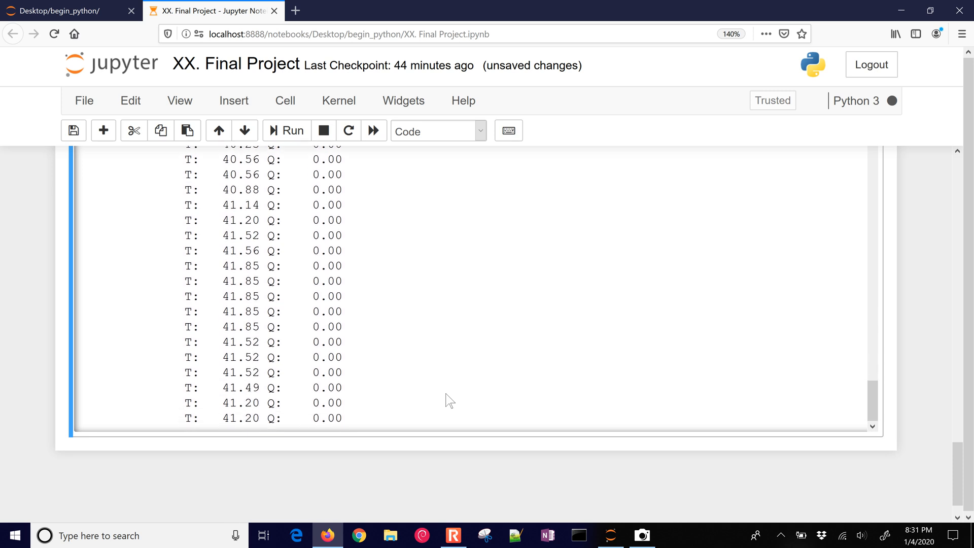
# Follow the output until 'TCLab disconnected successfully' and the results plot appears.
pyautogui.scroll(-3)
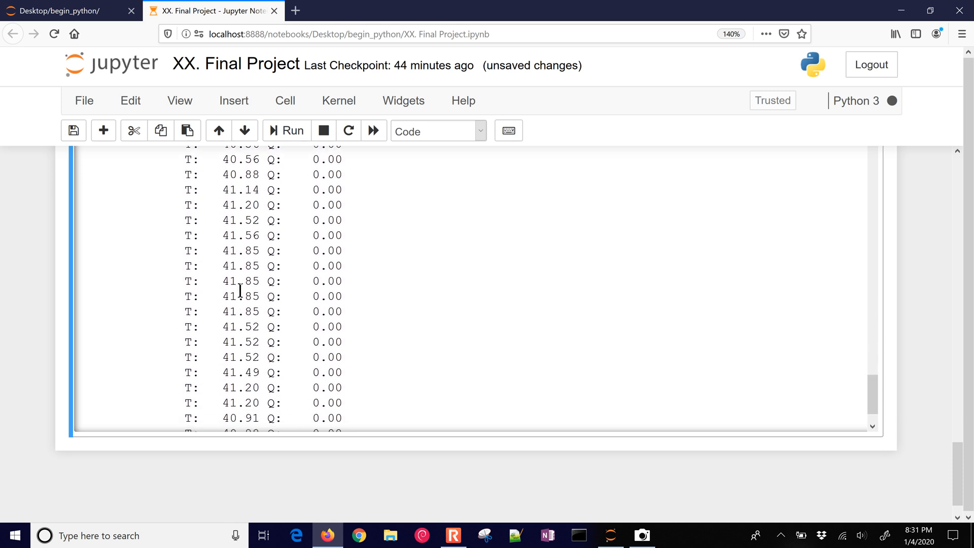
pyautogui.moveTo(364, 281)
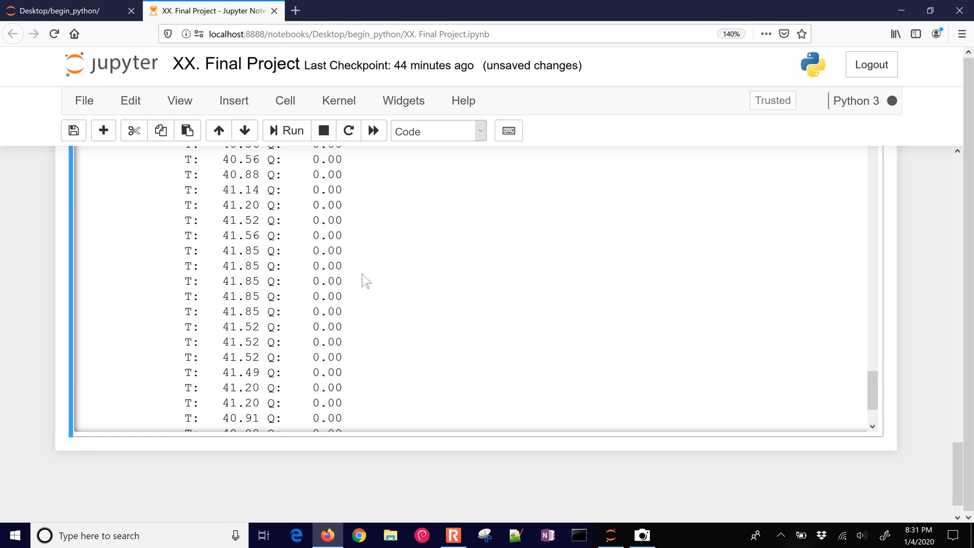
pyautogui.scroll(-3)
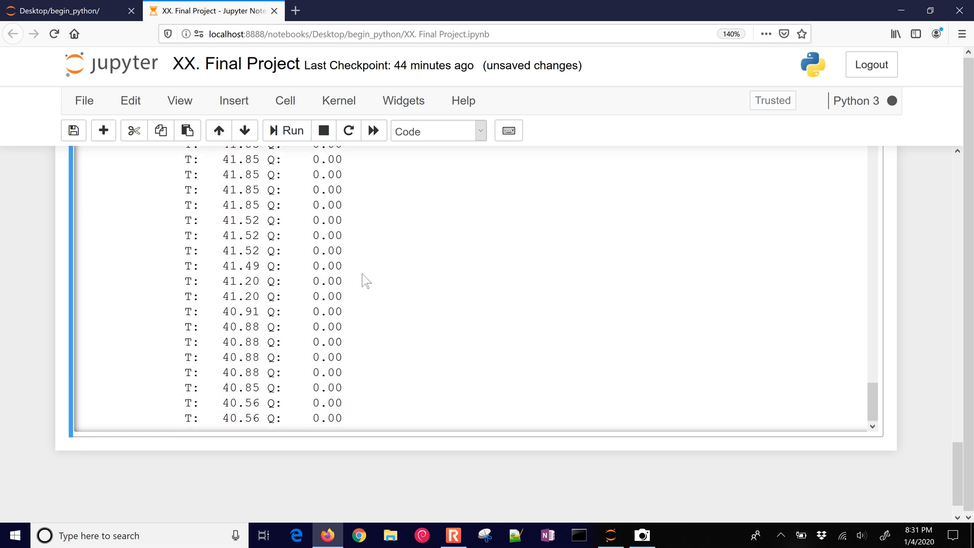
pyautogui.scroll(-3)
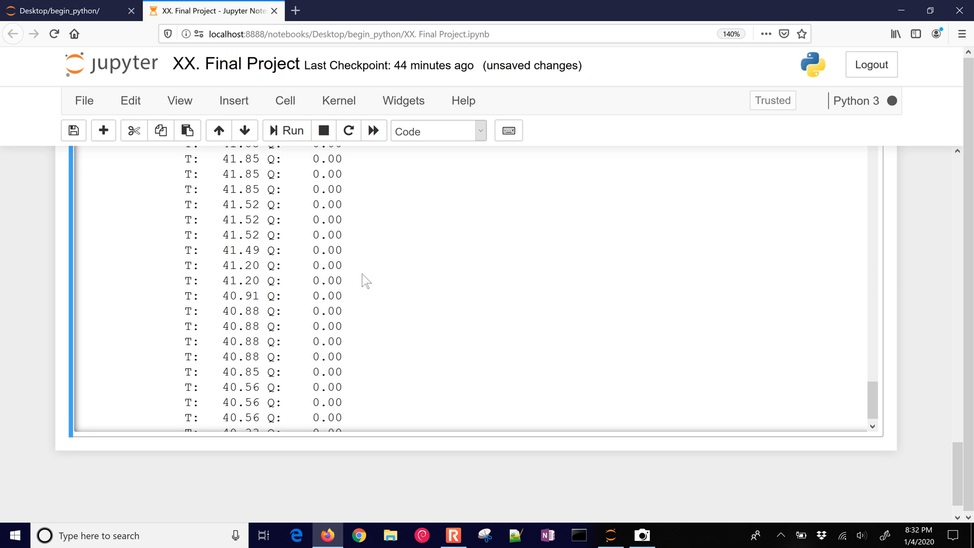
pyautogui.scroll(-3)
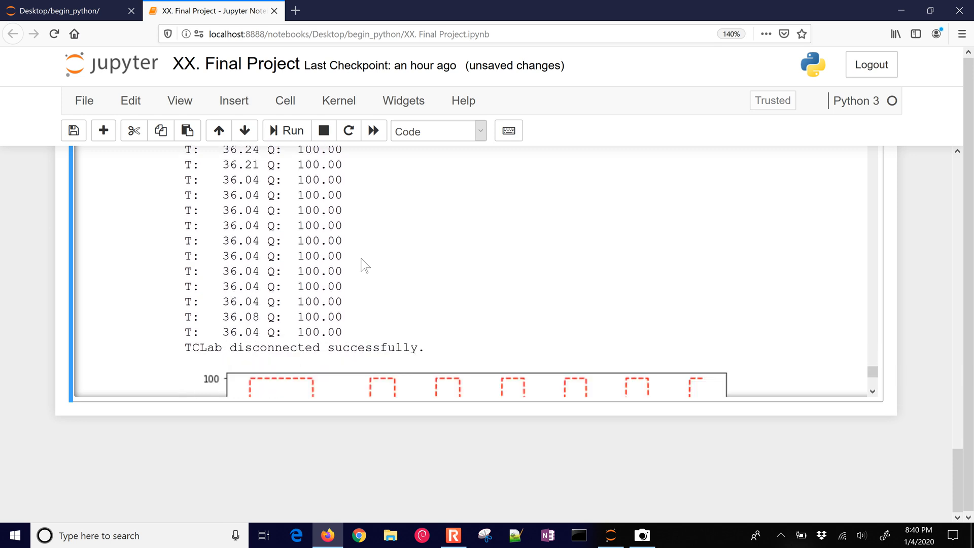
pyautogui.scroll(-3)
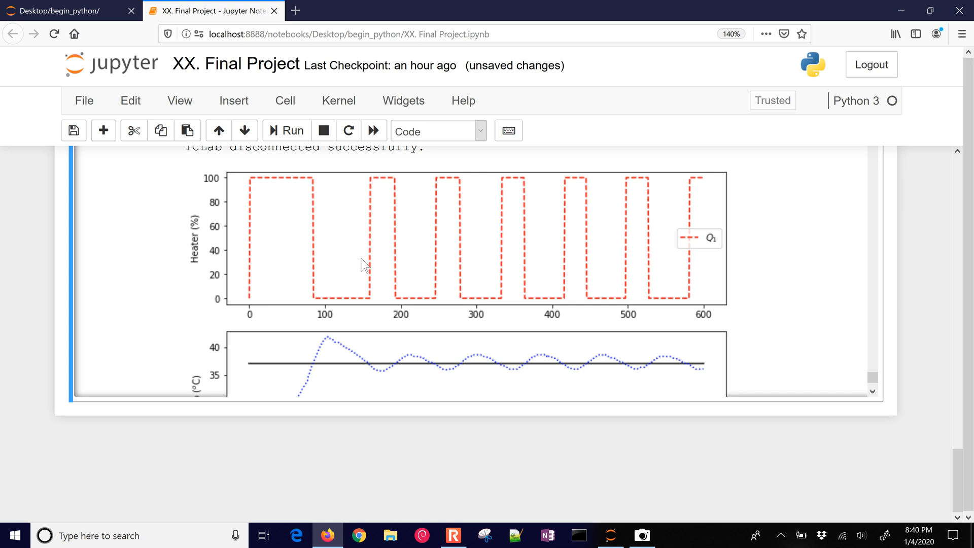
pyautogui.moveTo(252, 149)
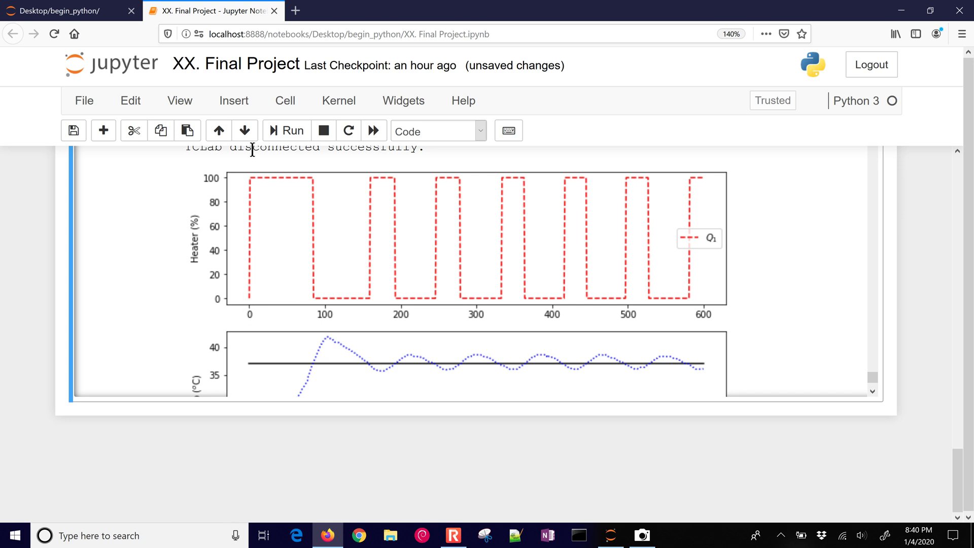
pyautogui.moveTo(358, 314)
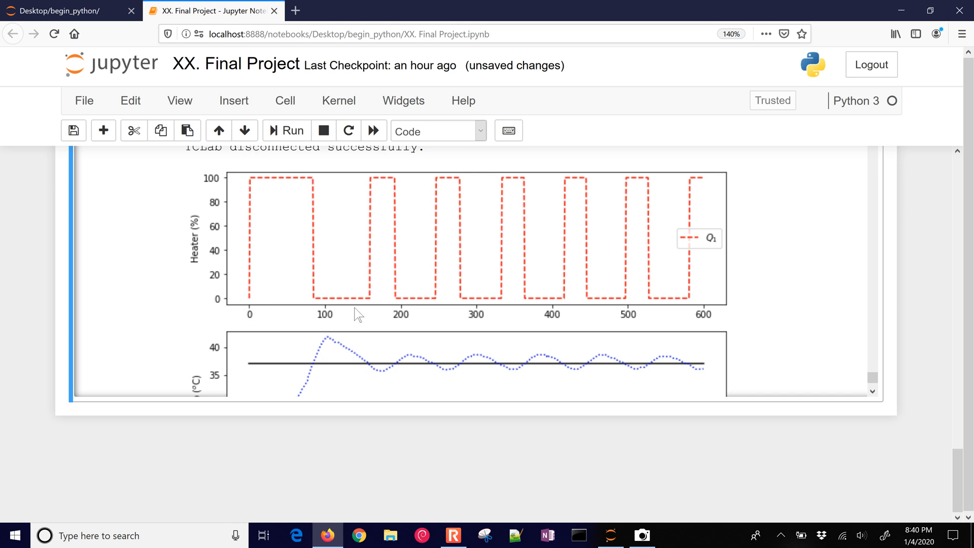
pyautogui.moveTo(326, 337)
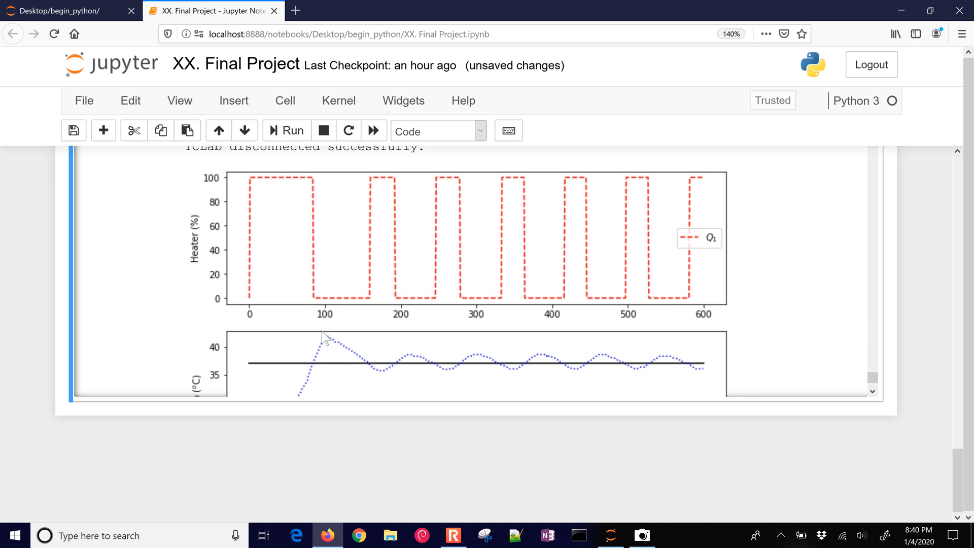
pyautogui.scroll(-3)
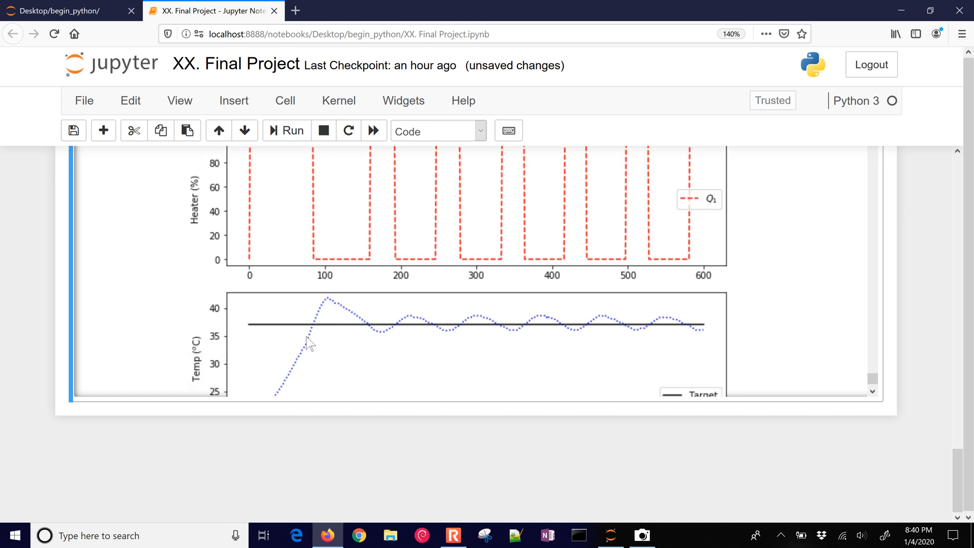
pyautogui.scroll(-3)
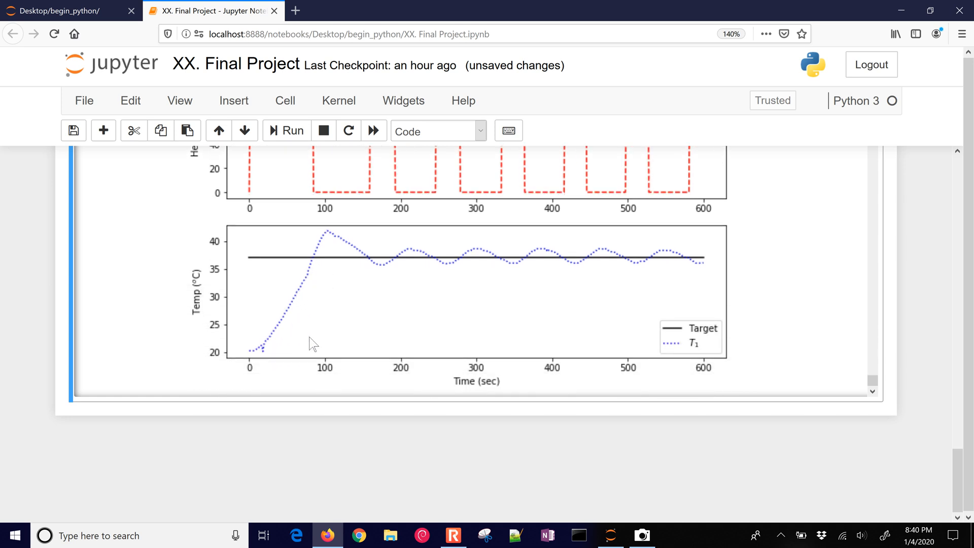
pyautogui.moveTo(265, 357)
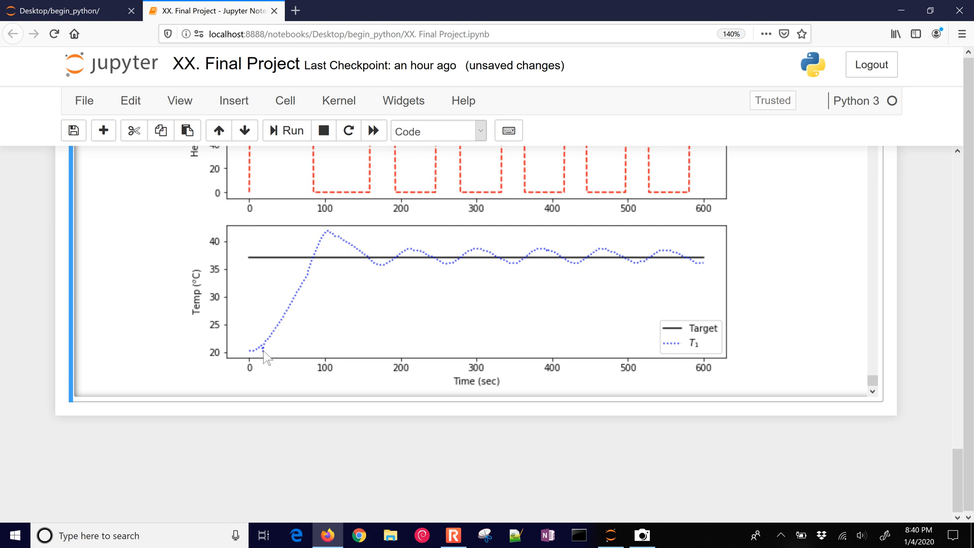
pyautogui.moveTo(316, 264)
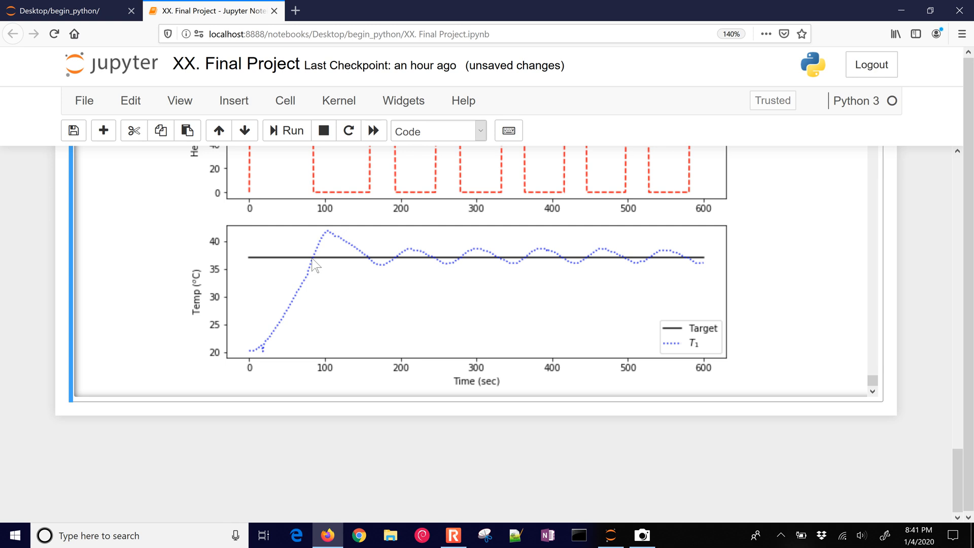
pyautogui.moveTo(325, 247)
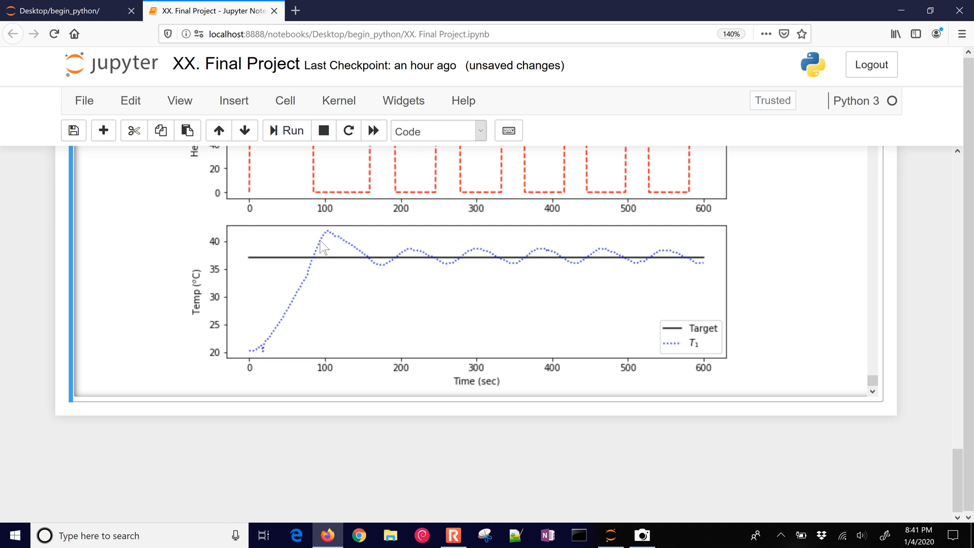
pyautogui.moveTo(329, 242)
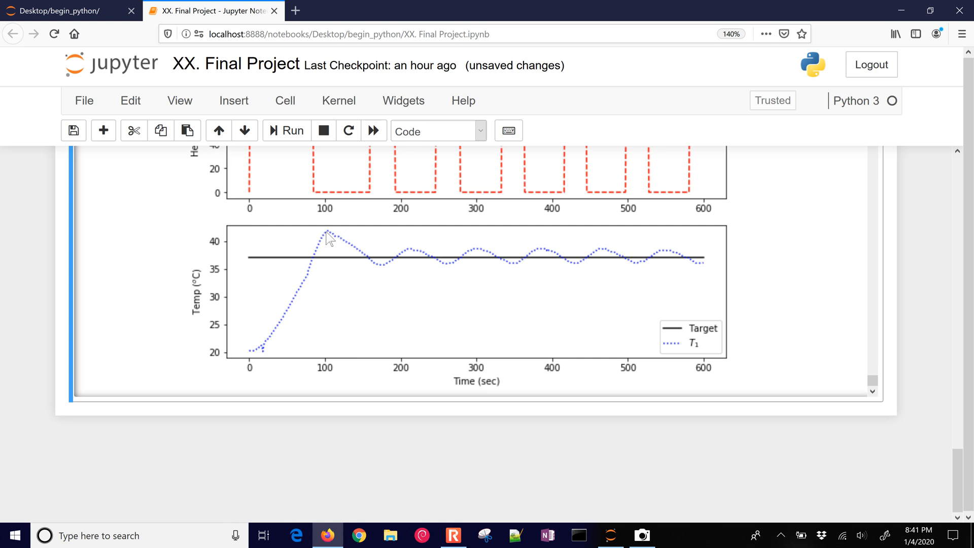
pyautogui.moveTo(334, 241)
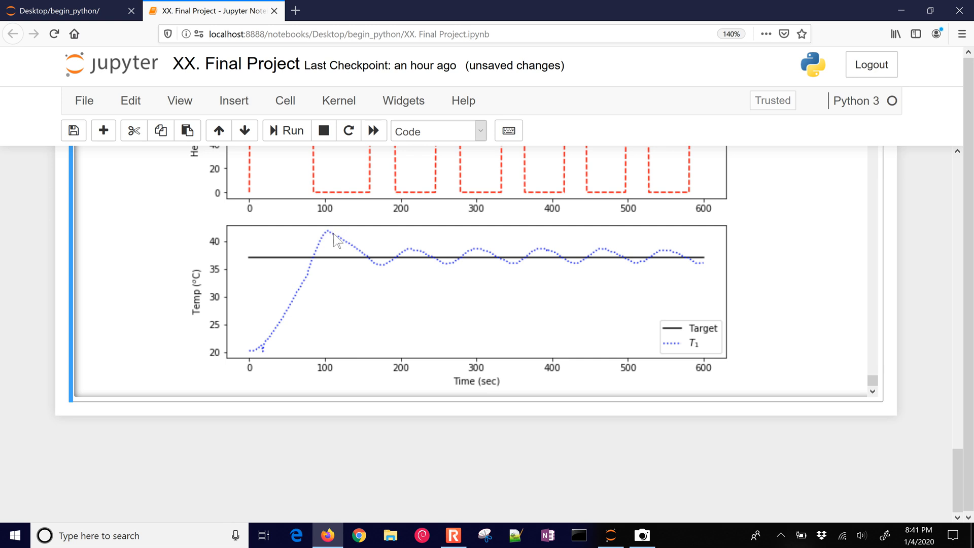
pyautogui.moveTo(361, 258)
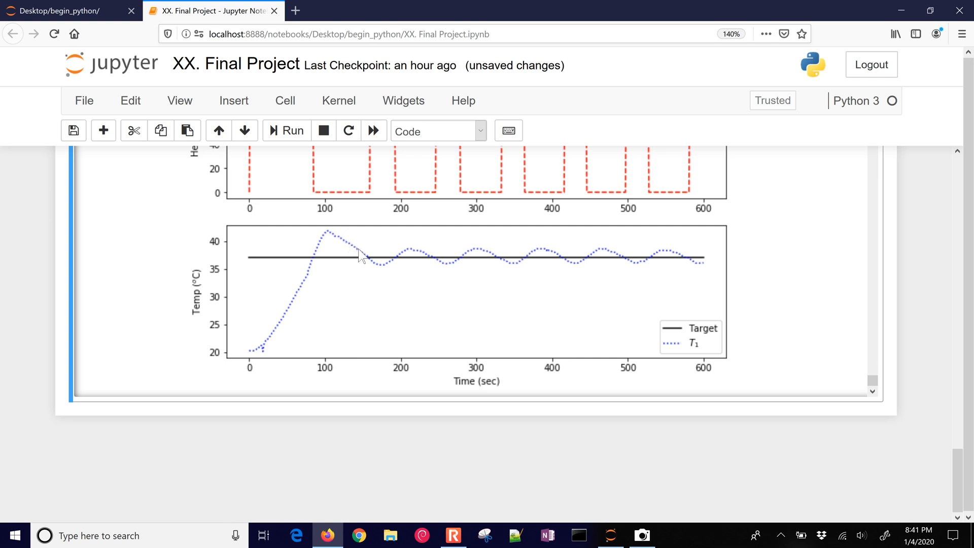
pyautogui.moveTo(369, 267)
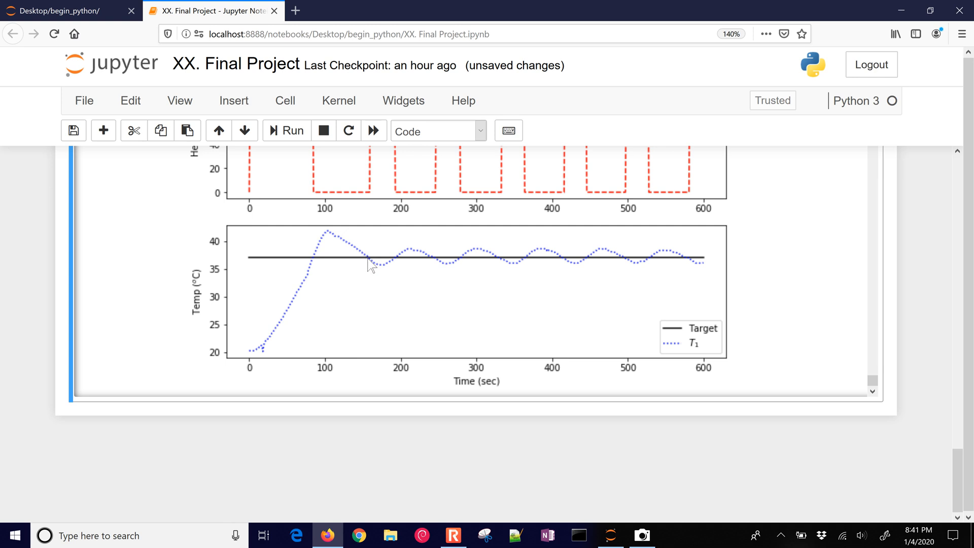
pyautogui.moveTo(373, 267)
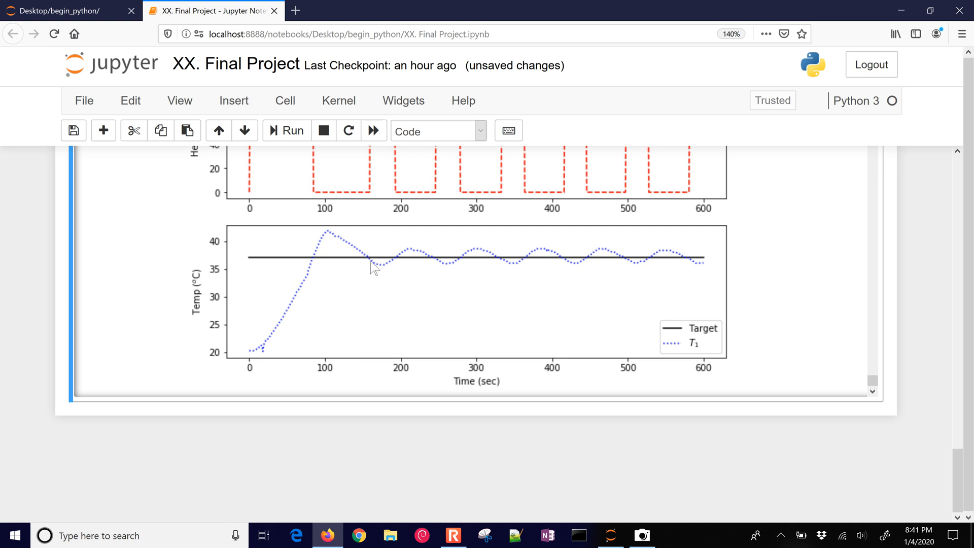
pyautogui.scroll(3)
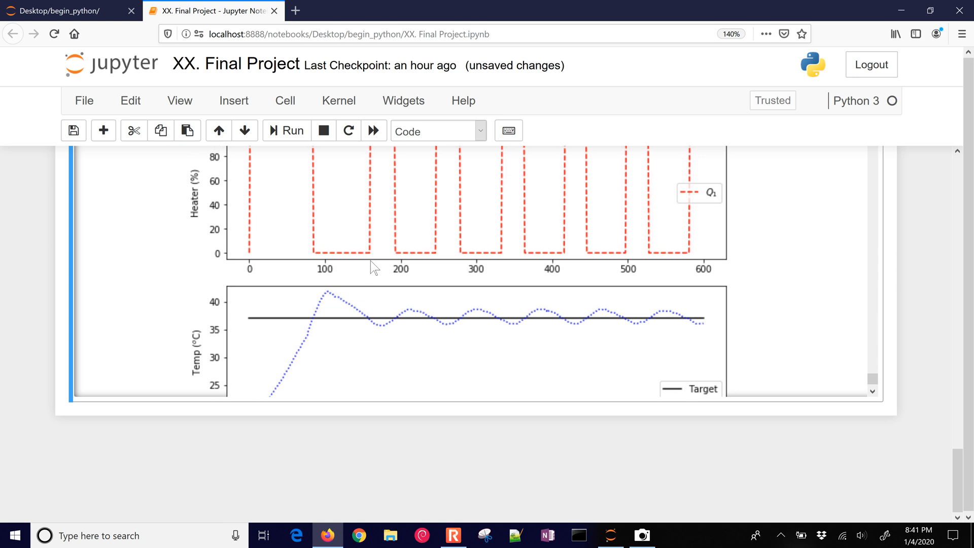
pyautogui.scroll(3)
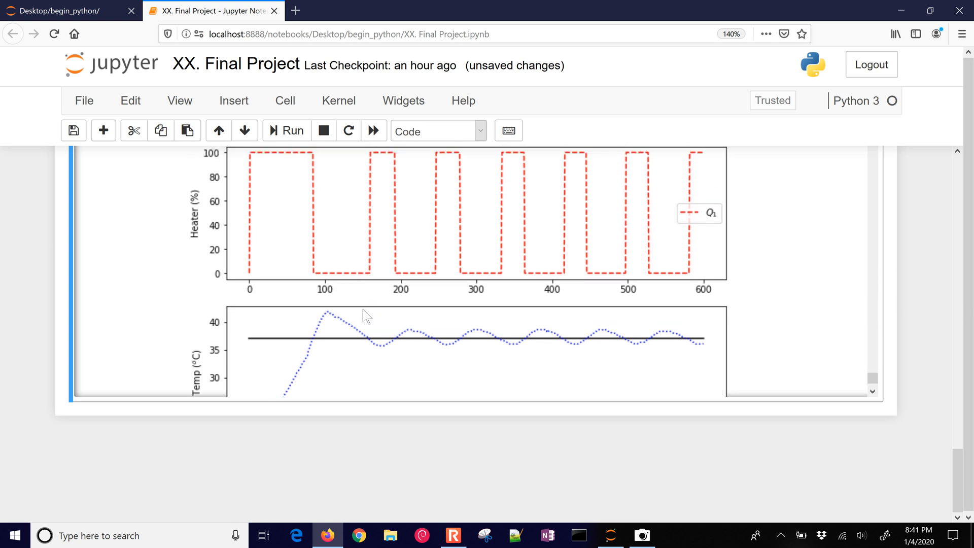
pyautogui.moveTo(413, 337)
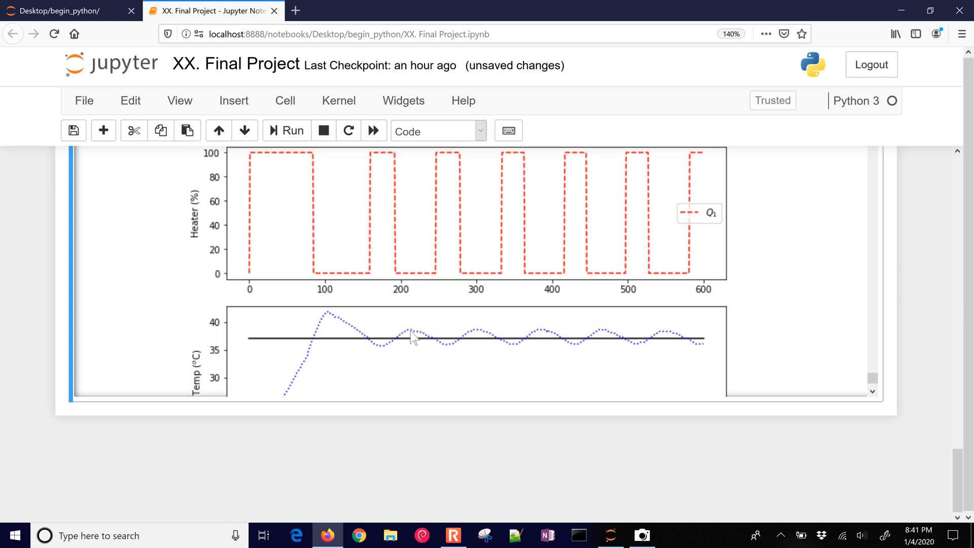
pyautogui.moveTo(448, 351)
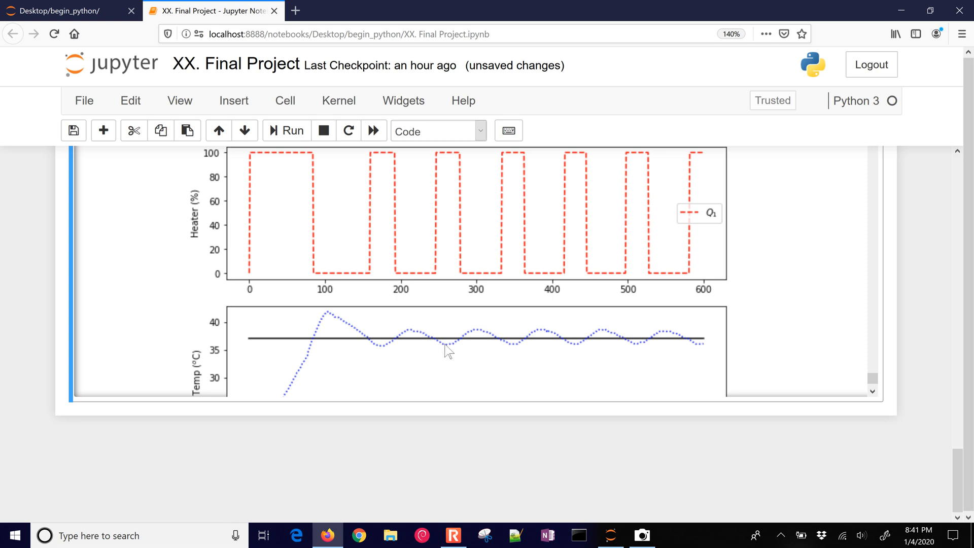
pyautogui.moveTo(508, 347)
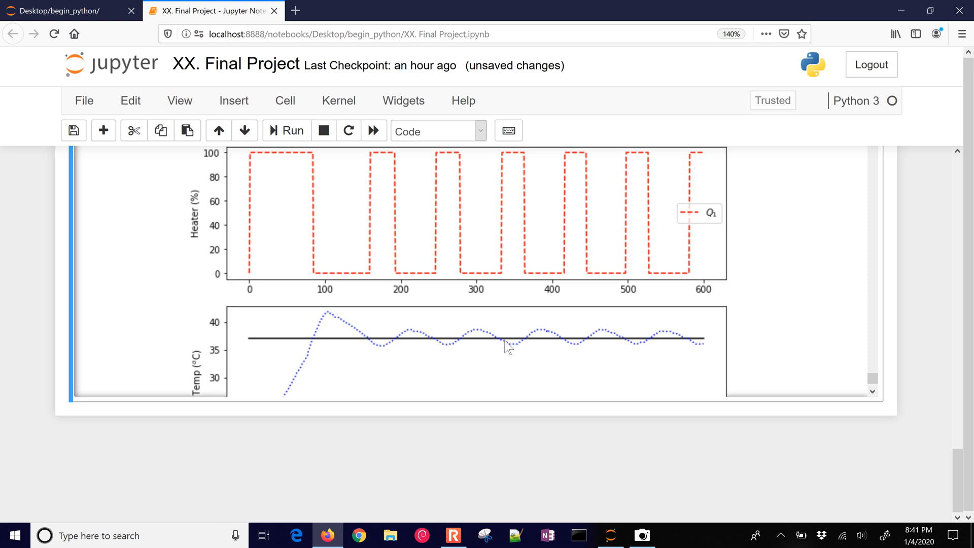
pyautogui.moveTo(631, 349)
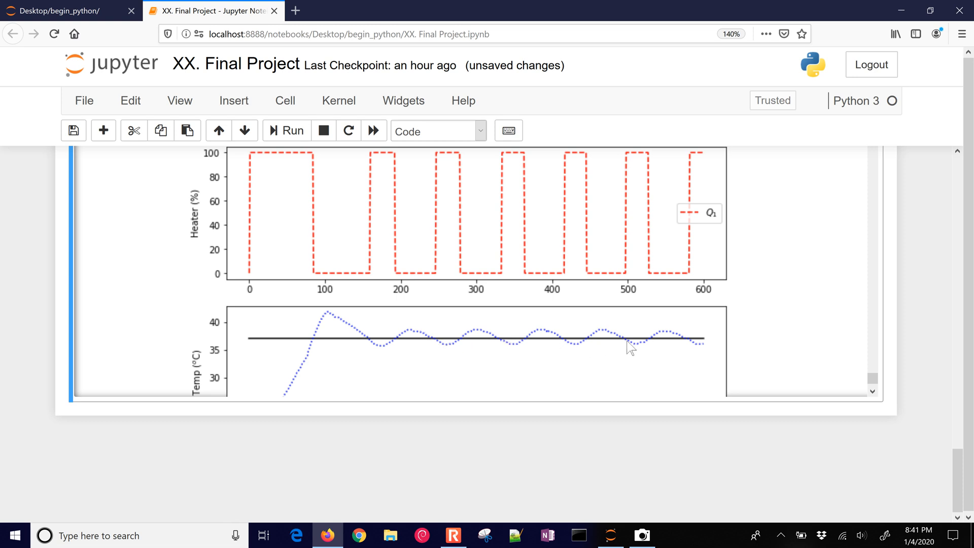
pyautogui.moveTo(673, 348)
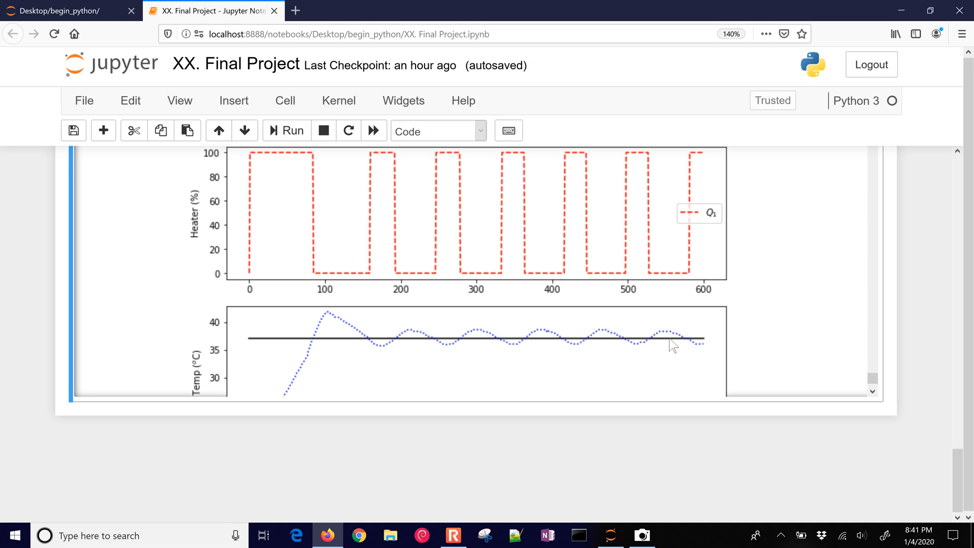
pyautogui.moveTo(657, 344)
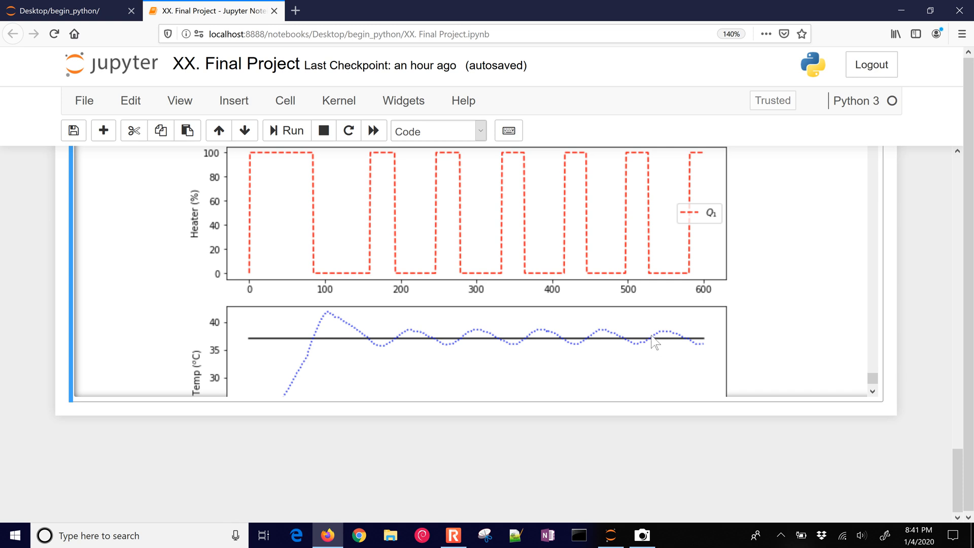
pyautogui.moveTo(660, 349)
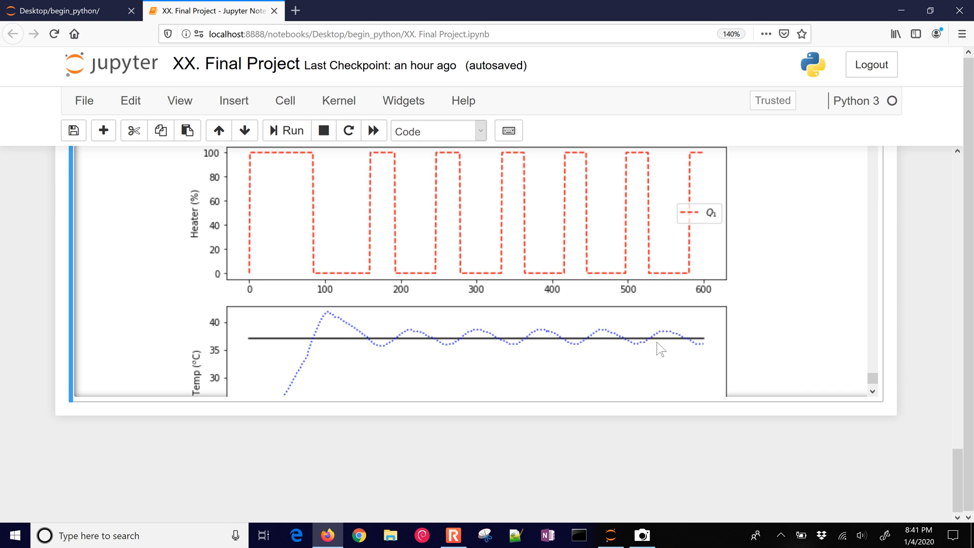
pyautogui.moveTo(654, 355)
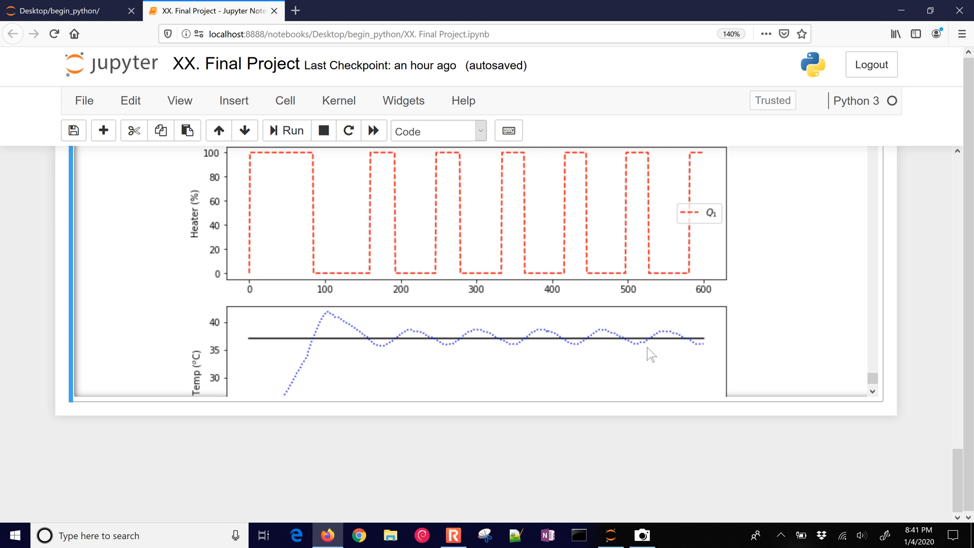
pyautogui.scroll(-3)
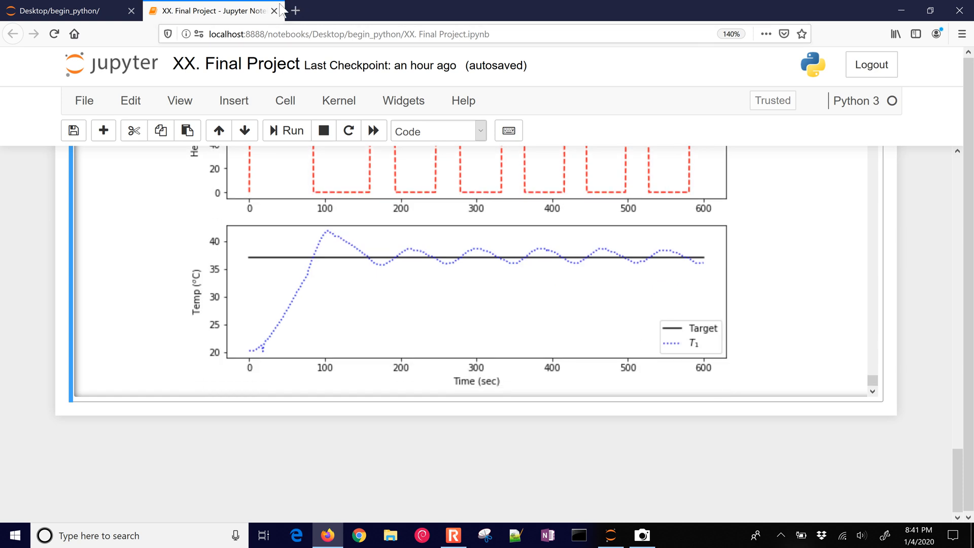
# Reach apmonitor.com/che263 Course Project in a new tab and follow its Begin Python with TCLab link to GitHub.
pyautogui.click(295, 10)
pyautogui.write('apmonitor.com/')
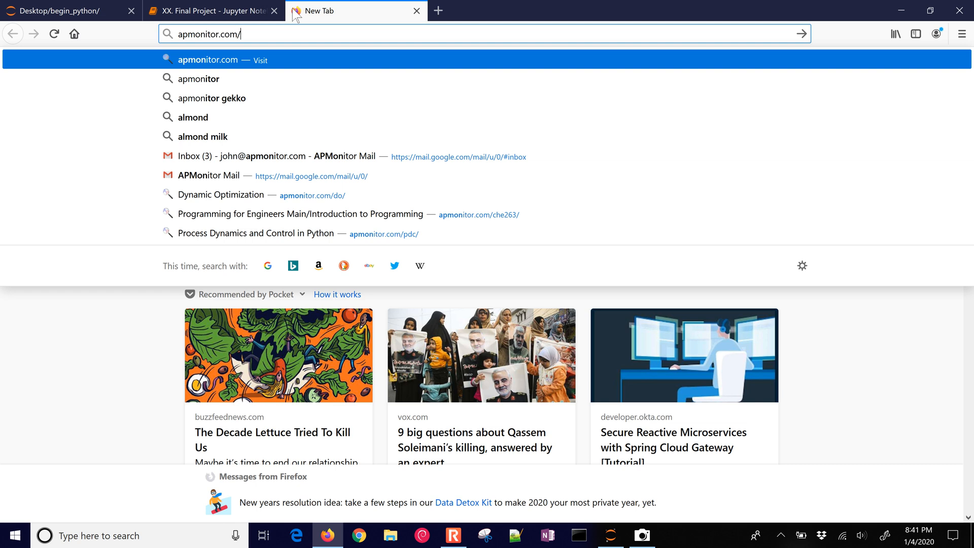
pyautogui.write('pd')
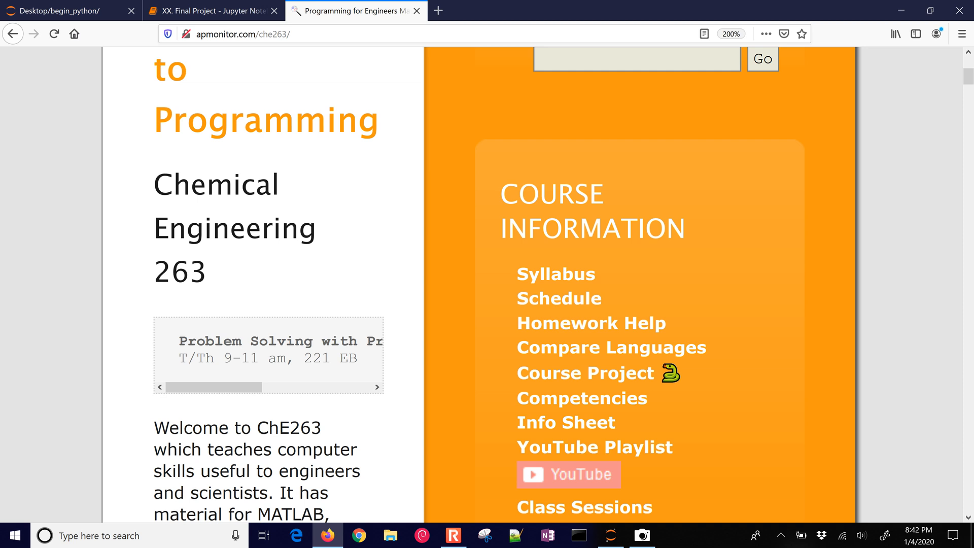
pyautogui.click(585, 373)
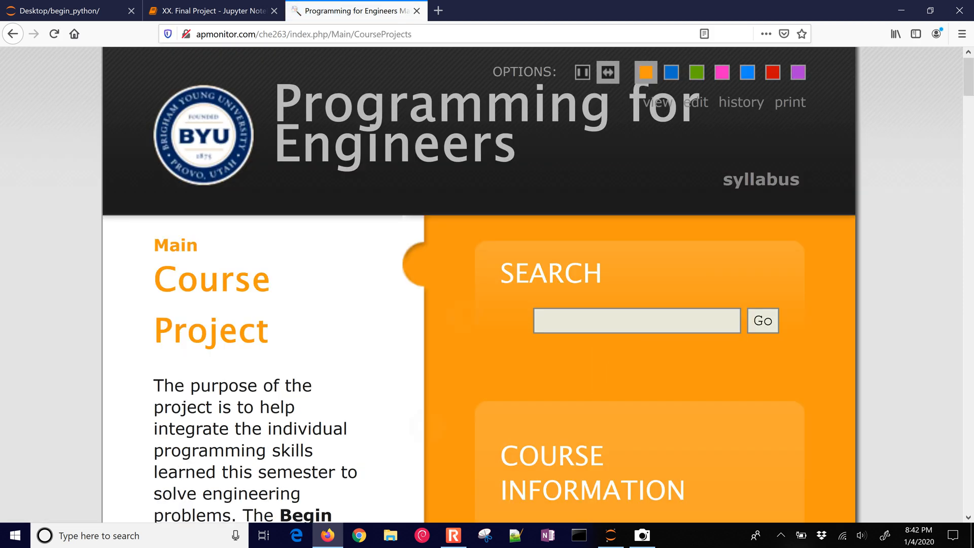
pyautogui.press('ctrl+minus')
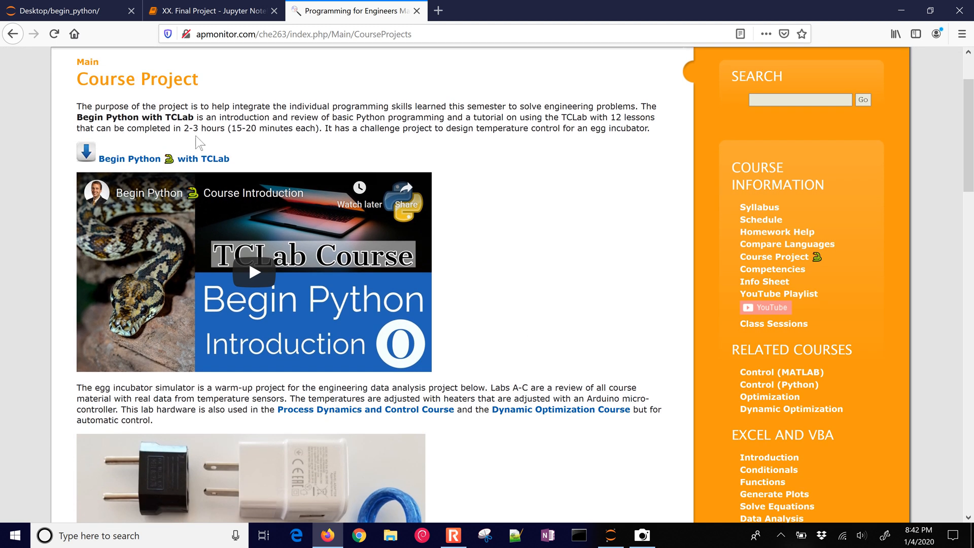
pyautogui.click(163, 159)
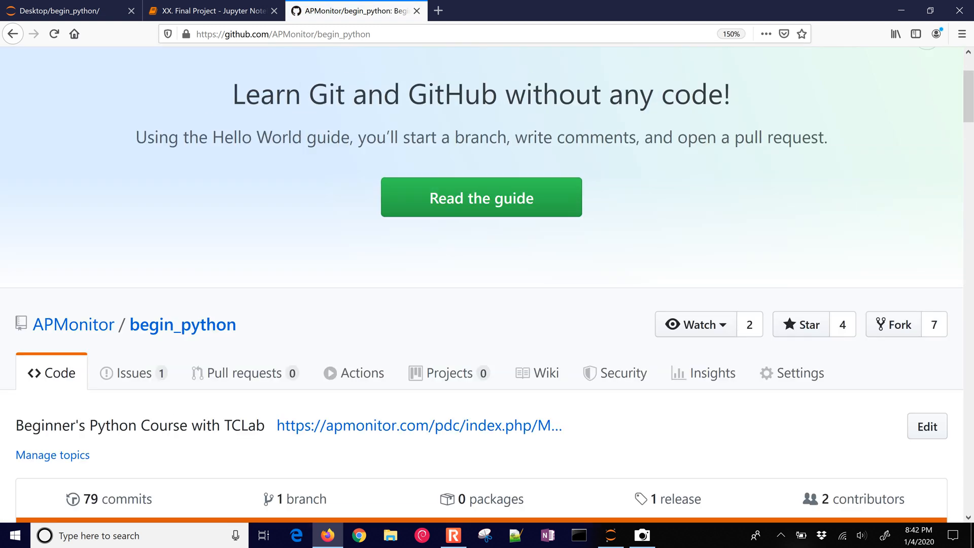
pyautogui.scroll(-3)
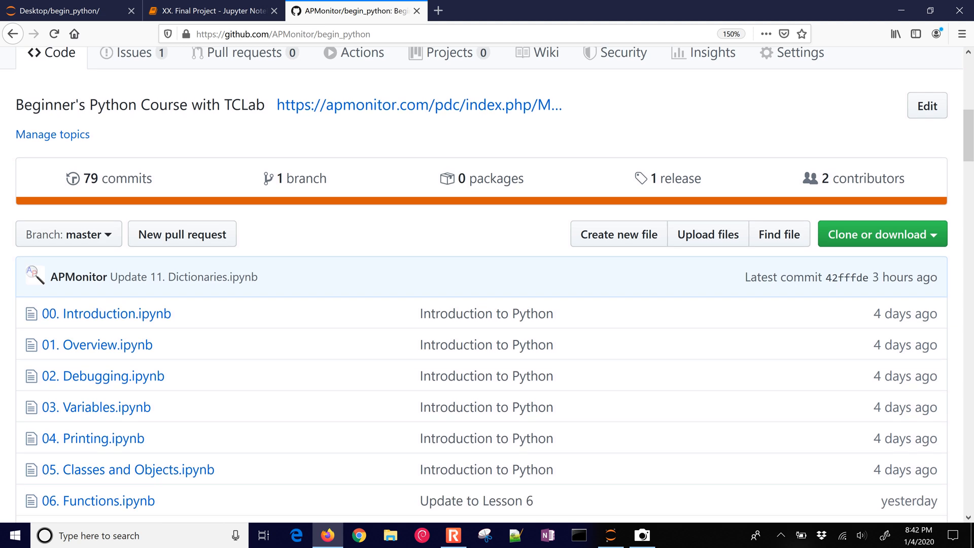
pyautogui.scroll(-3)
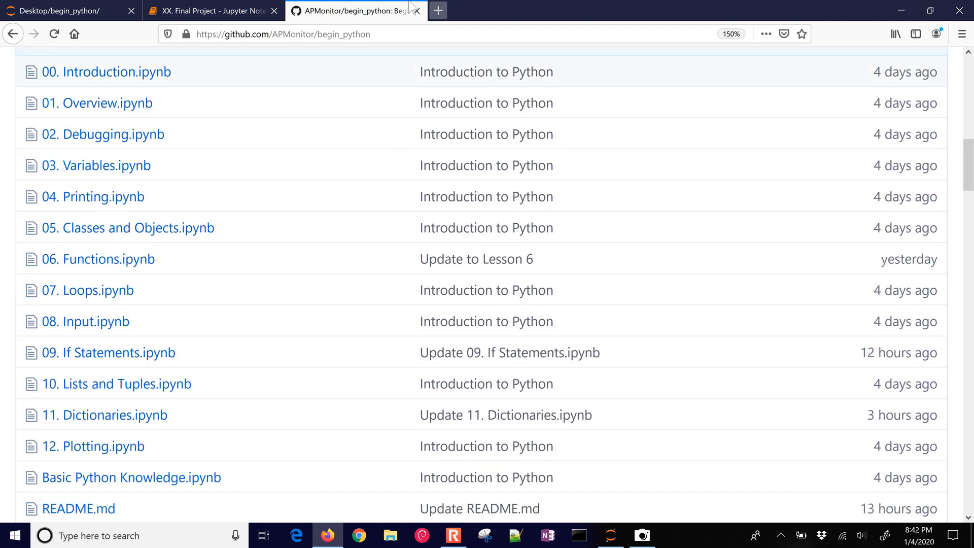
pyautogui.moveTo(128, 228)
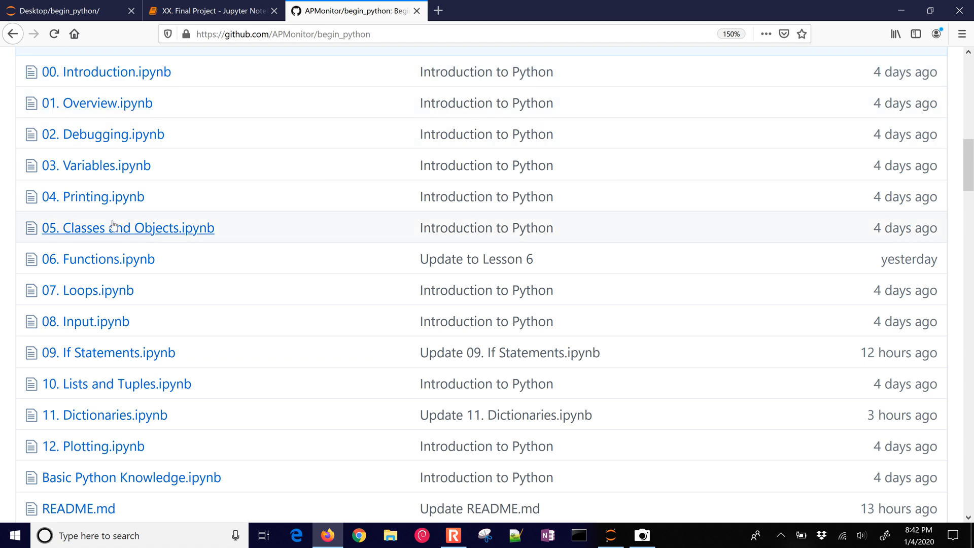
pyautogui.moveTo(100, 450)
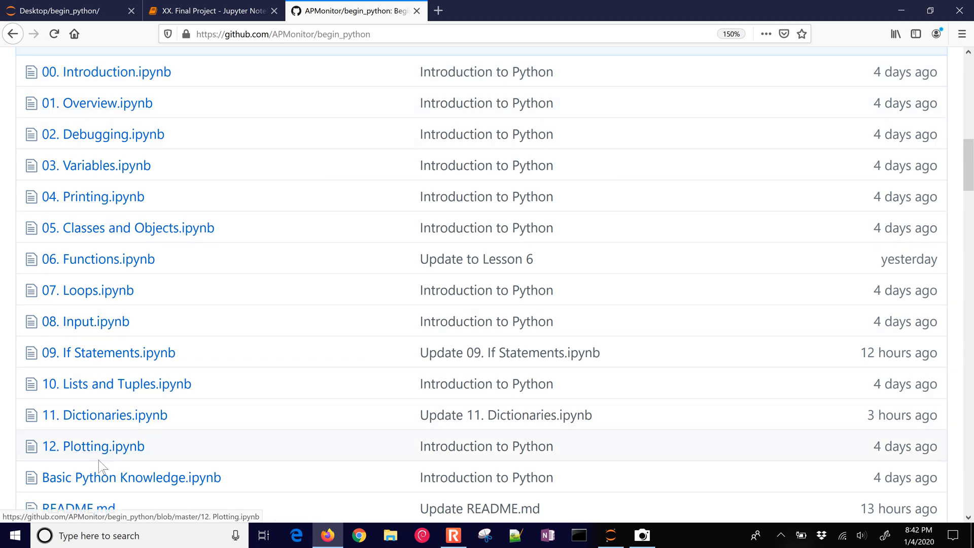
pyautogui.scroll(-3)
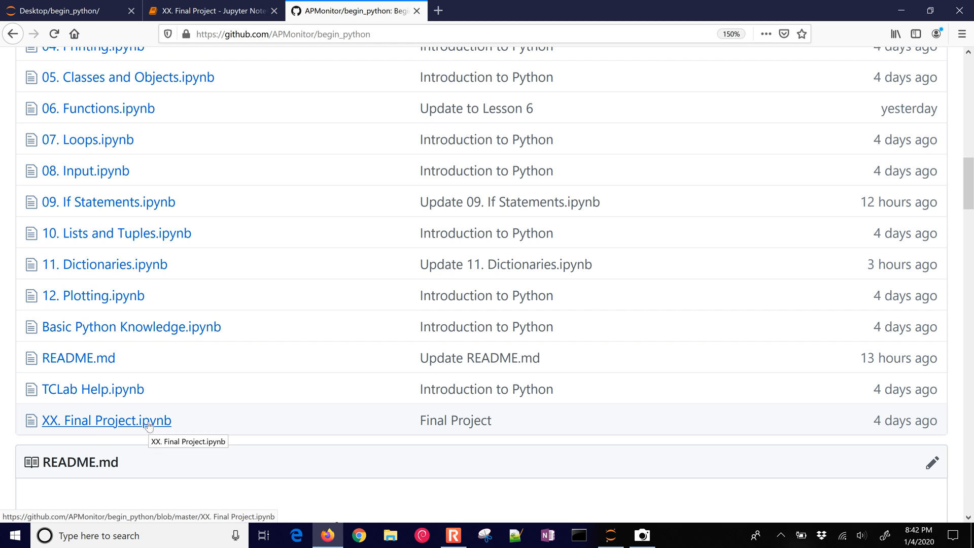
pyautogui.scroll(3)
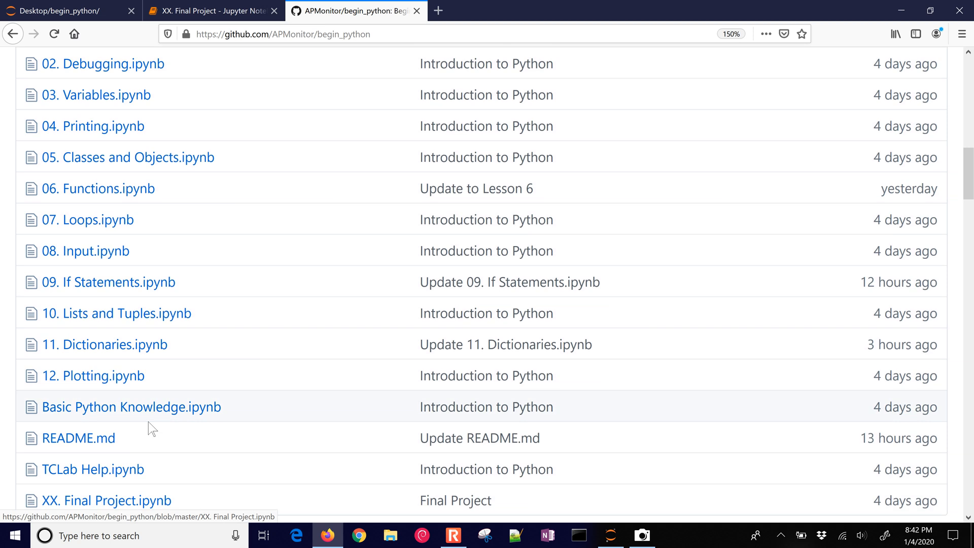
pyautogui.scroll(3)
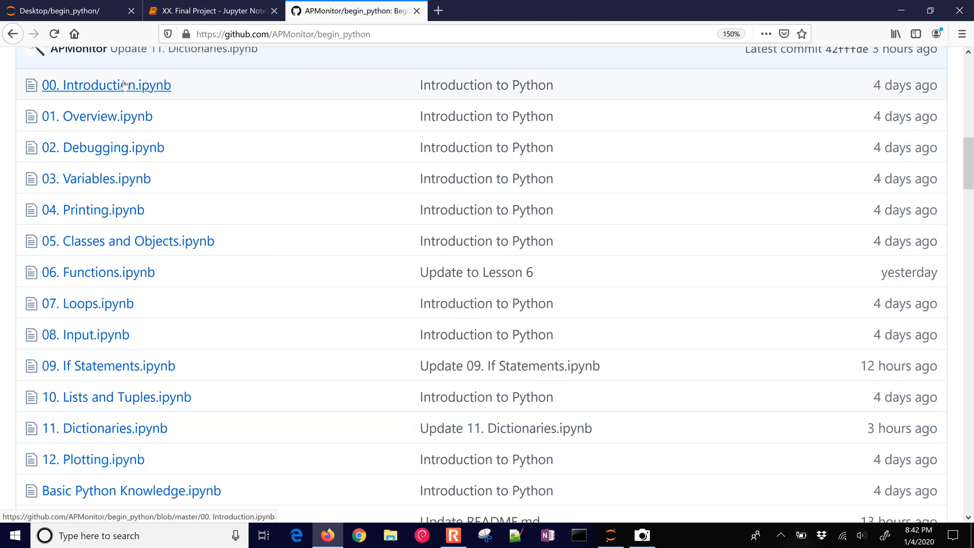
pyautogui.moveTo(99, 345)
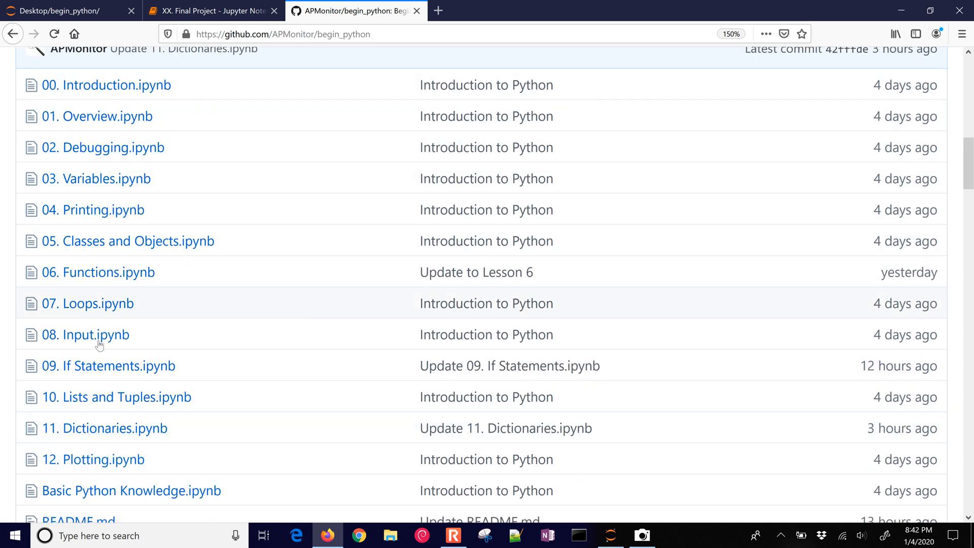
pyautogui.moveTo(93, 459)
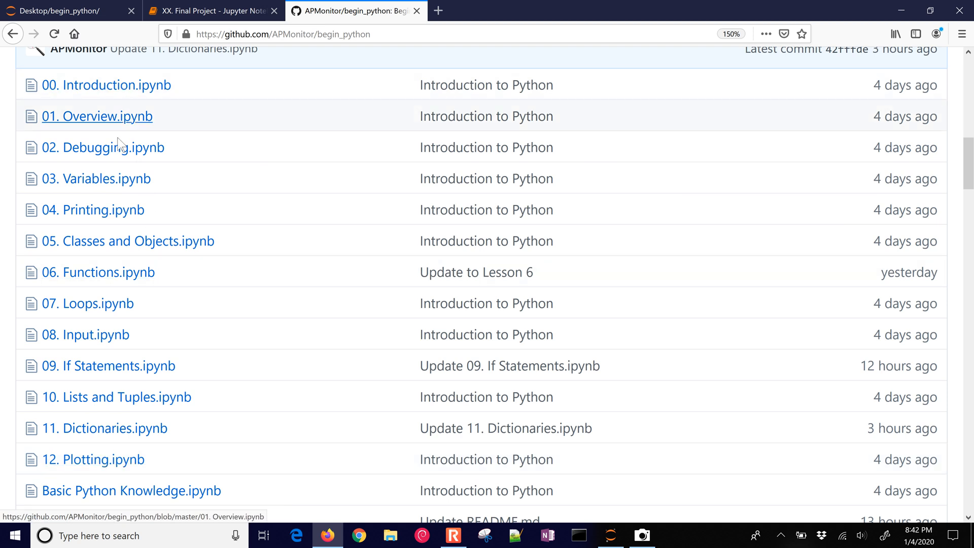
pyautogui.moveTo(115, 427)
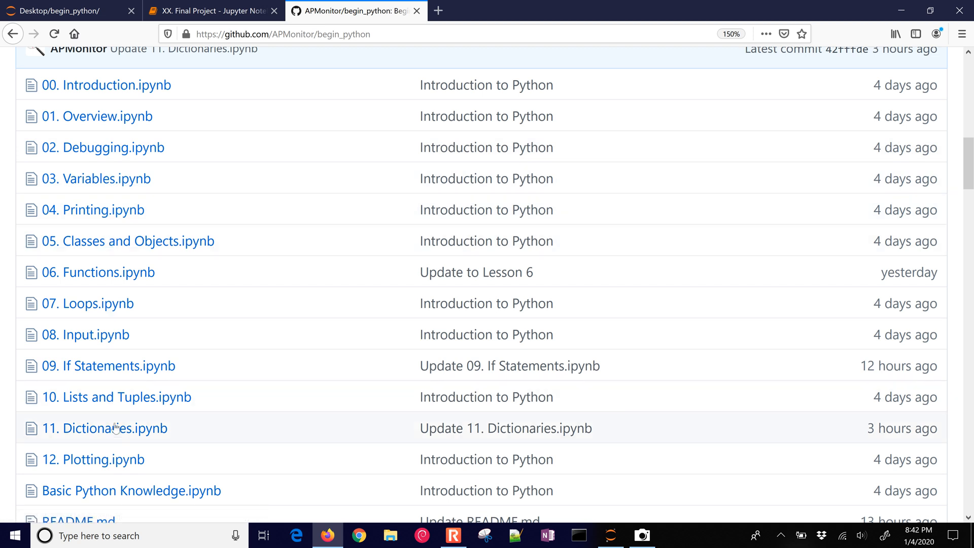